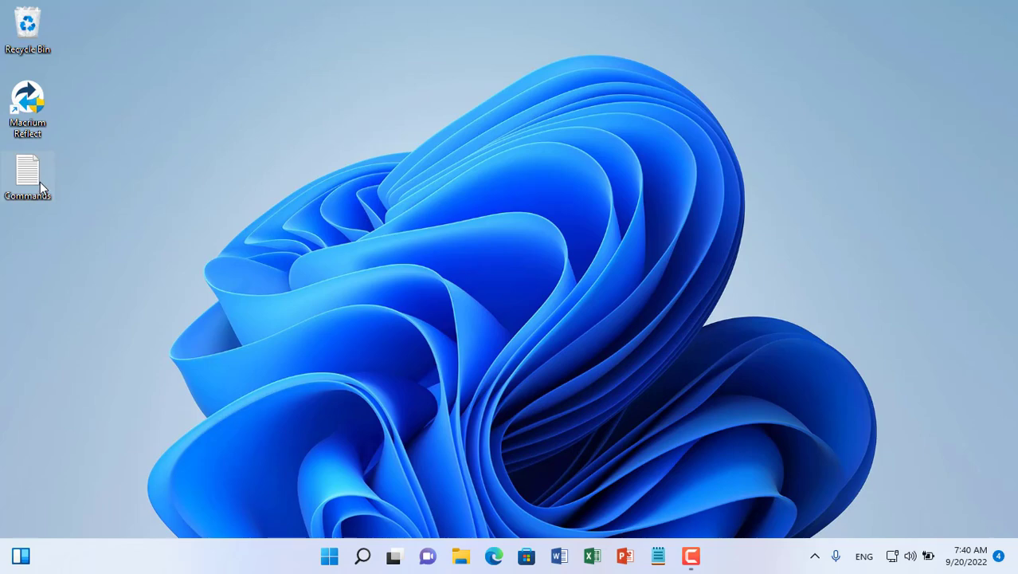
Step: Review the first six setup steps in the Commands notes file
double_click(27, 172)
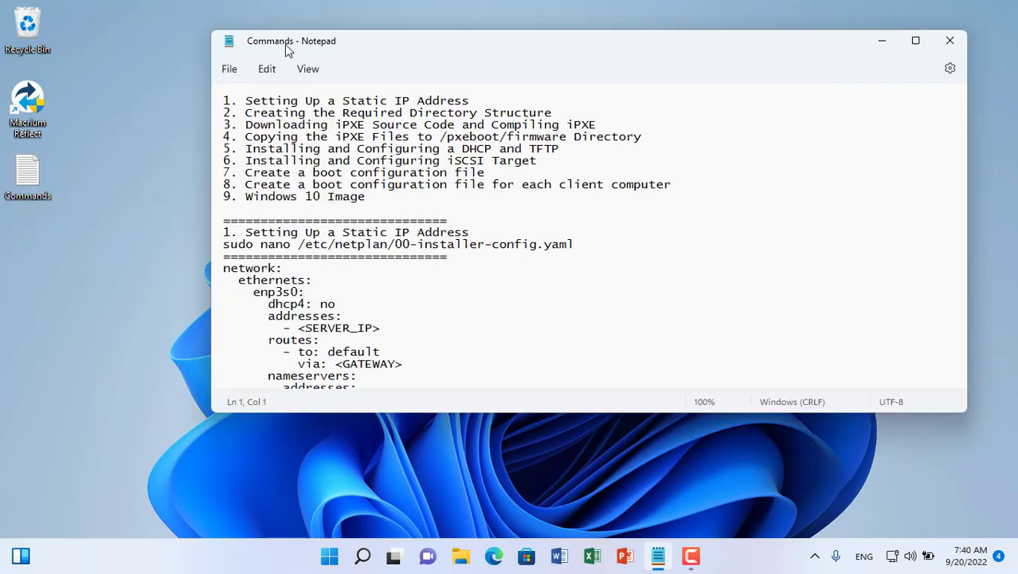
drag(245, 100, 392, 160)
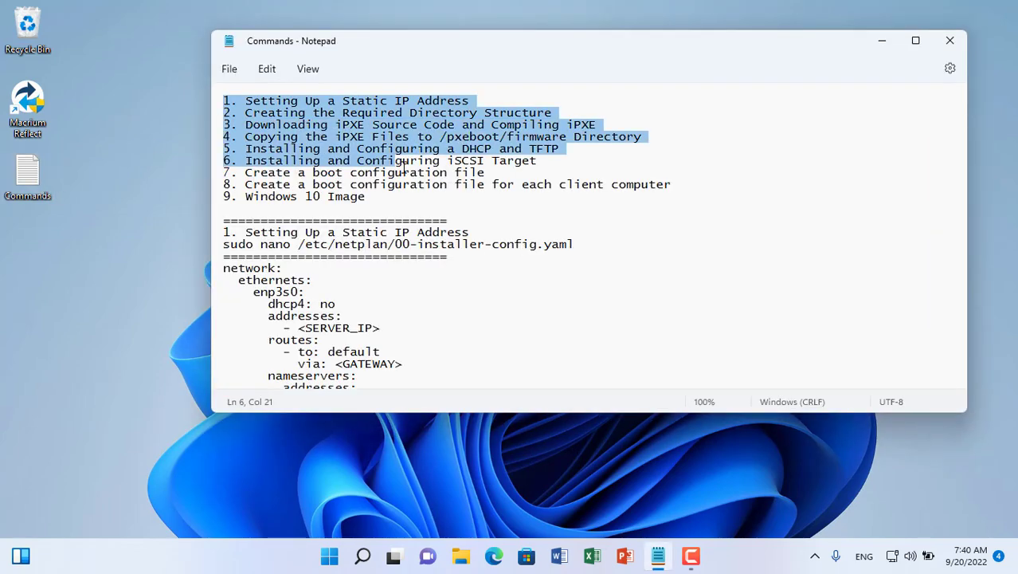
click(365, 196)
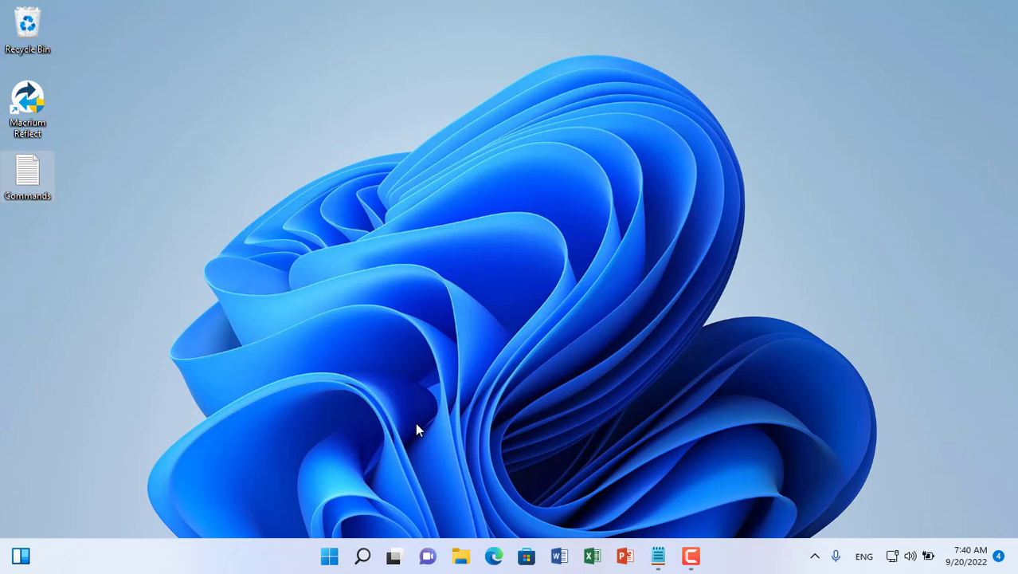
Step: SSH into the Ubuntu server at 192.168.1.2, accept the host key and log in
click(362, 556)
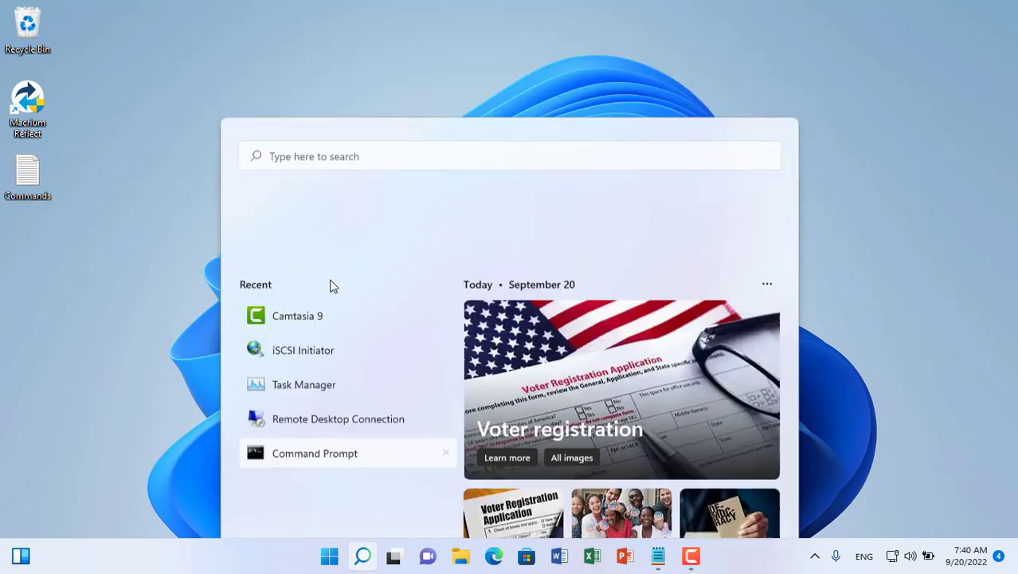
click(314, 452)
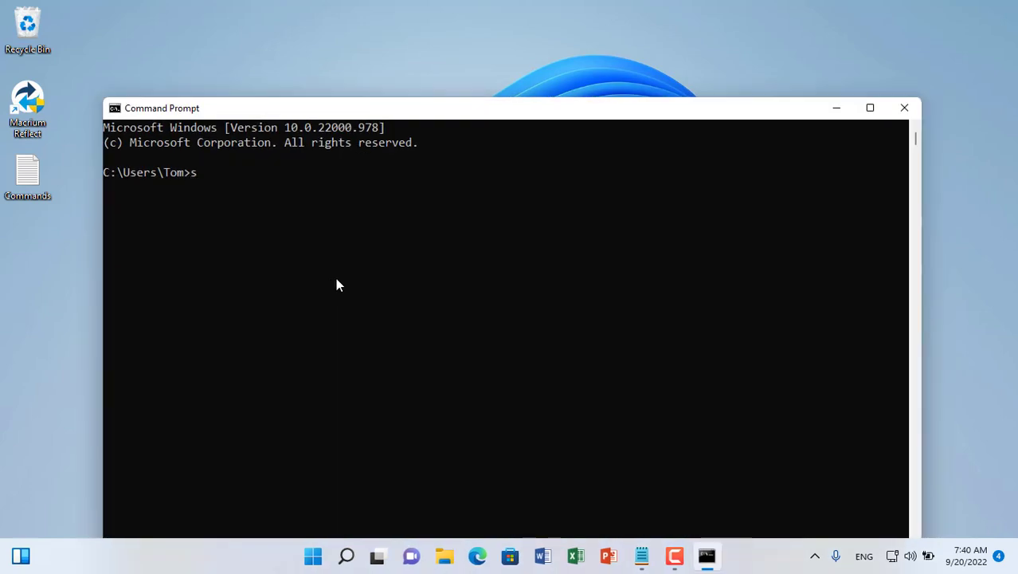
text(sh netvn)
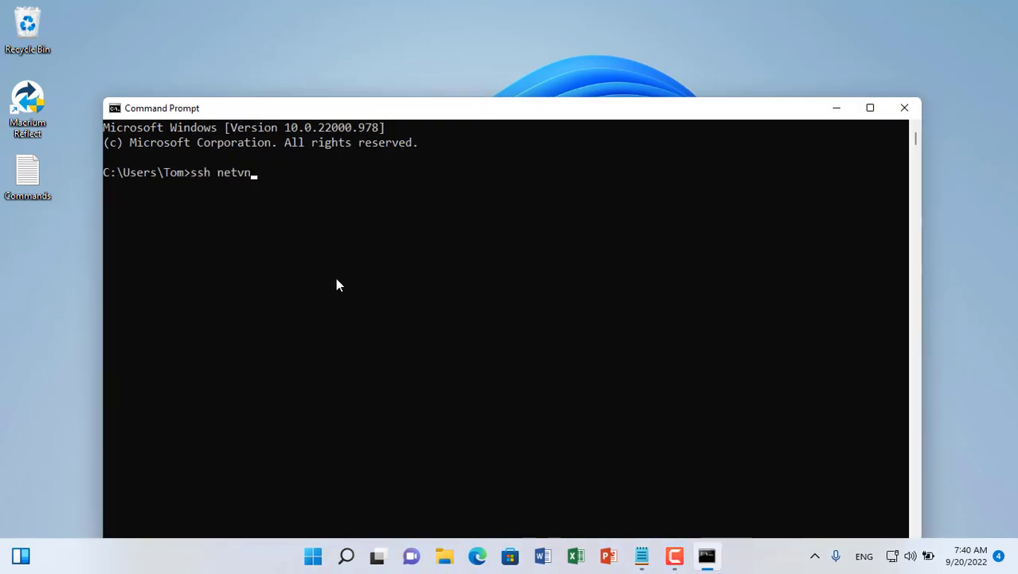
text(@)
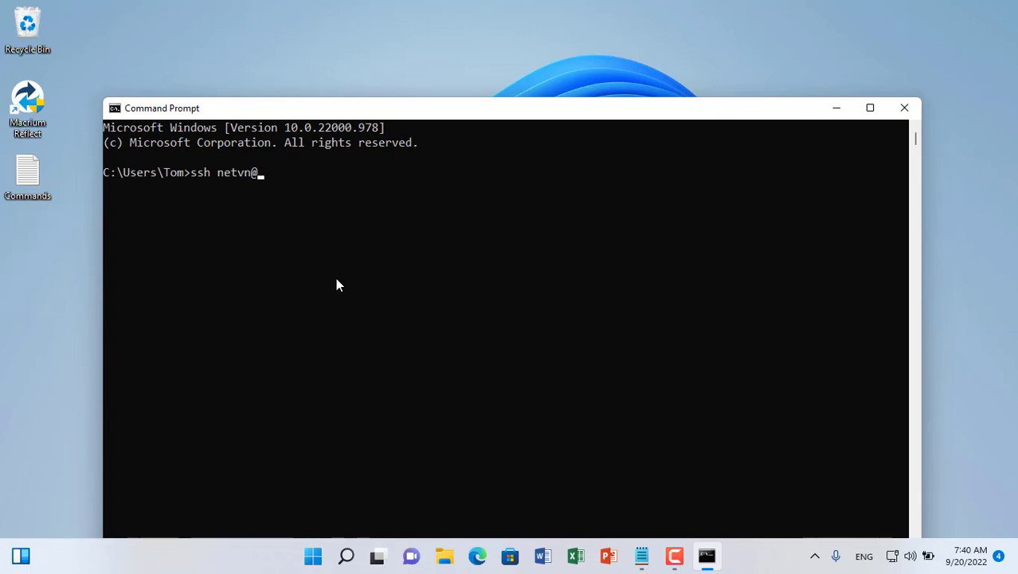
text(192.168)
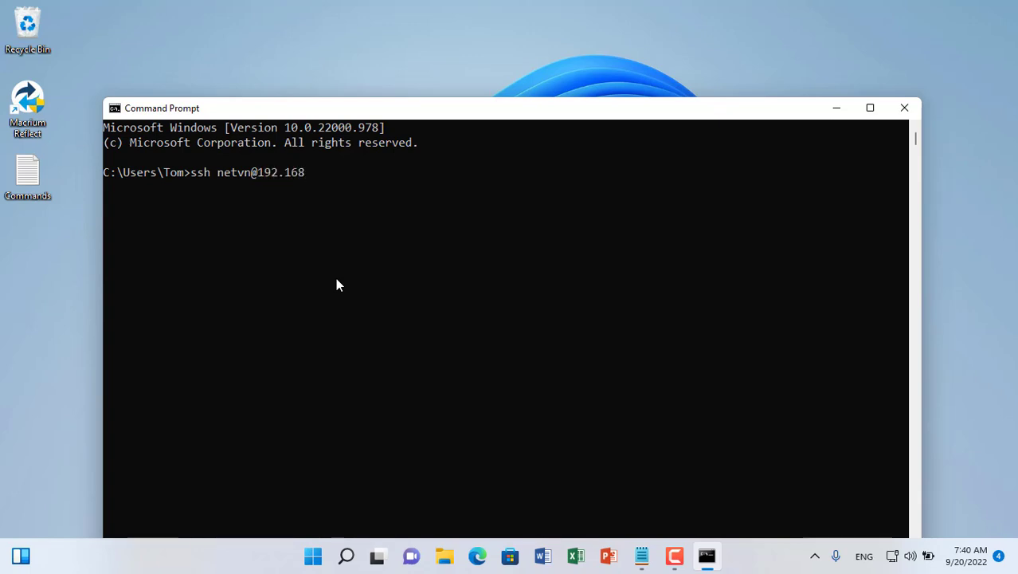
key(Return)
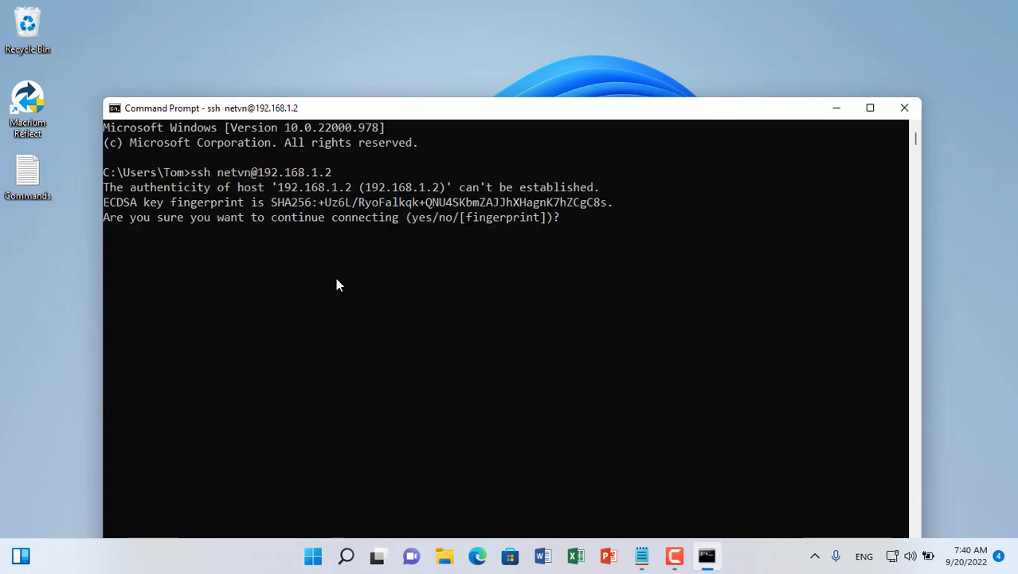
text(yes)
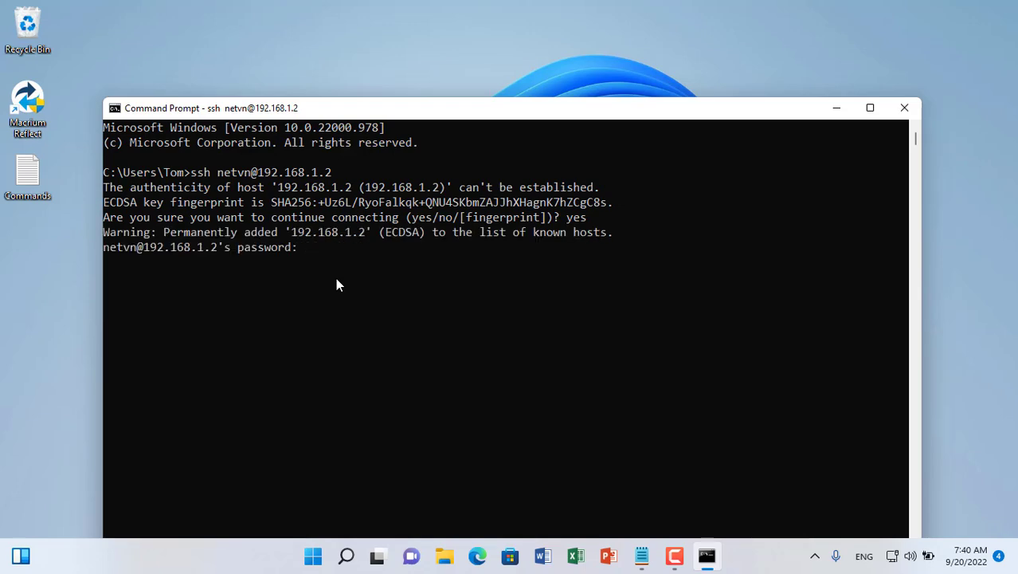
key(Return)
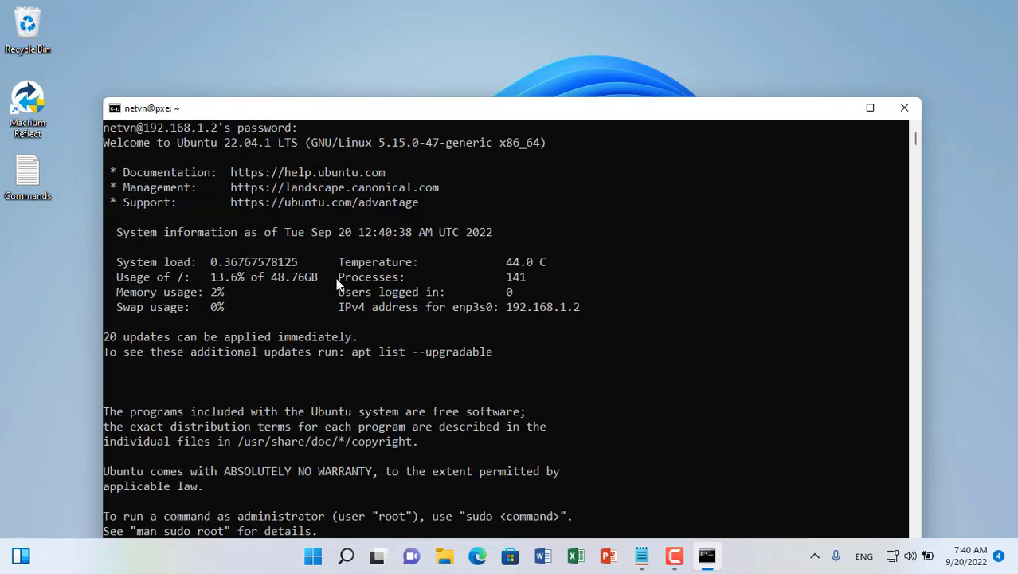
drag(510, 108, 510, 24)
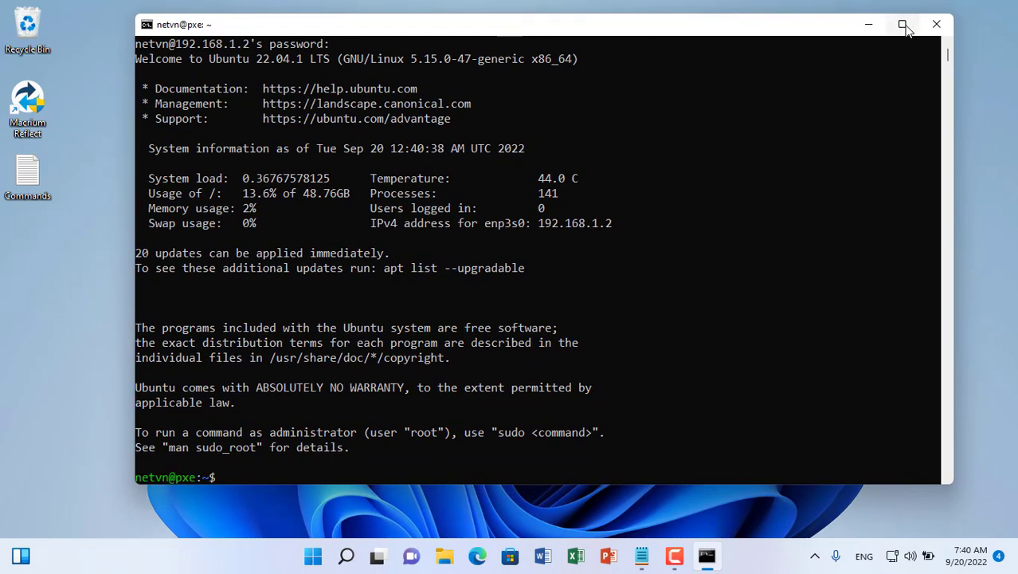
Step: Install net-tools and list interfaces, showing enp3s0 at 192.168.1.2, with notes alongside
click(905, 24)
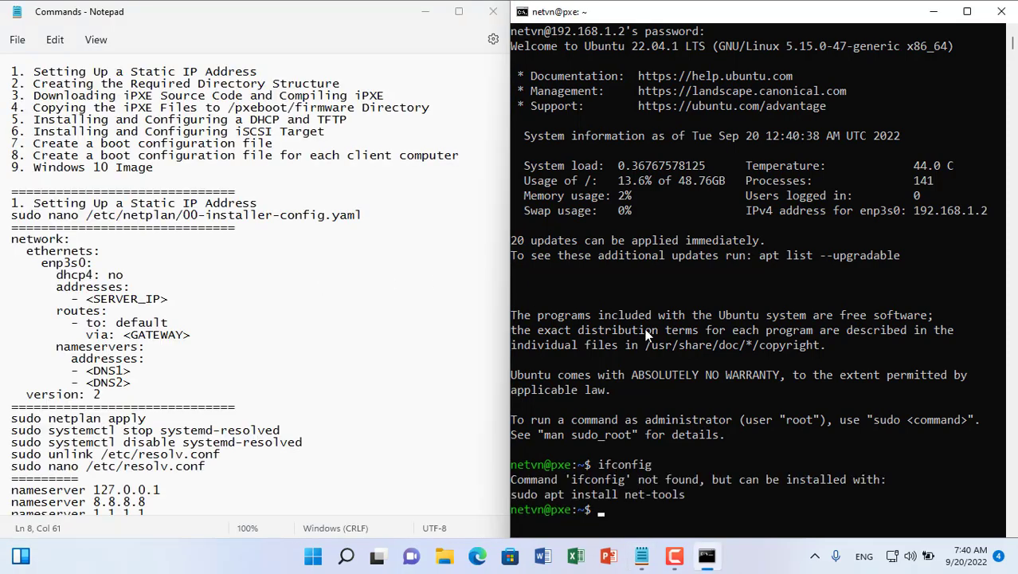
text(sudo apt install net-tools)
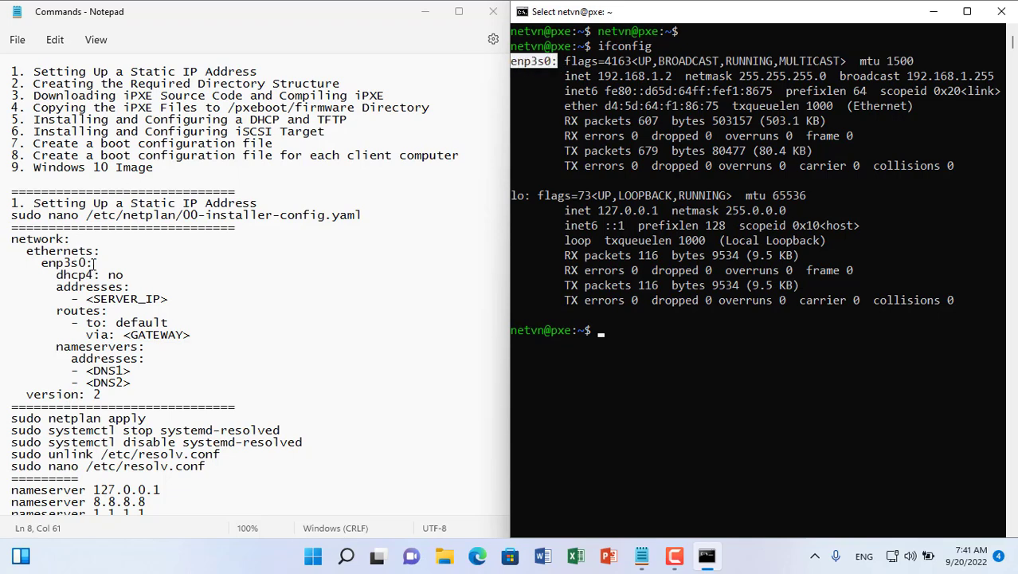
double_click(62, 261)
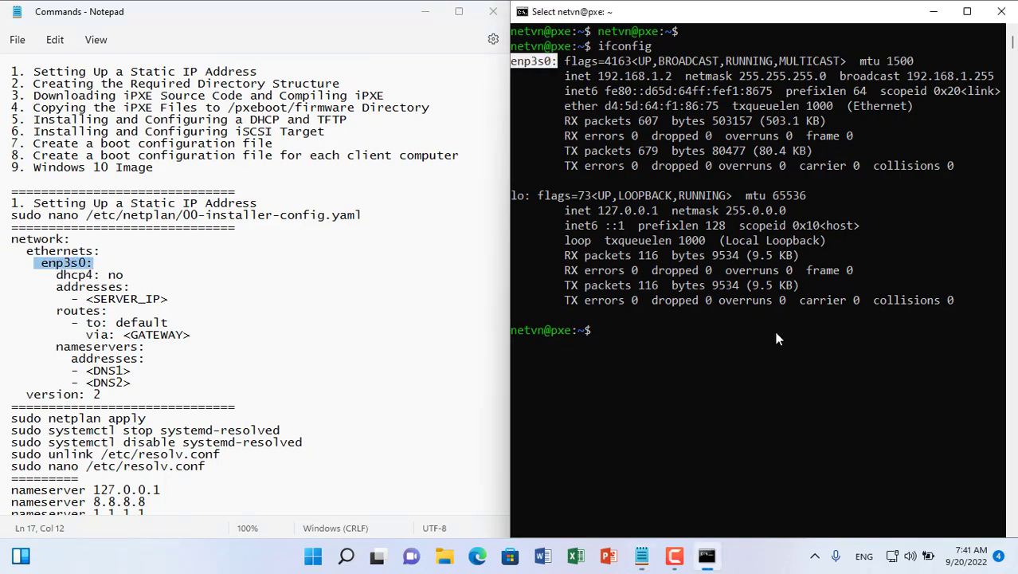
text(sudo)
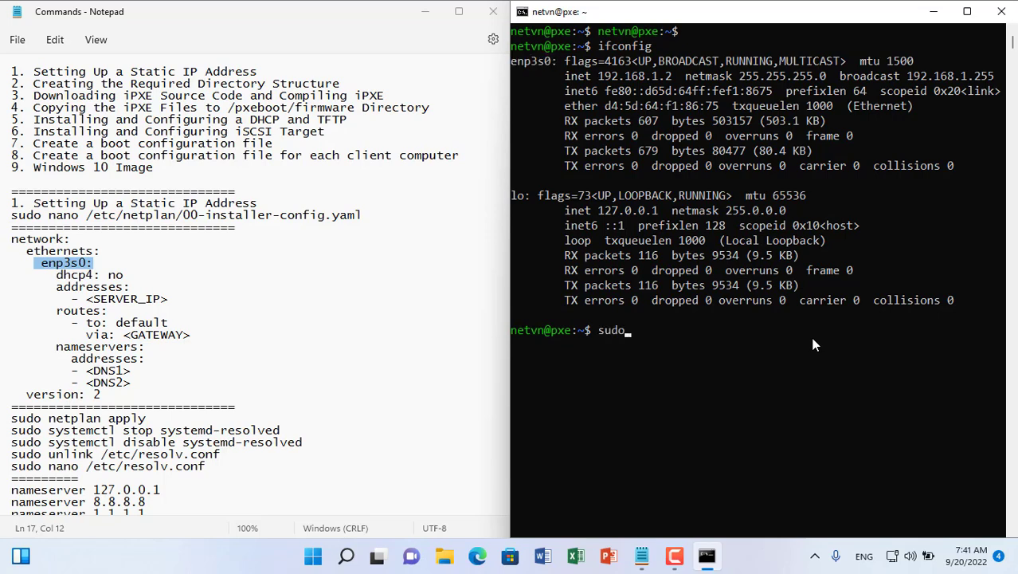
Step: Edit 00-installer-config.yaml with 192.168.1.2/24, gateway 192.168.1.1, DNS 1.1.1.1 and 8.8.8.8, and save
text(nano /etc/netplan/)
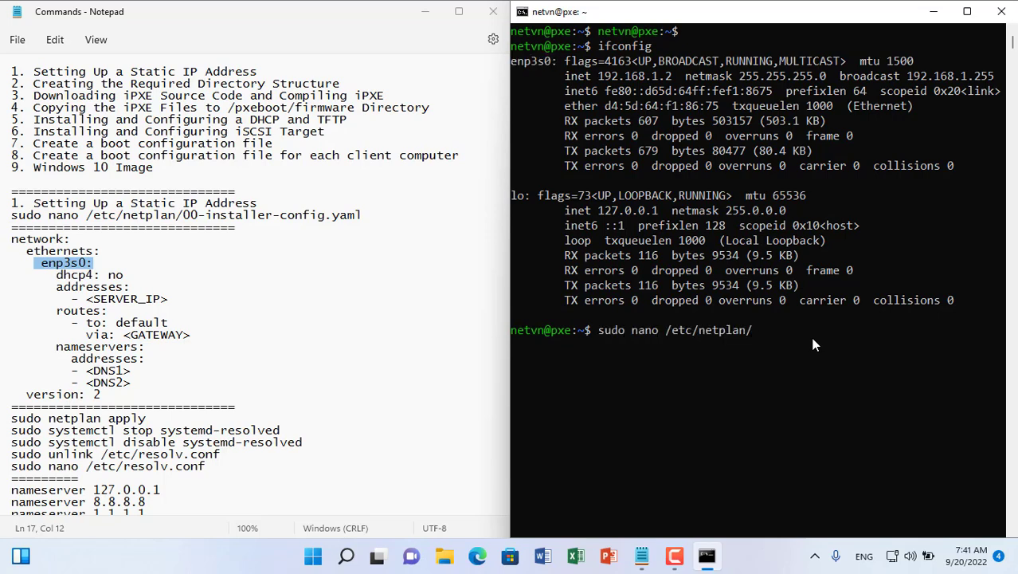
key(Return)
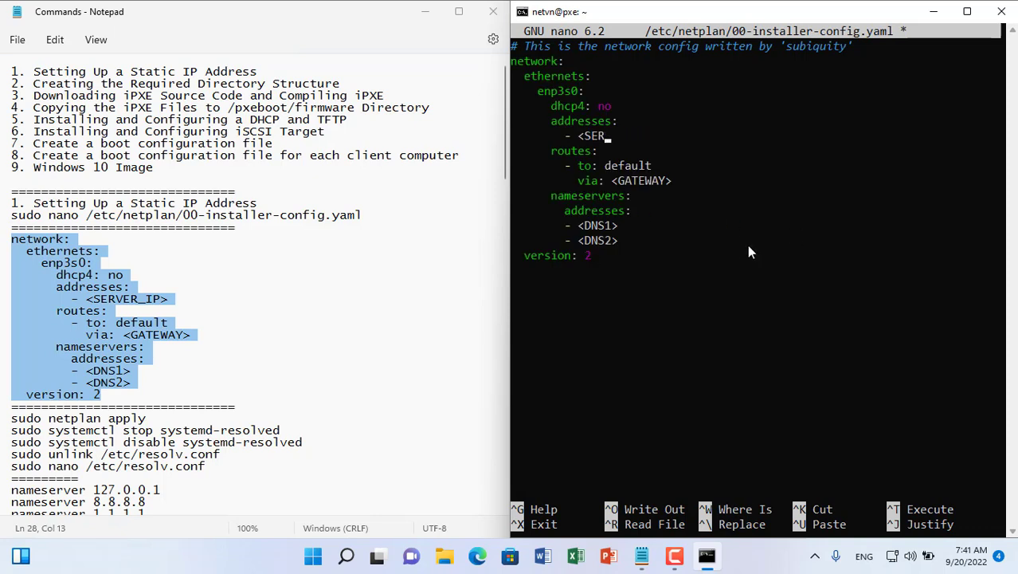
text(192.168.)
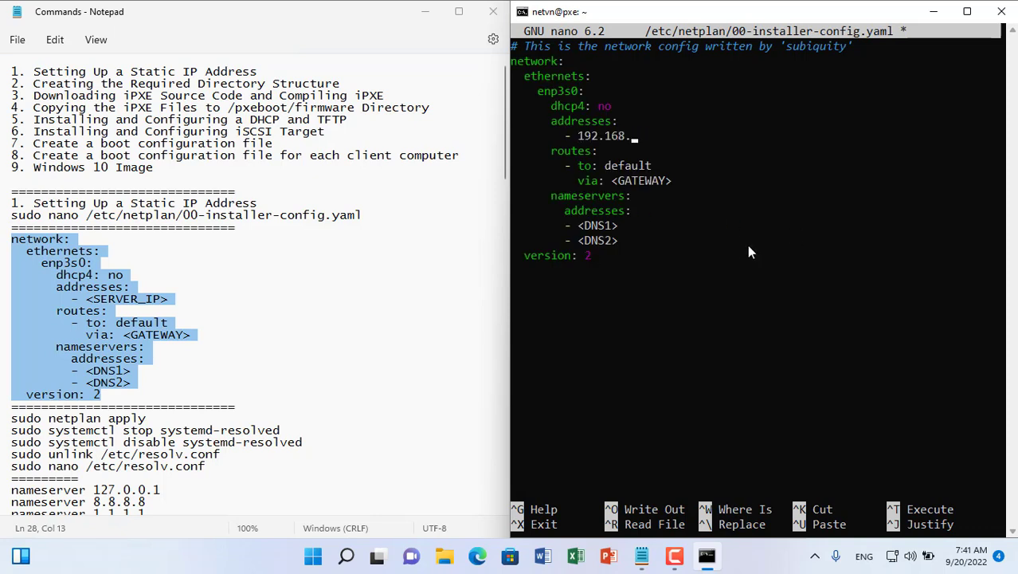
text(1.2/24)
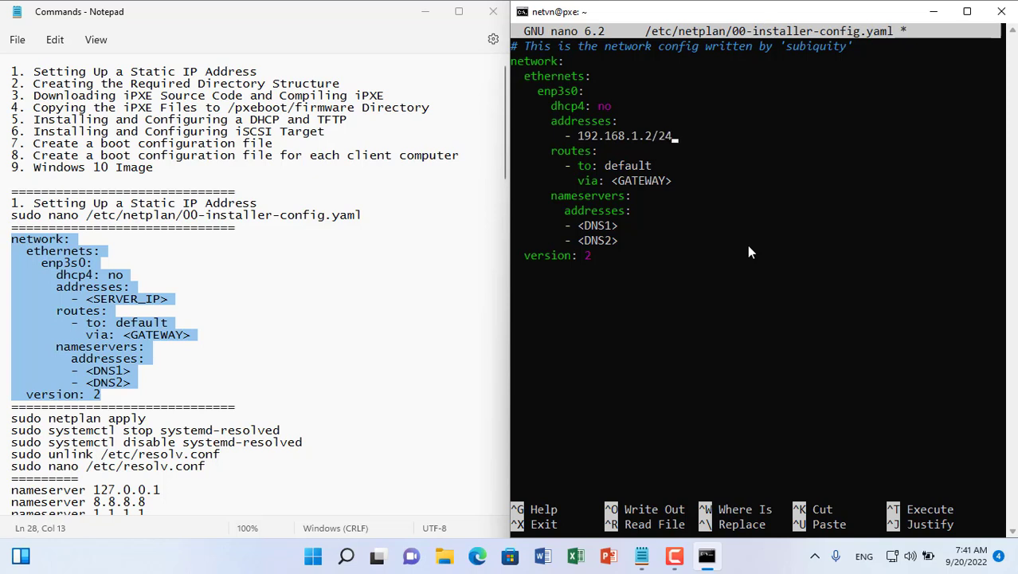
text(192.168.)
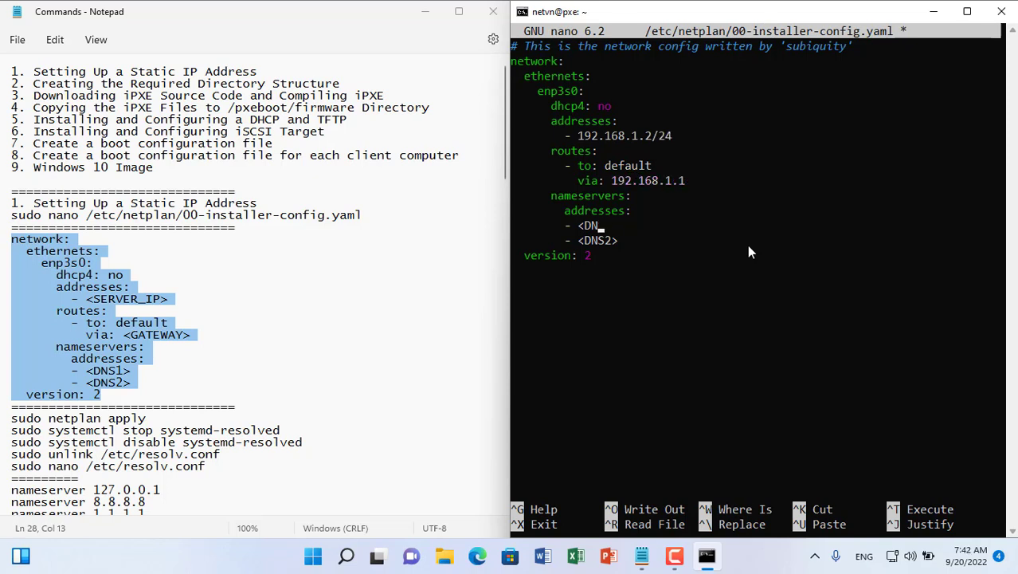
text(1.1.1.1)
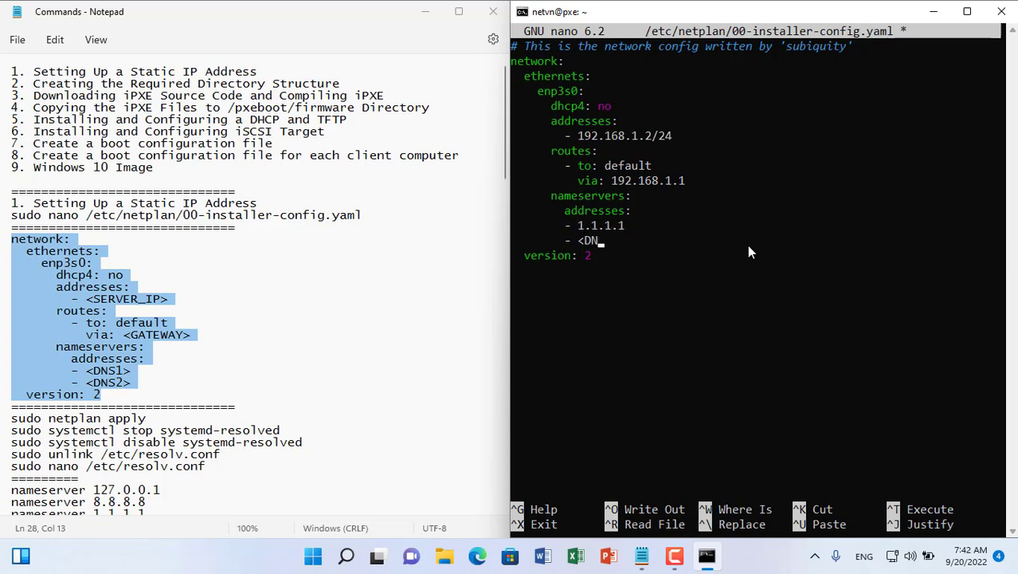
text(8.8.8.8)
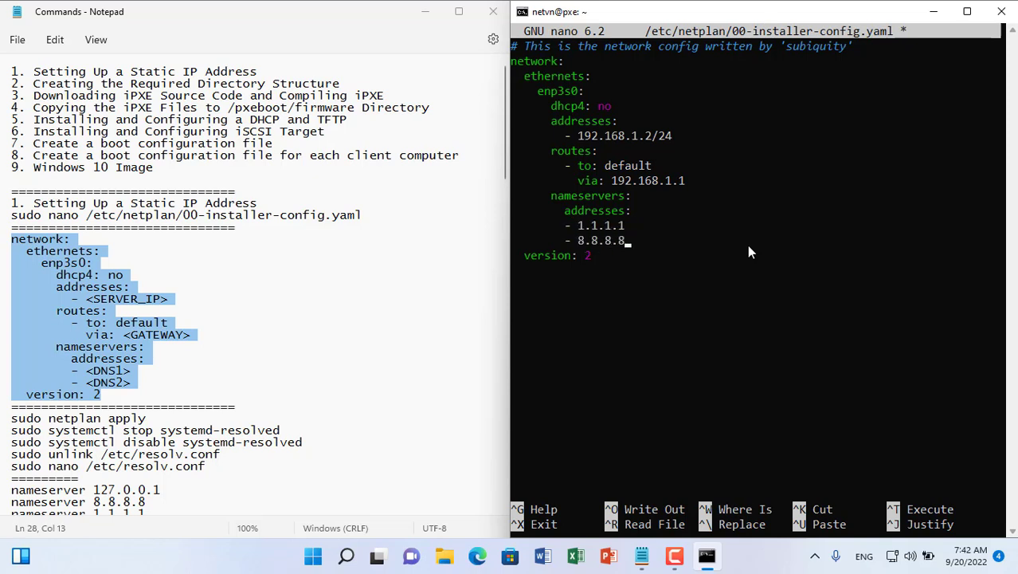
key(ctrl+x)
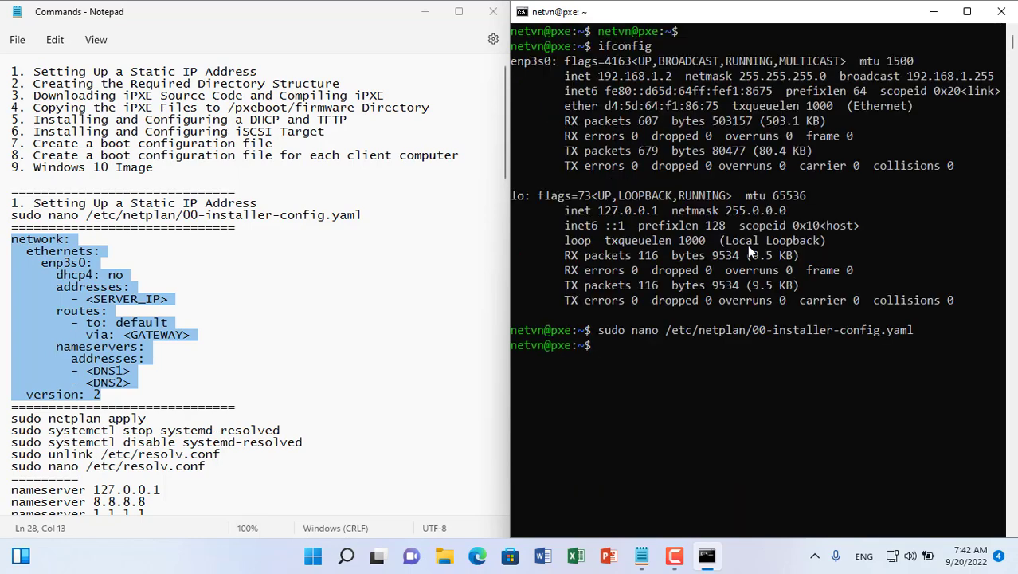
Step: Apply netplan, then stop and disable the systemd-resolved service
text(sudo netplan apply)
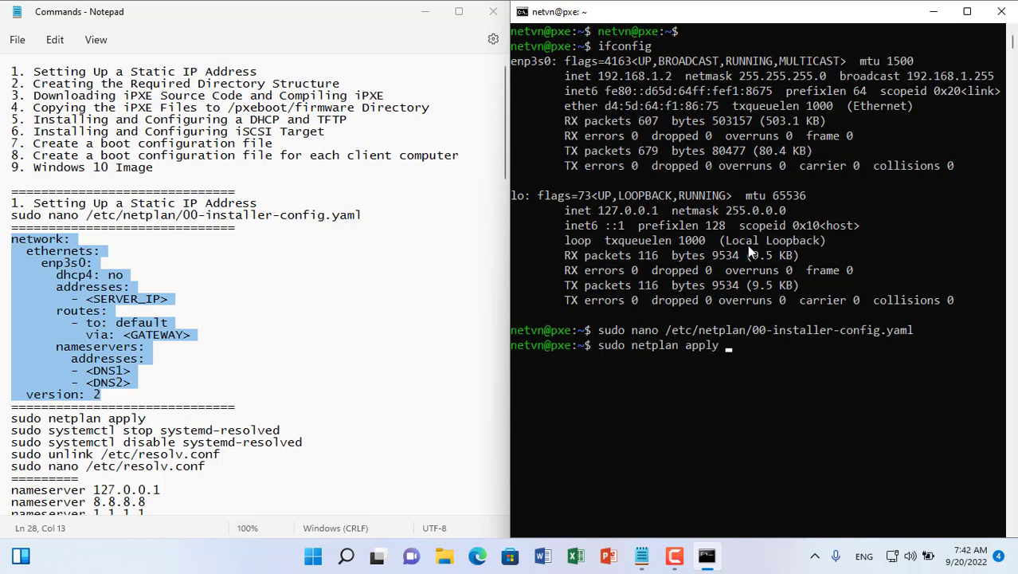
text(sudo s)
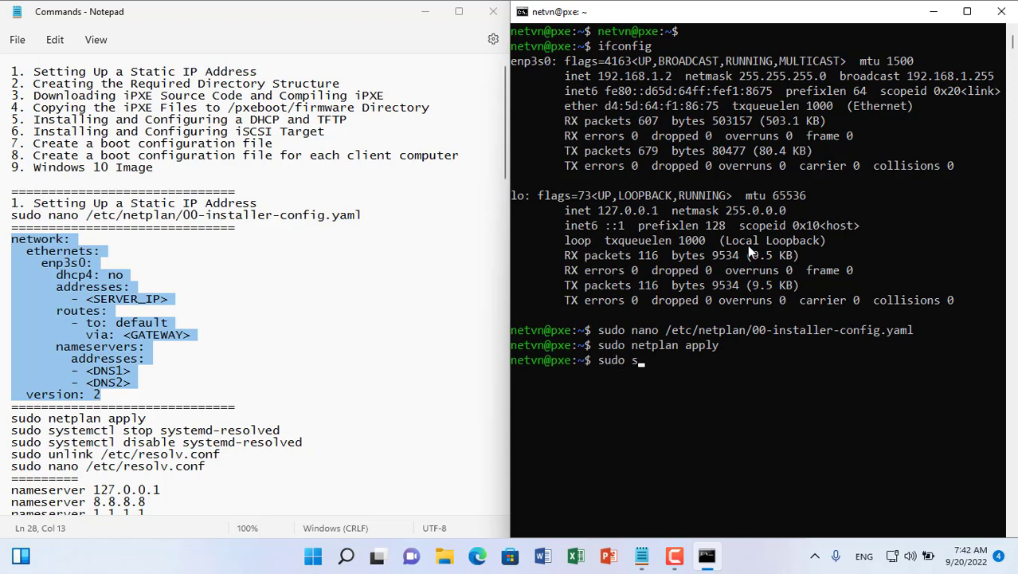
text(ystemctl stop systemd-r)
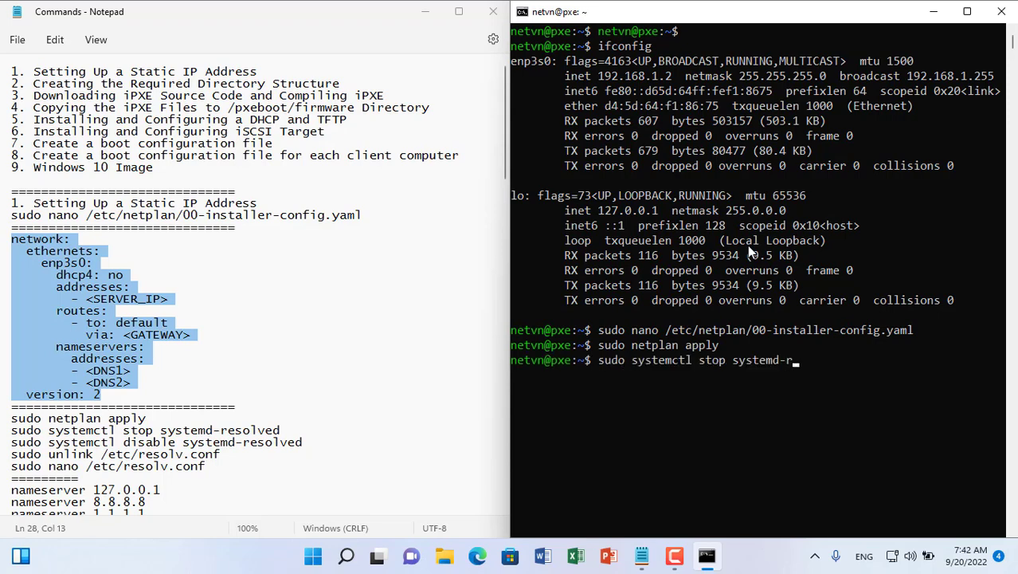
text(eso)
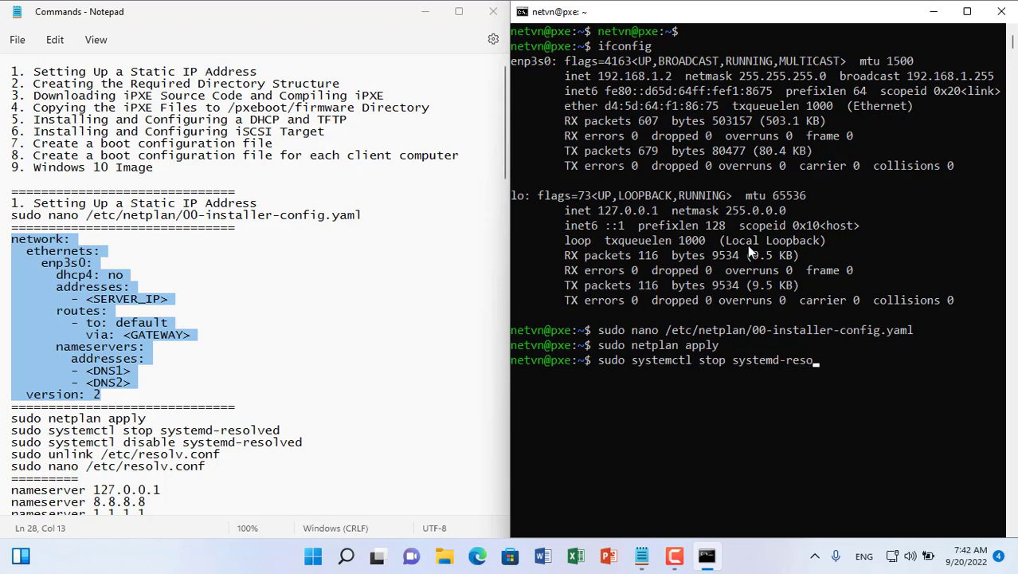
key(Return)
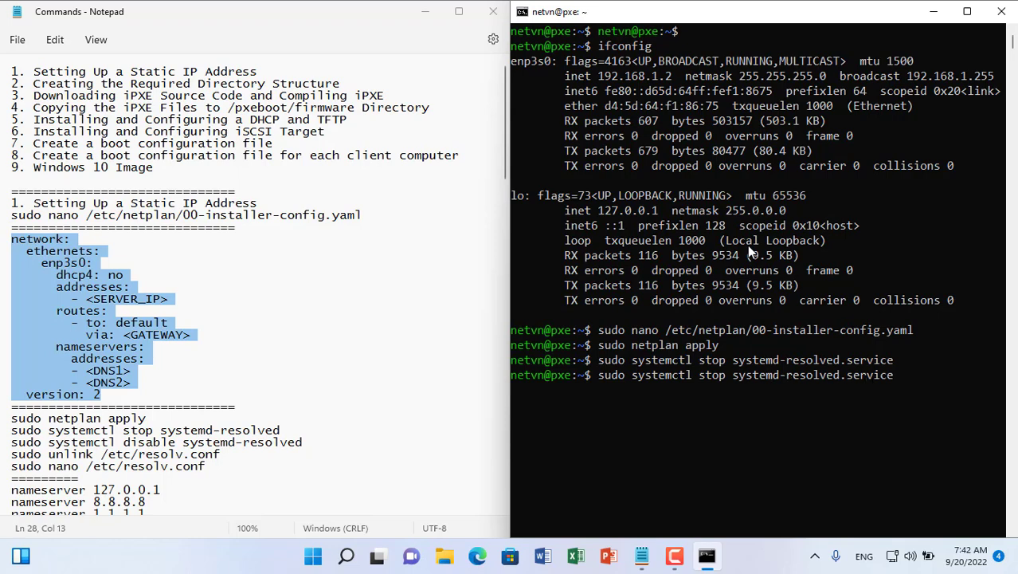
text(dis)
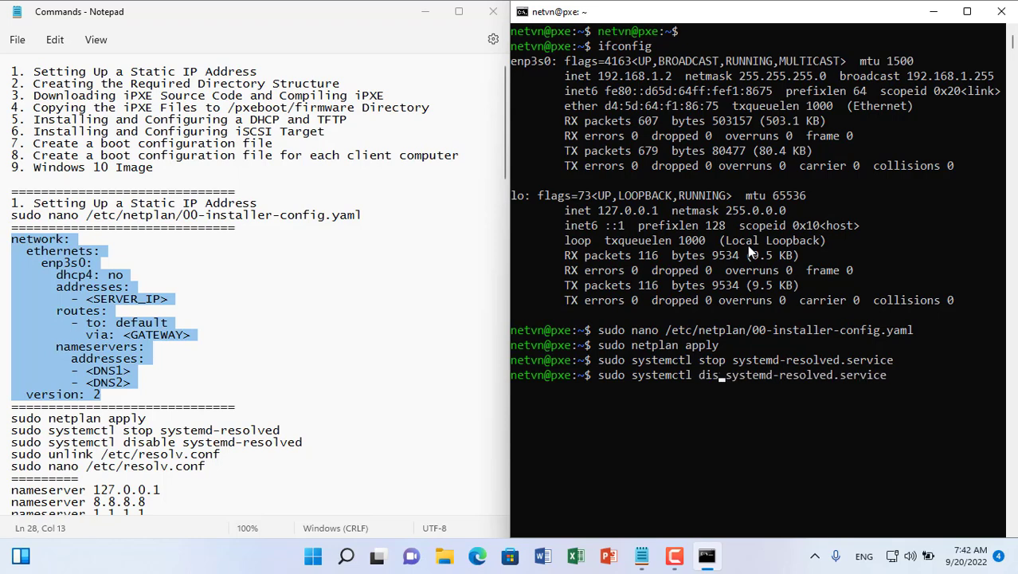
key(Return)
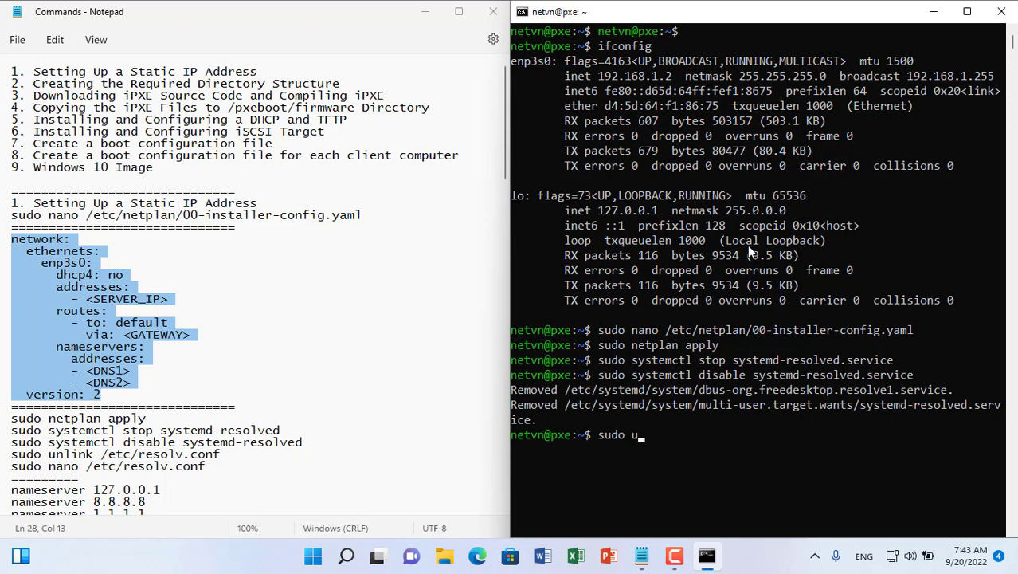
Step: Unlink /etc/resolv.conf and prepare to recreate it with nano
text(nlink /etc/resolv.conf)
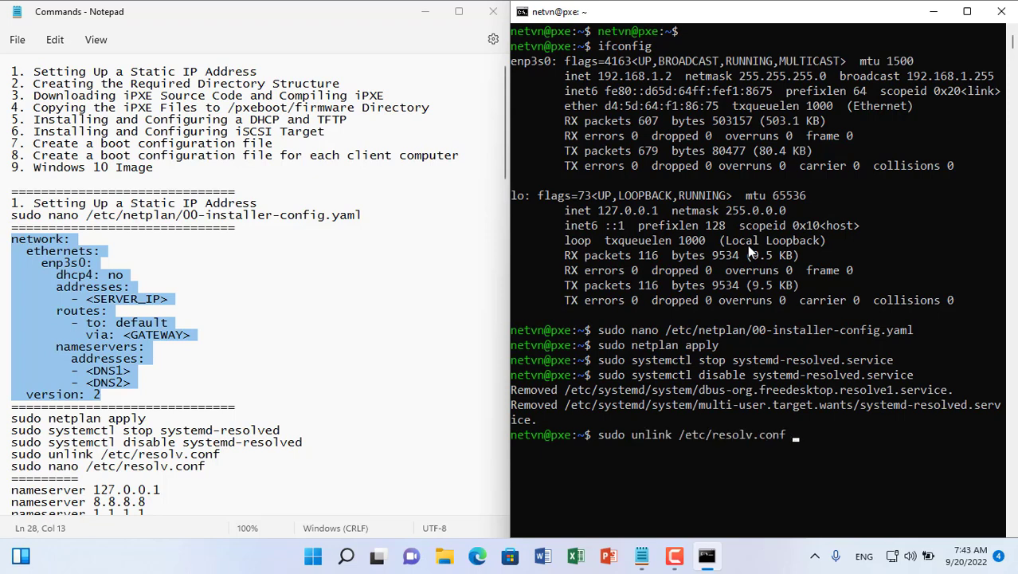
key(Return)
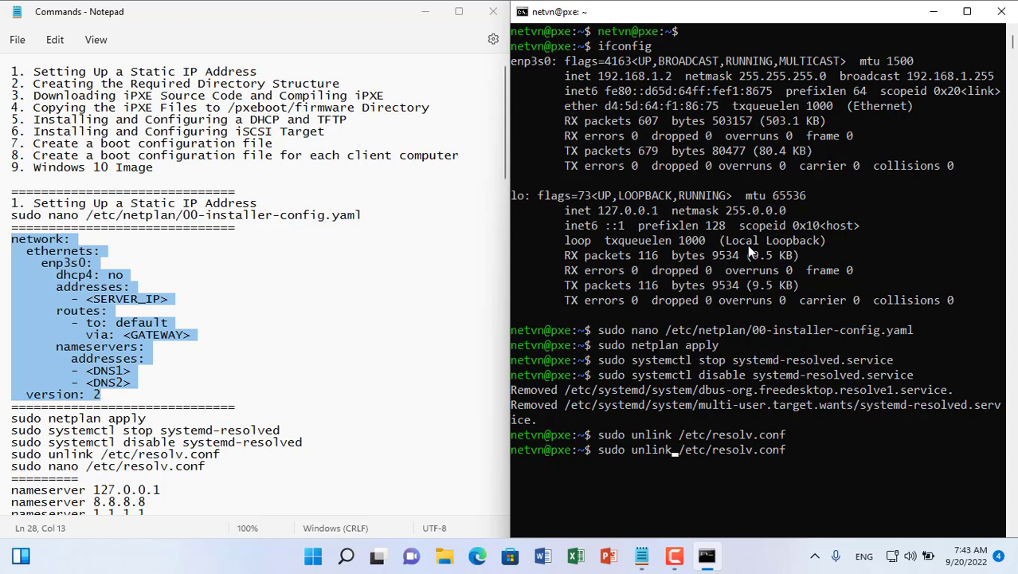
text(sudo nano /etc/resolv.conf)
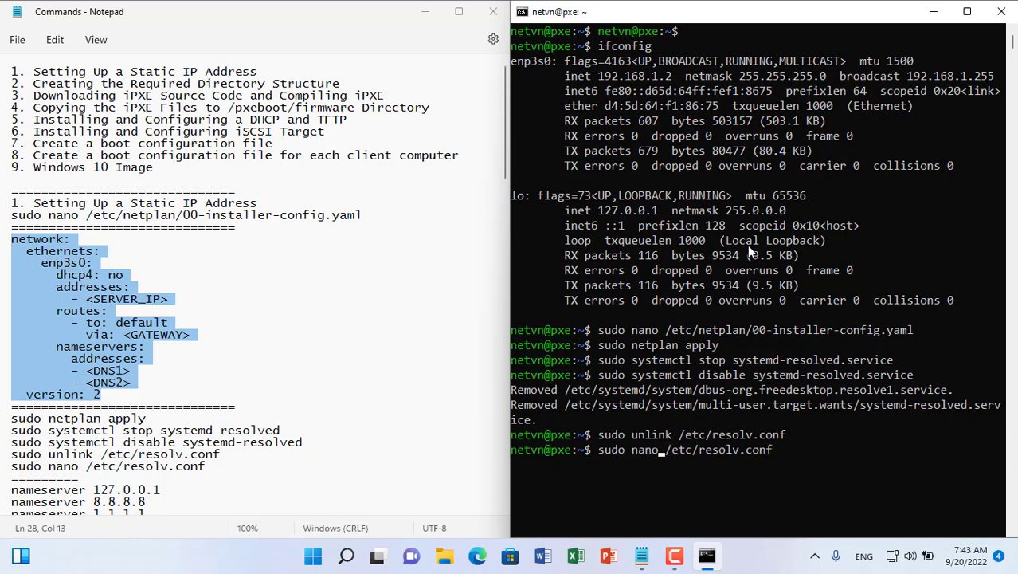
Step: Open the new empty /etc/resolv.conf in nano
key(Return)
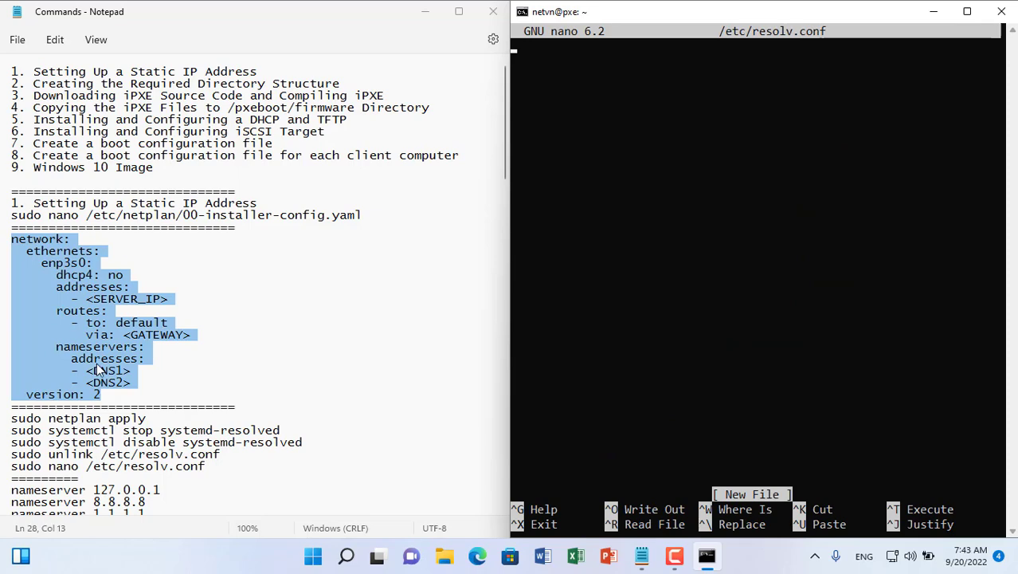
scroll(down, 3)
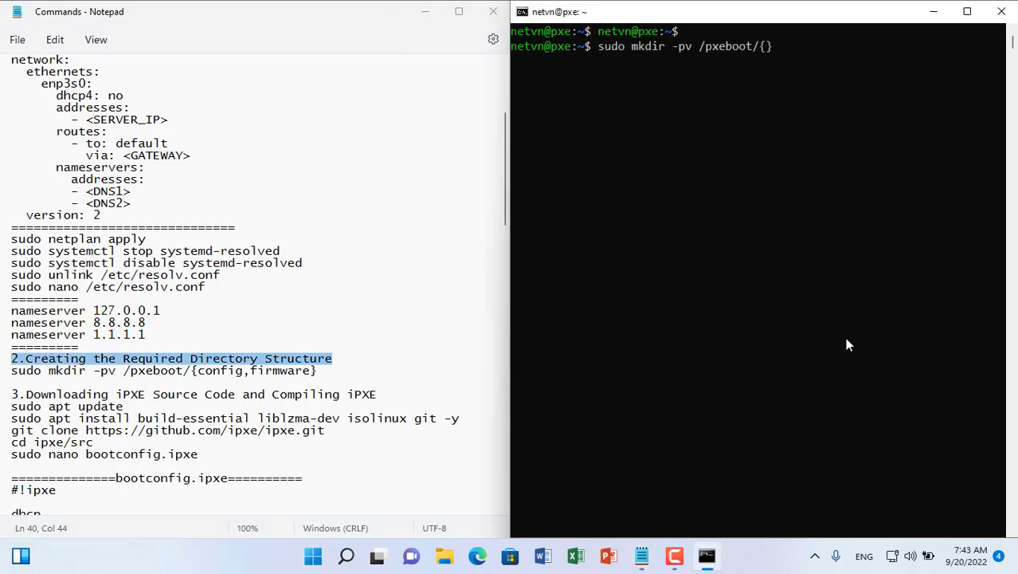
Step: Create /pxeboot/{config,firmware} with mkdir -pv and list /pxeboot to confirm both subdirectories
text(config,firm)
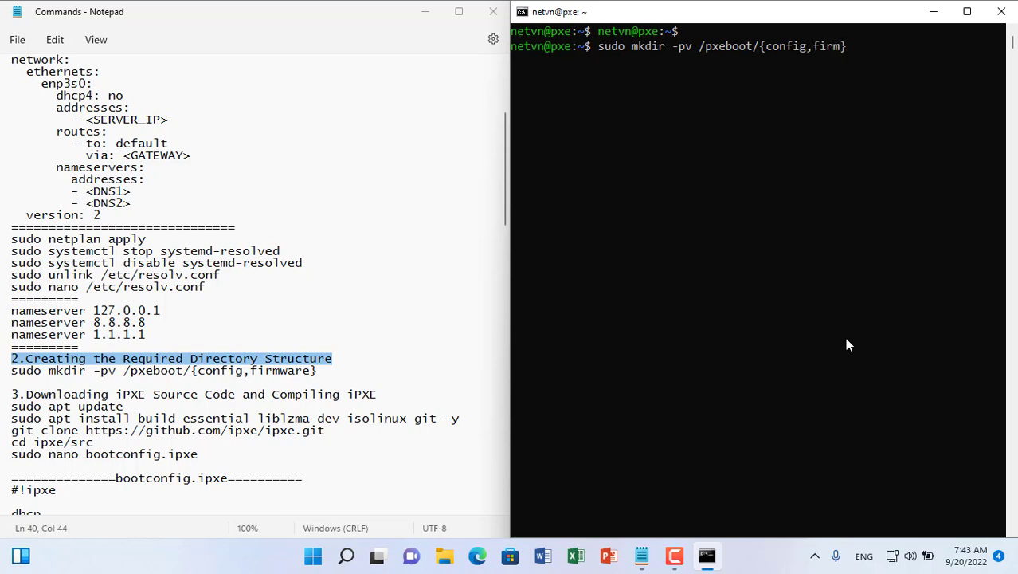
text(ware})
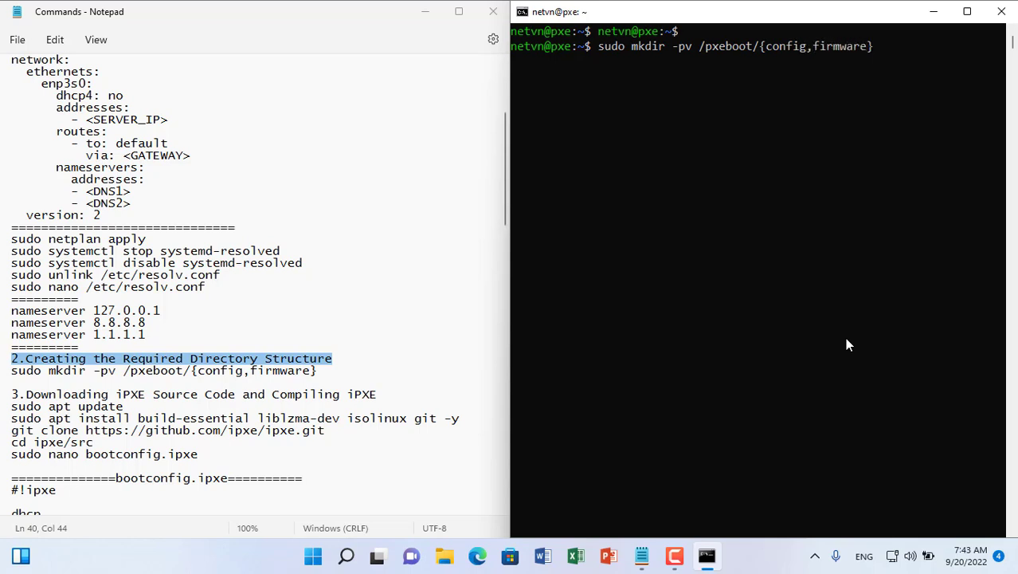
key(Return)
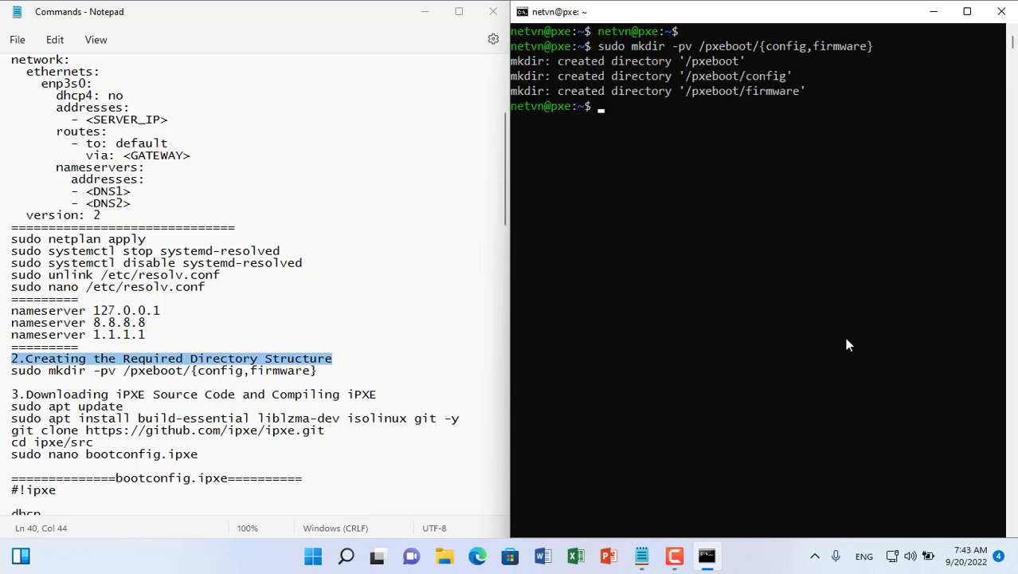
text(cd)
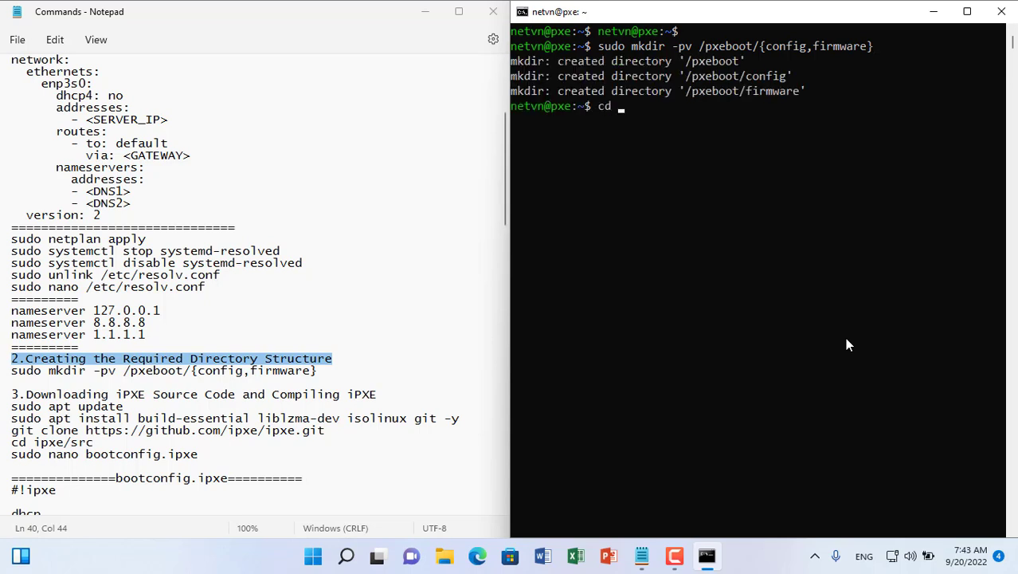
text(/pxeboot/)
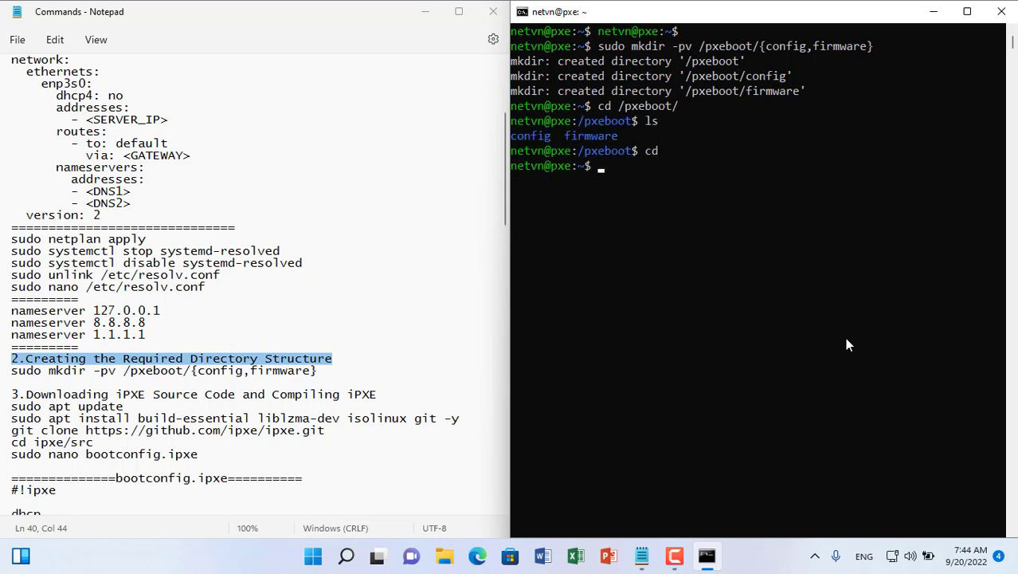
click(192, 393)
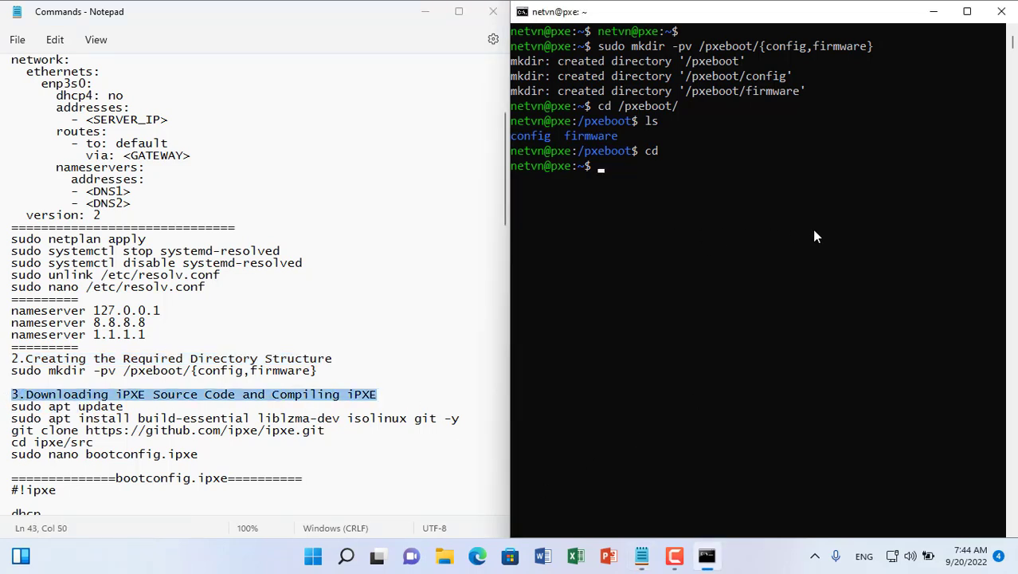
Step: Update apt, install build tools, clone the iPXE git repository and enter ipxe/src
text(sudo apt u)
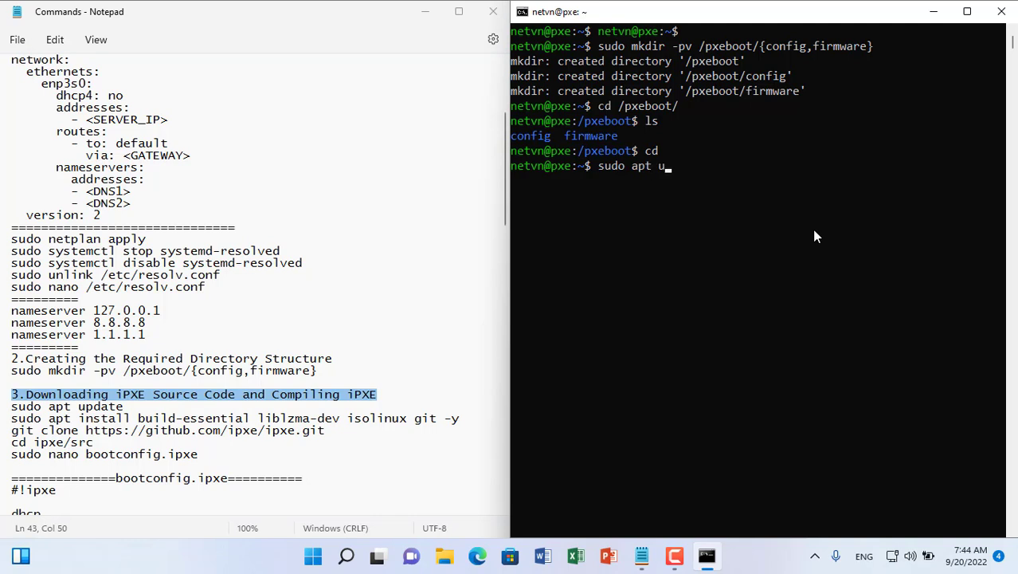
key(Return)
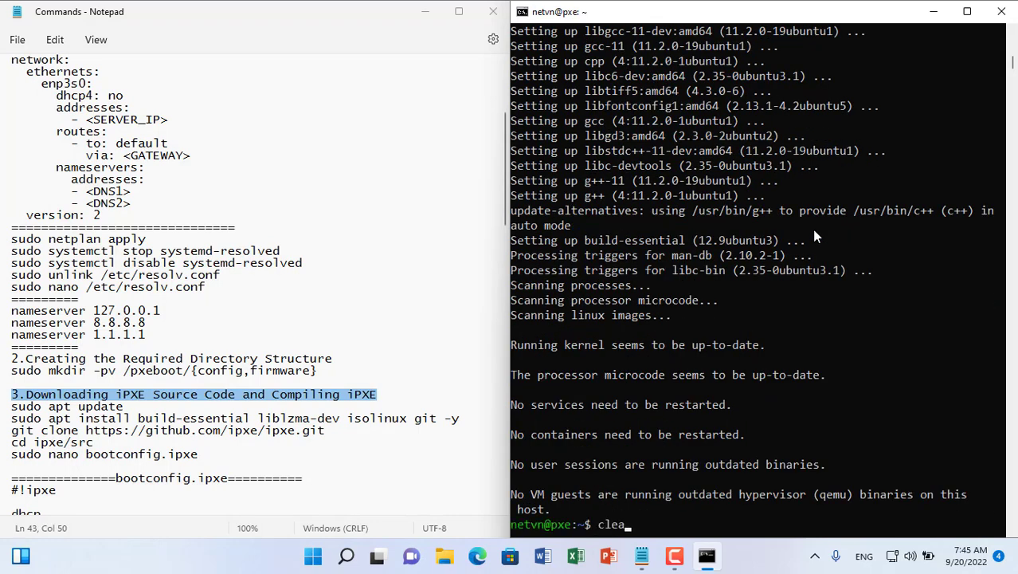
key(Return)
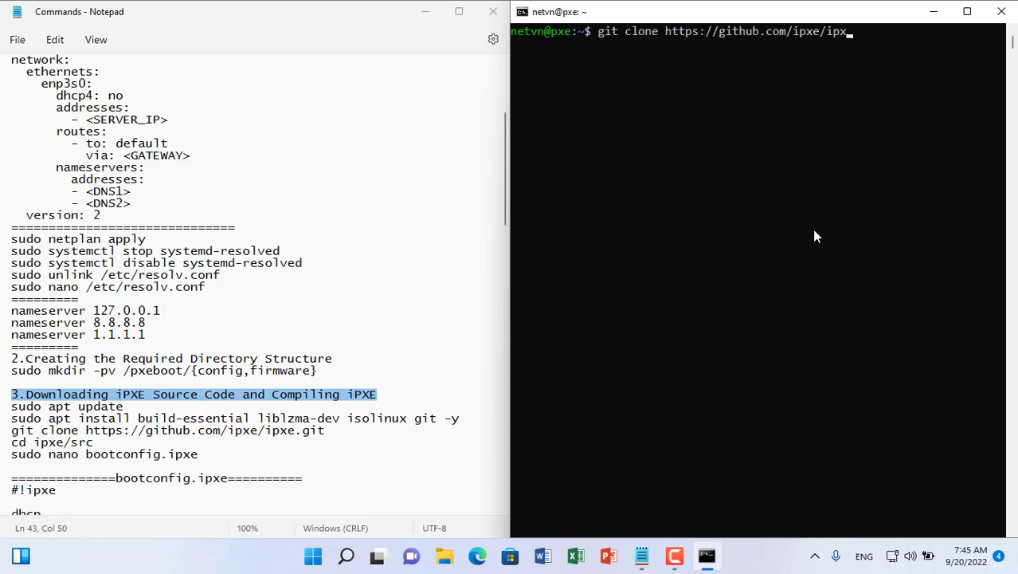
key(Return)
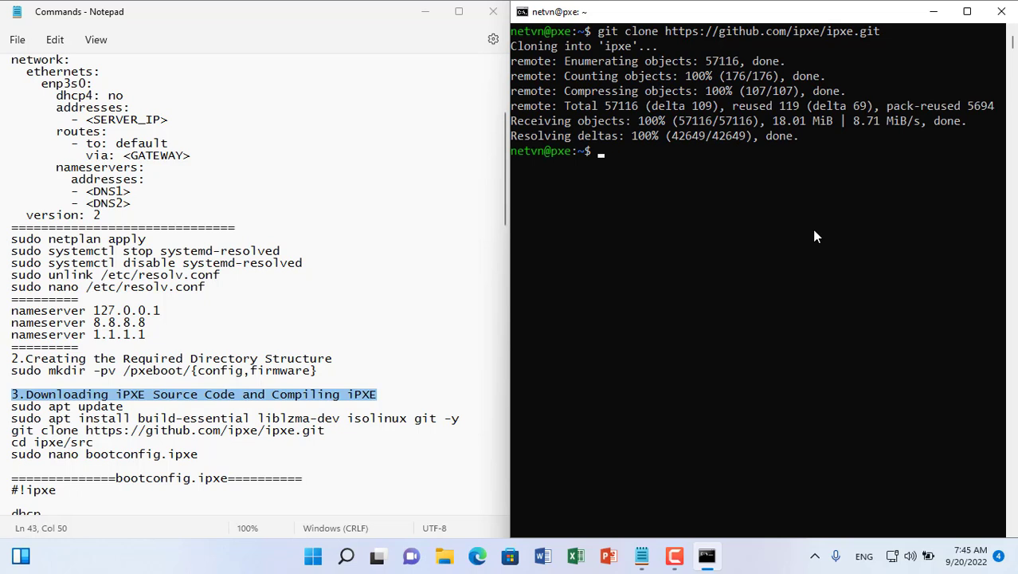
text(cd)
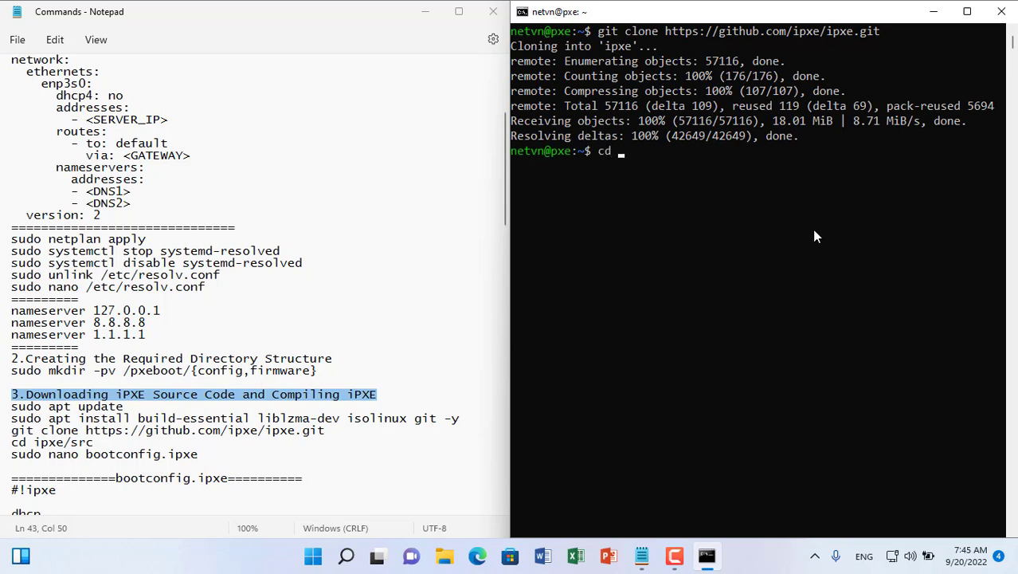
text(ipxe/src/)
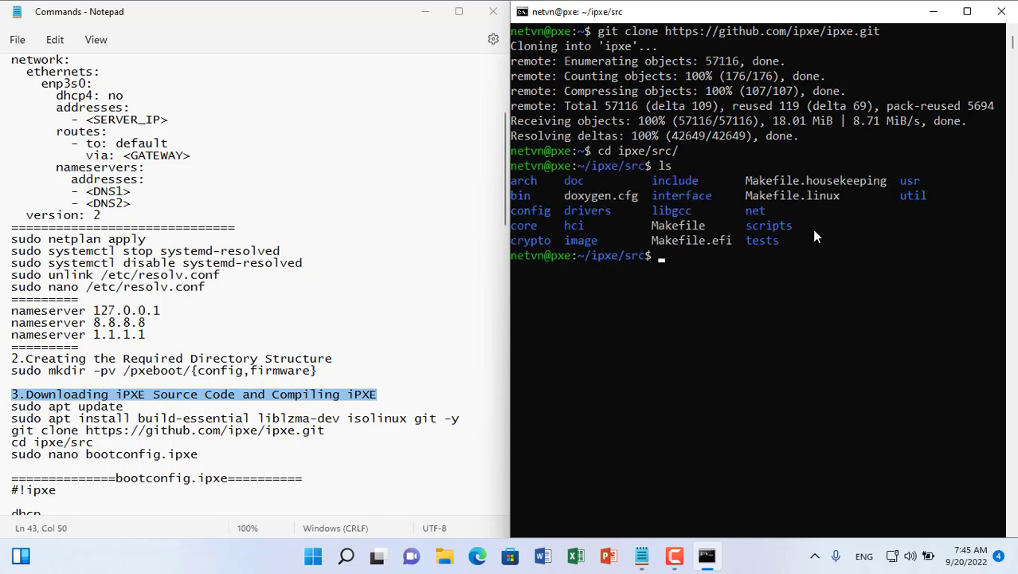
text(sudo nano bootconf)
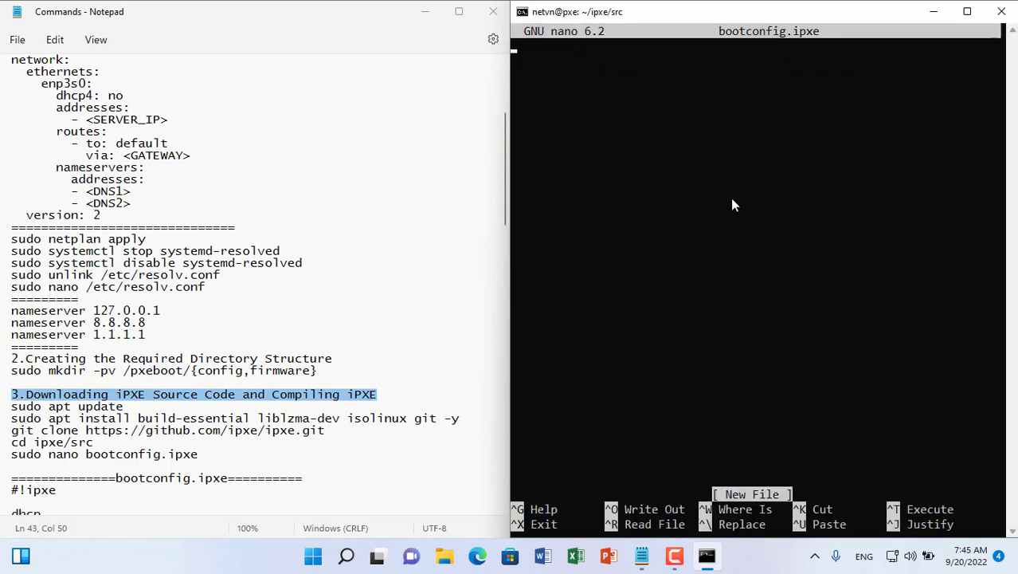
Step: Write bootconfig.ipxe with dhcp and chain tftp://192.168.1.2/config/boot.ipxe, then save
scroll(down, 3)
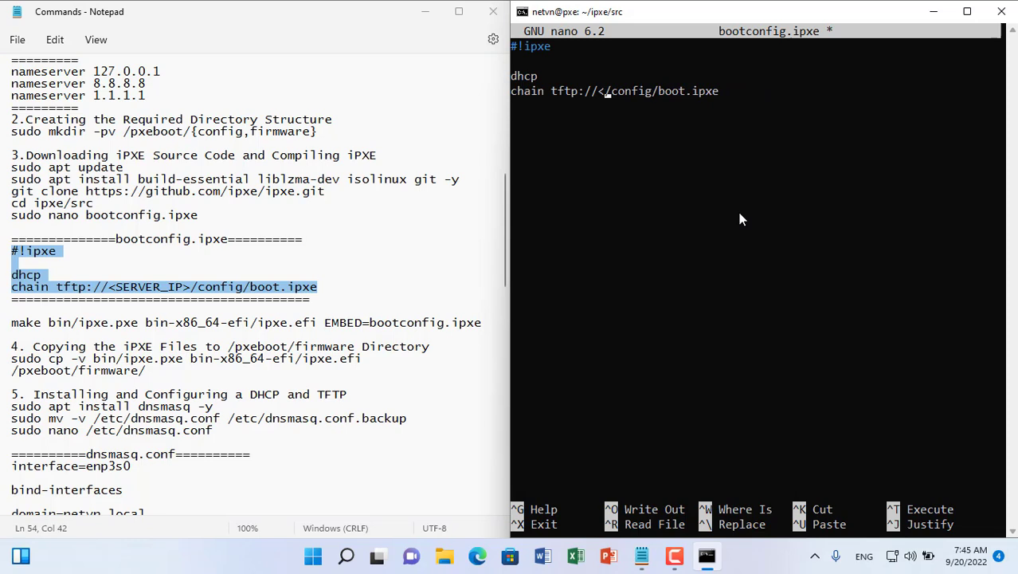
text(192.168.1.2)
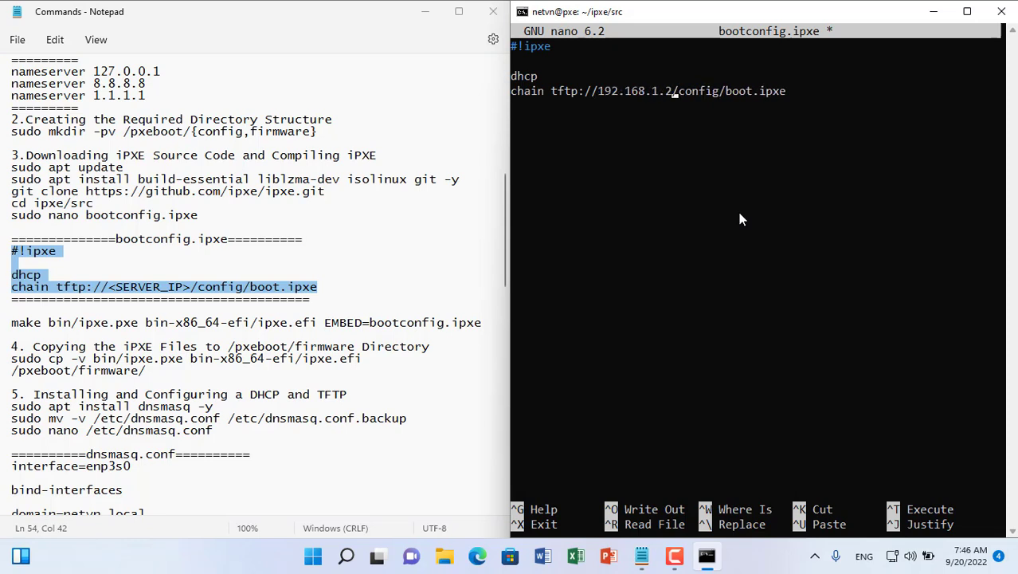
key(ctrl+x)
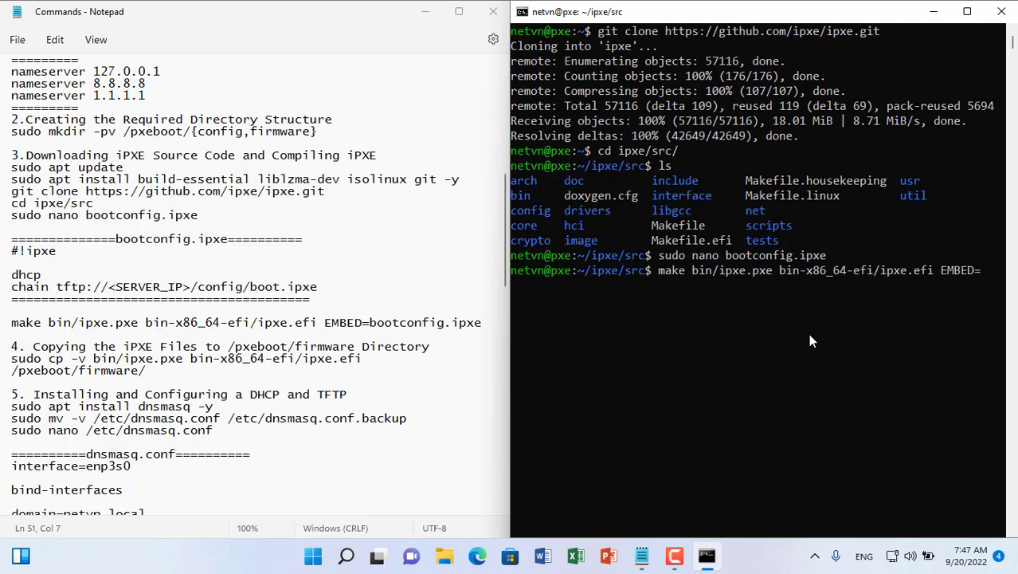
Step: Run make bin/ipxe.pxe bin-x86_64-efi/ipxe.efi EMBED=bootconfig.ipxe
double_click(768, 255)
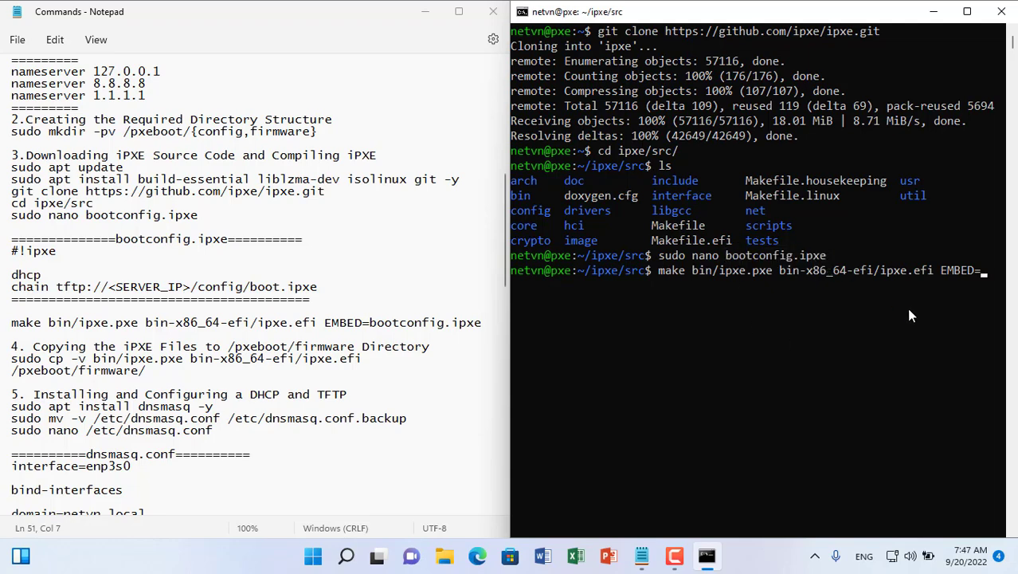
key(Return)
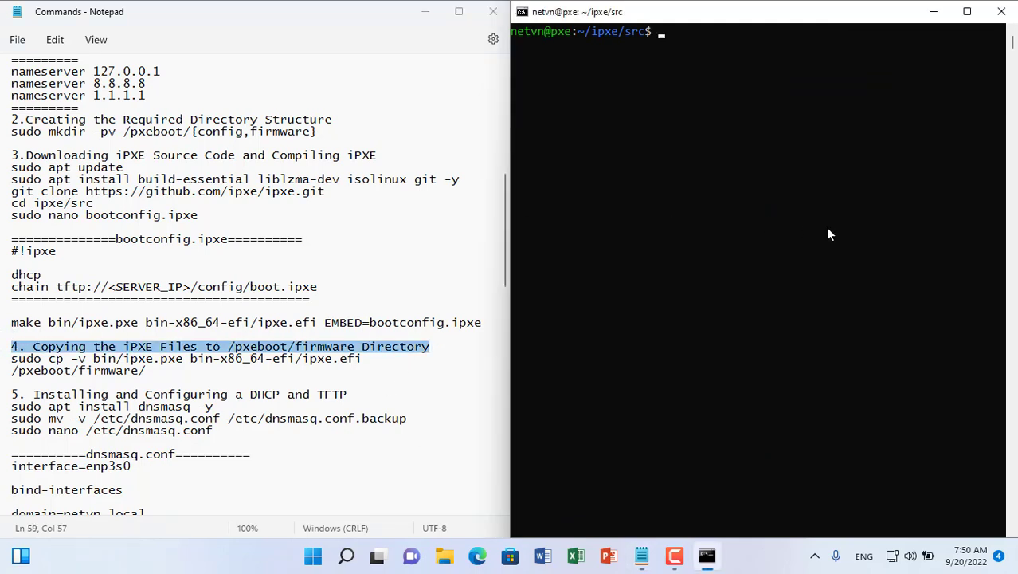
Step: Copy ipxe.pxe and ipxe.efi into /pxeboot/firmware and verify by listing
text(sudo cp -v bin/ipxe.pxe bin-x86_64-efi/ipxe.efi /pxeboot/)
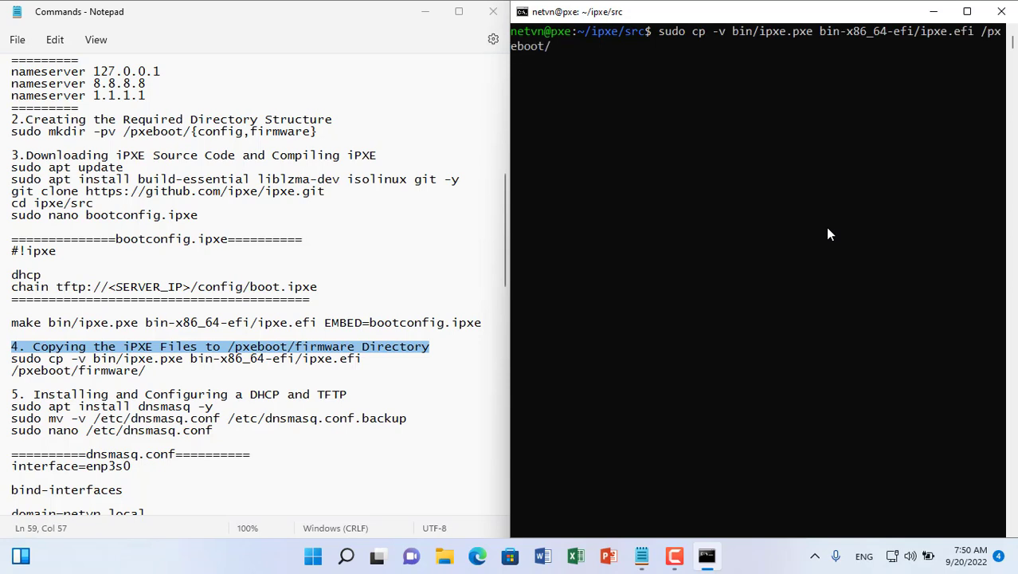
key(Return)
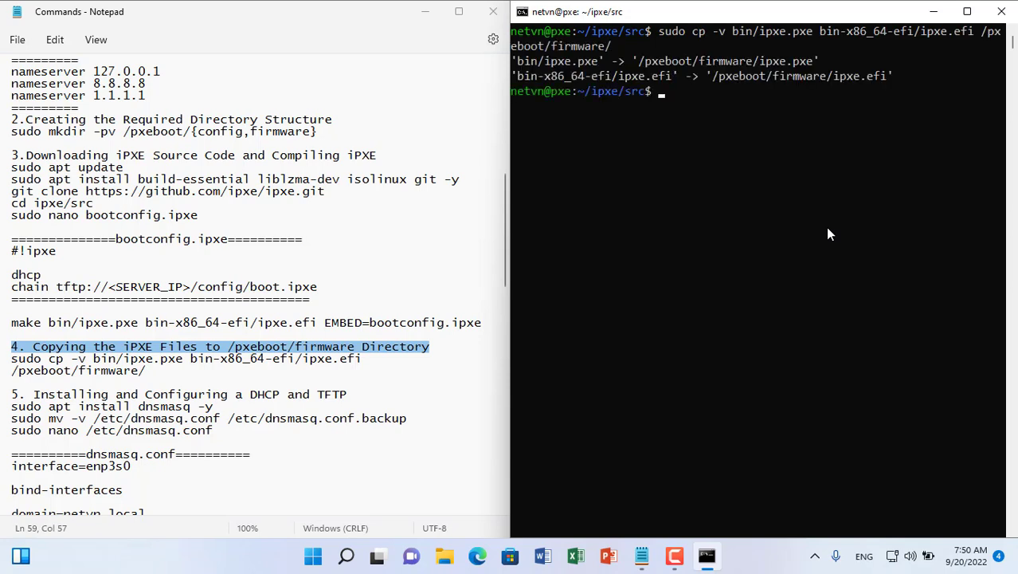
text(cd /pxeboot/firmware/)
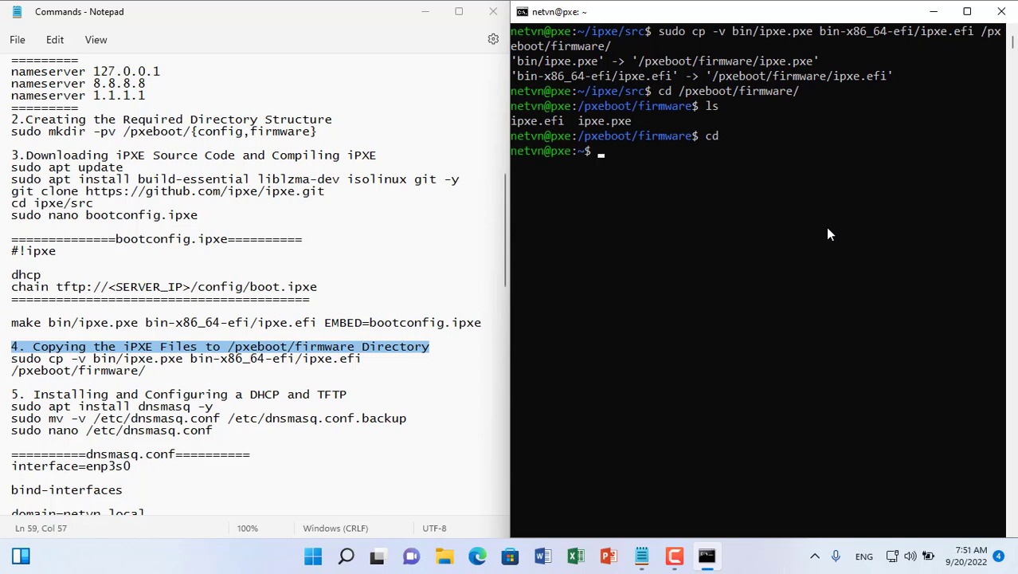
mouse_move(365, 396)
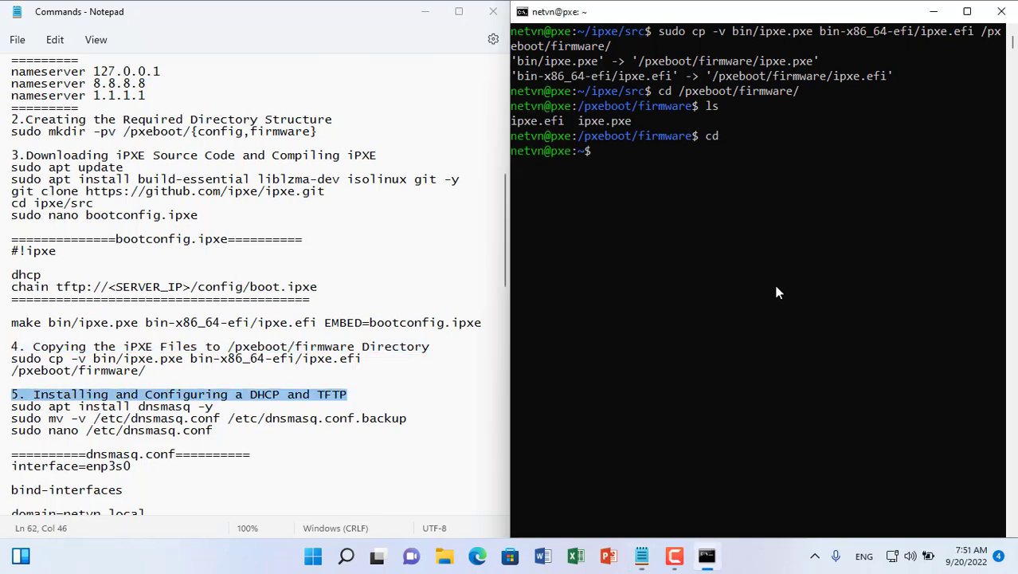
Step: Install dnsmasq via apt and rename /etc/dnsmasq.conf to dnsmasq.conf.backup
text(sudo apt install dns)
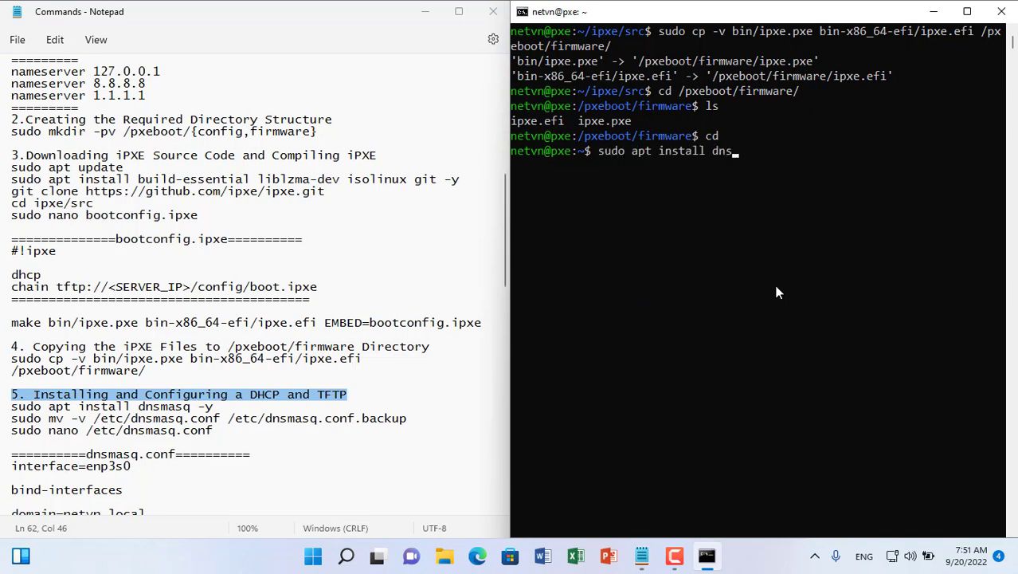
text(masq)
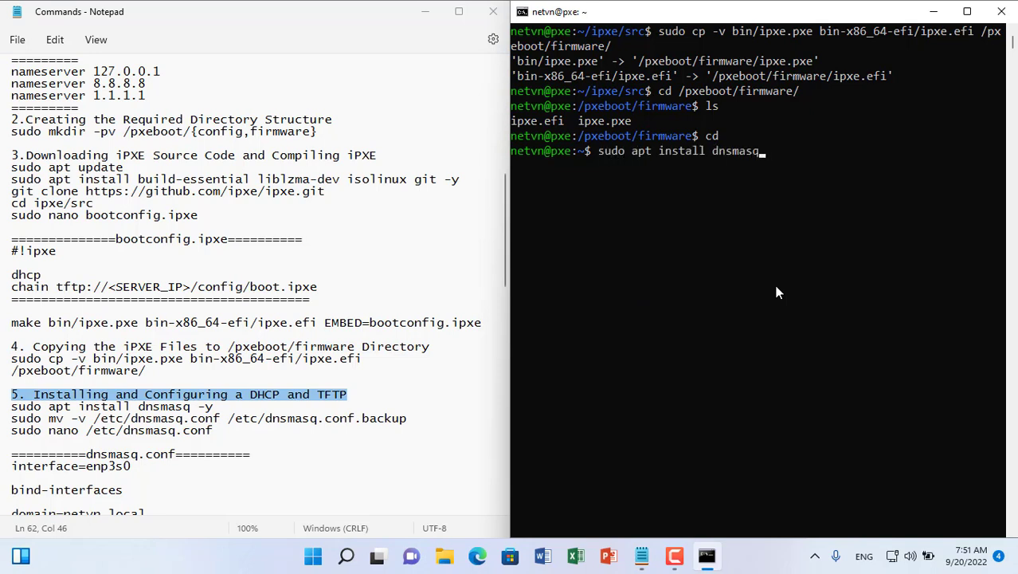
key(Return)
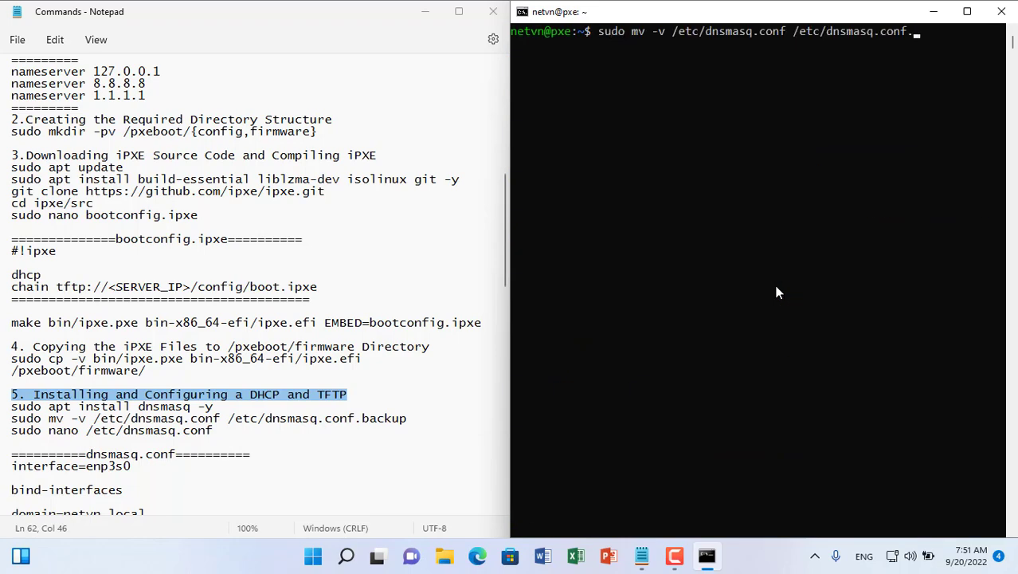
text(backup)
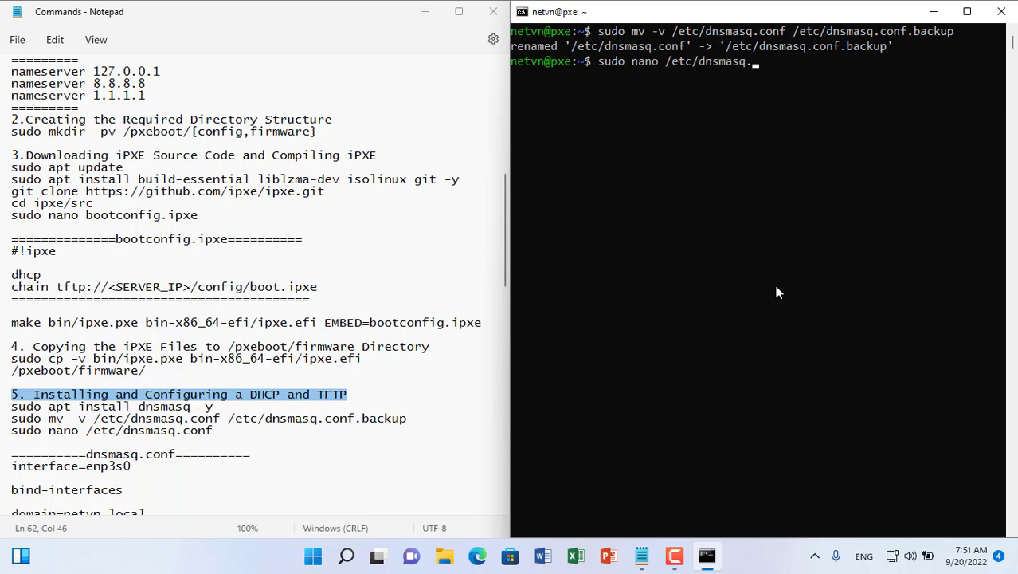
text(b)
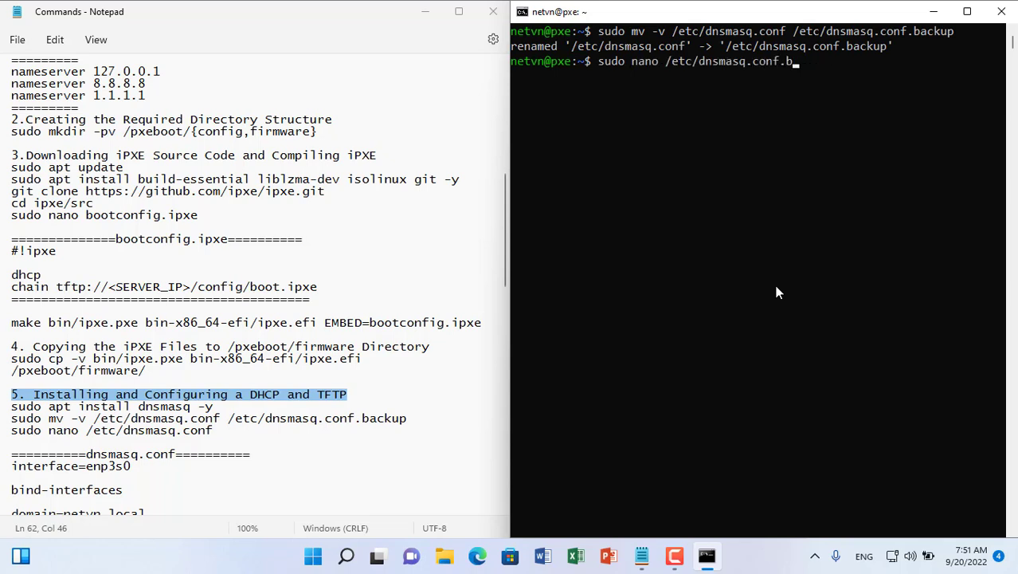
Step: In nano, paste the dnsmasq config and set the DHCP range 192.168.1.80–192.168.1.120
key(Return)
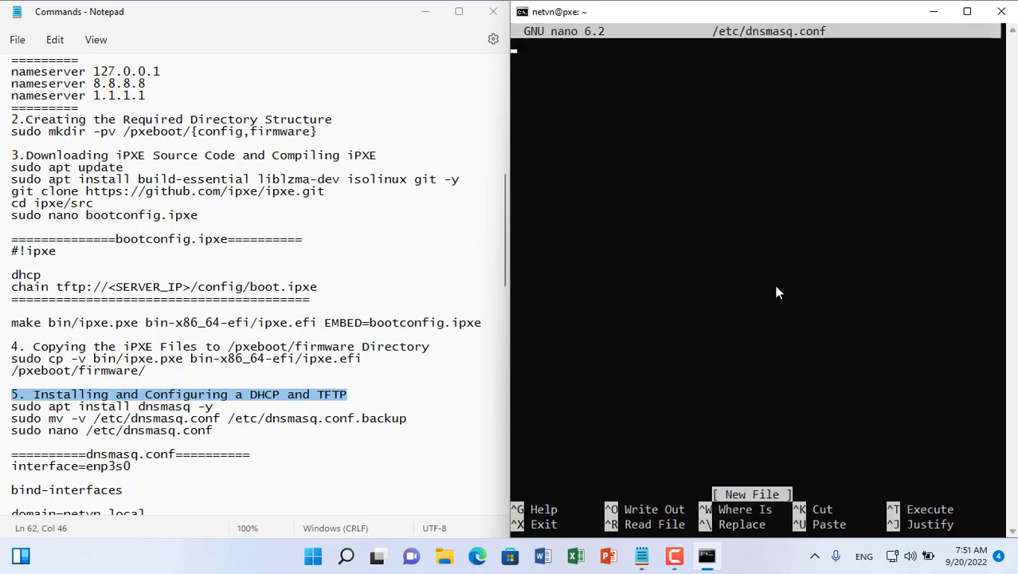
scroll(down, 3)
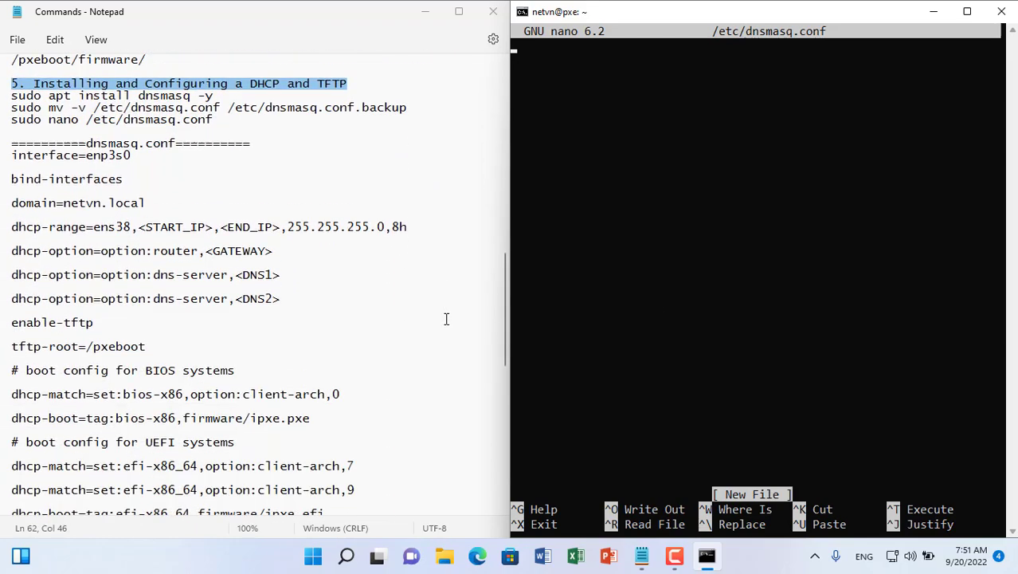
scroll(down, 3)
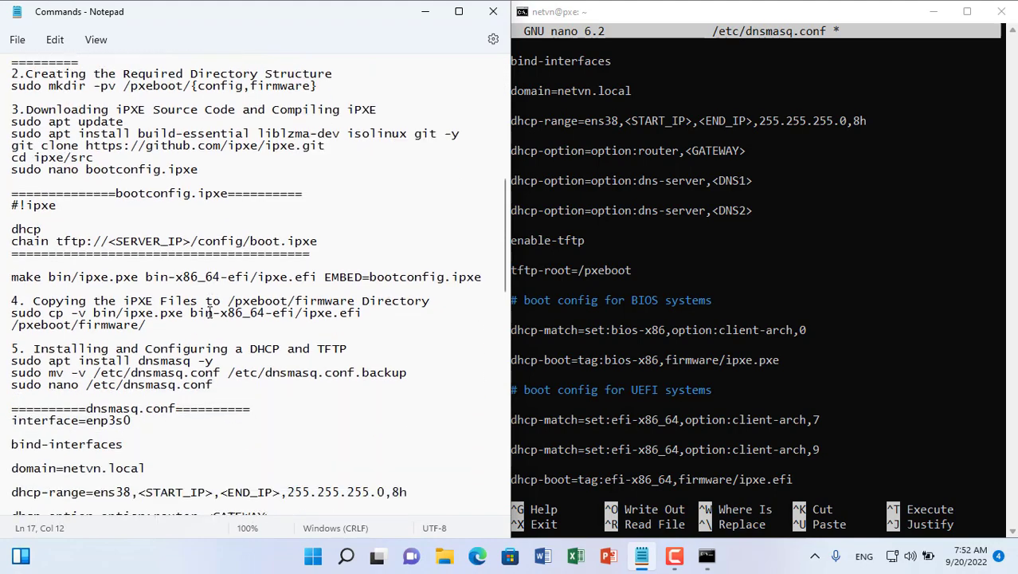
scroll(down, 3)
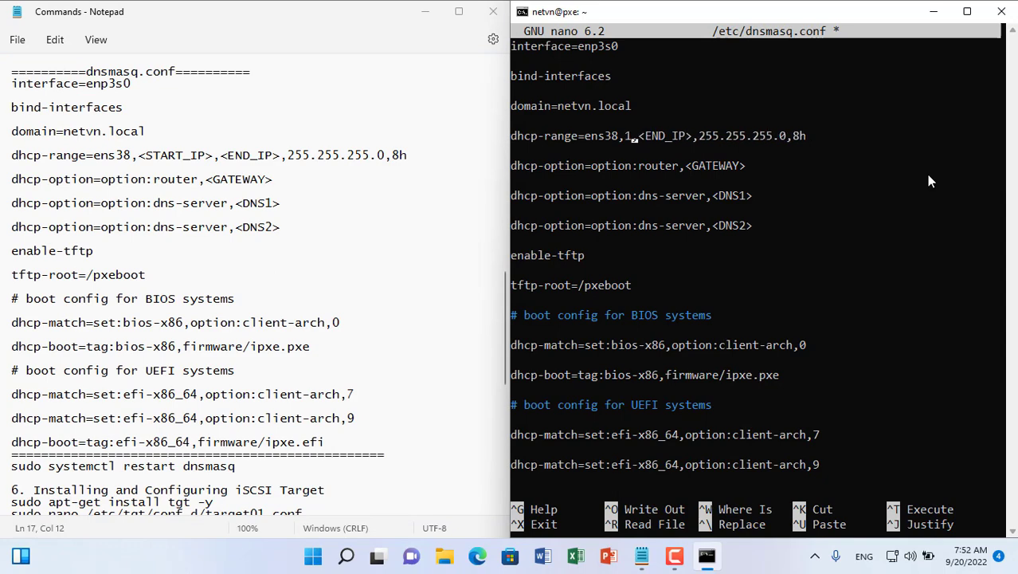
text(192.168.1.80)
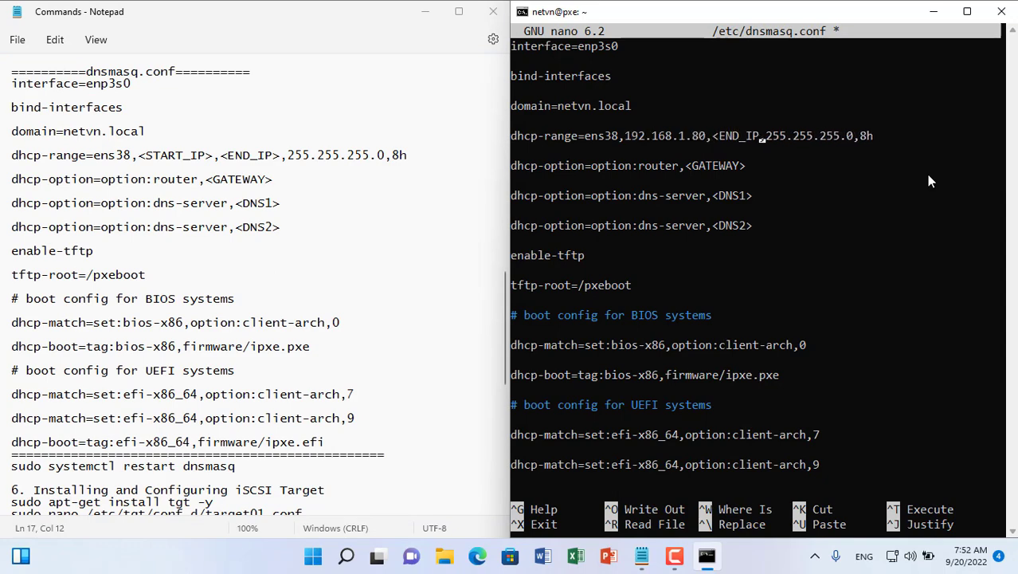
text(192.168.1.120)
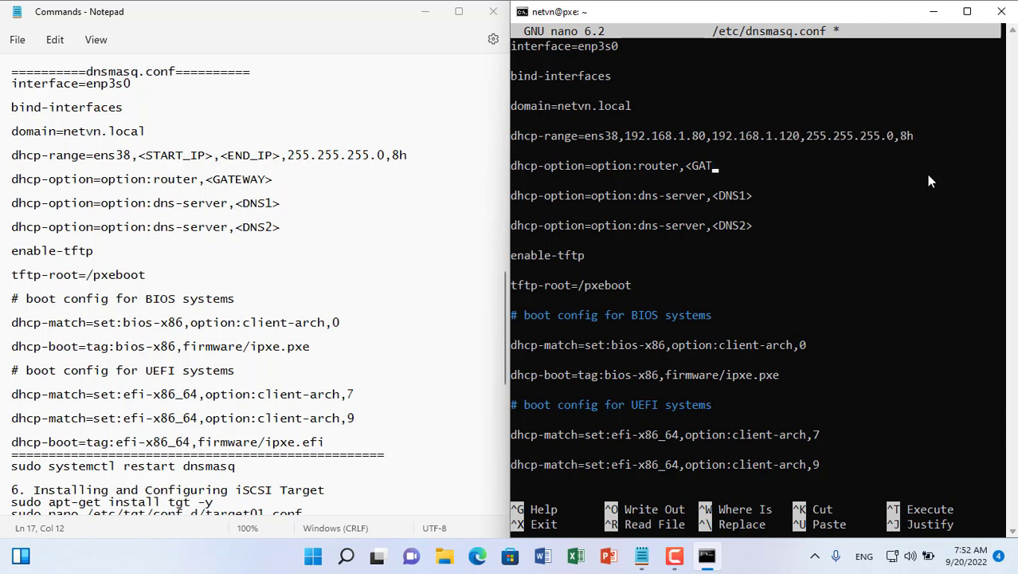
Step: Set router 192.168.1.1, DNS servers 1.1.1.1 and 8.8.8.8, and save /etc/dnsmasq.conf
text(192.168.1.)
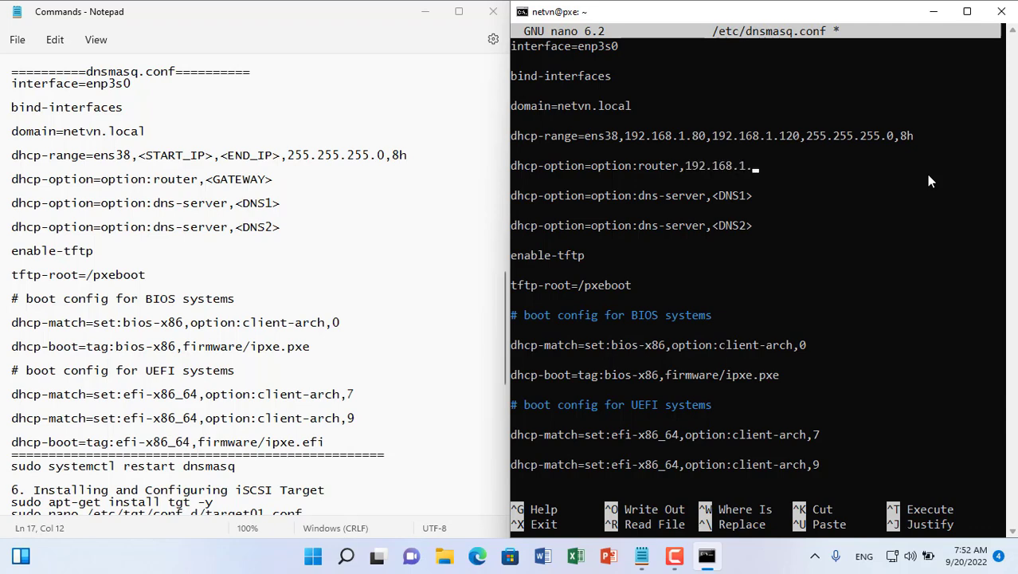
text(1)
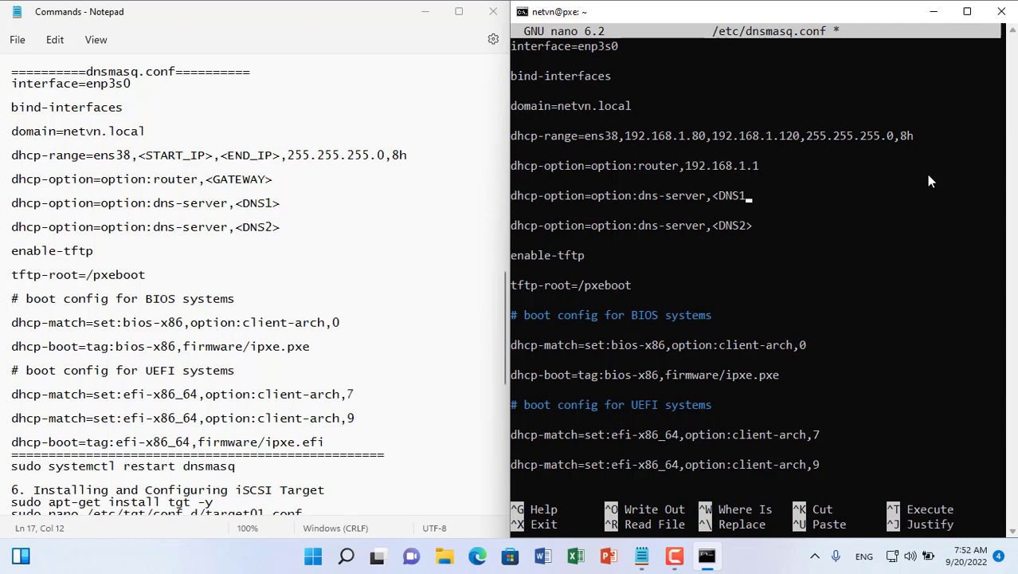
text(1.1.1.1)
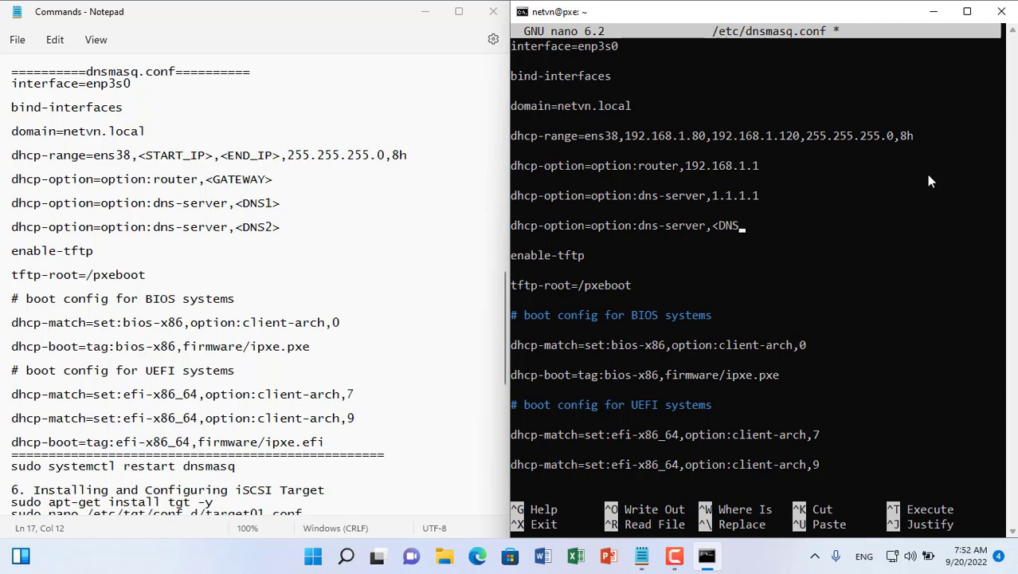
text(8.8.8.8)
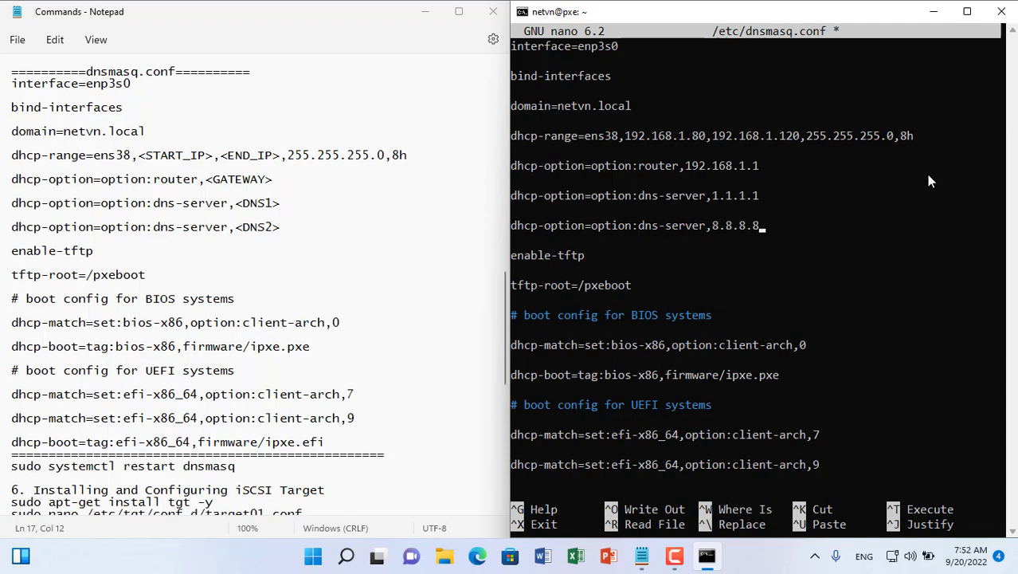
scroll(down, 3)
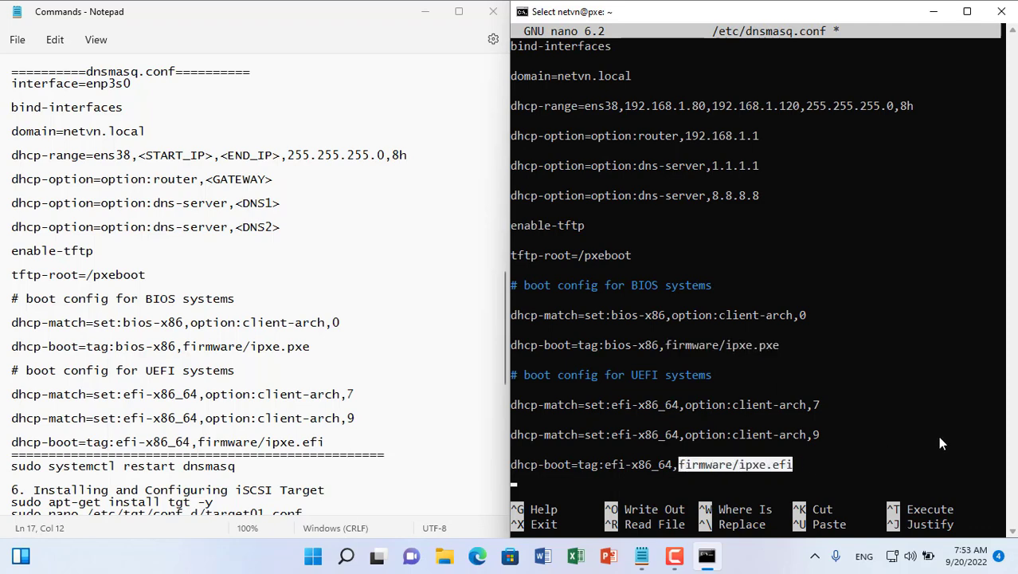
key(ctrl+x)
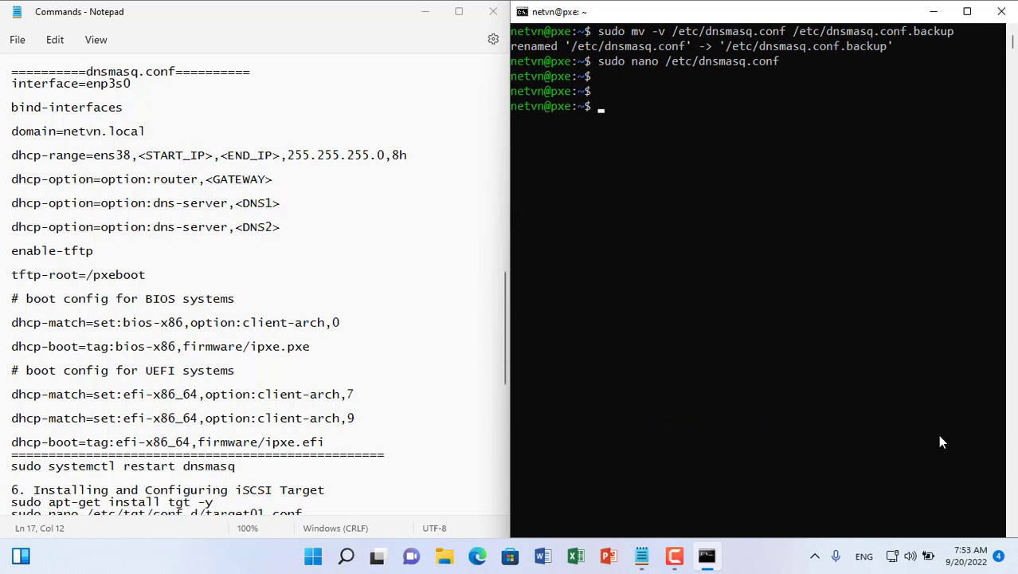
Step: Restart dnsmasq.service with sudo systemctl so the new config loads
text(sudo systemctl restart dns)
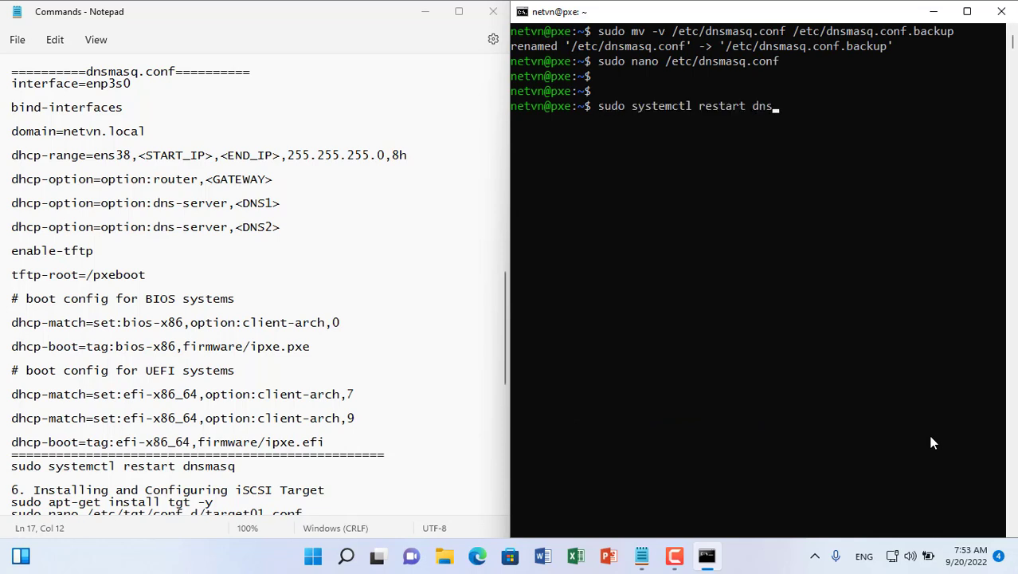
key(Return)
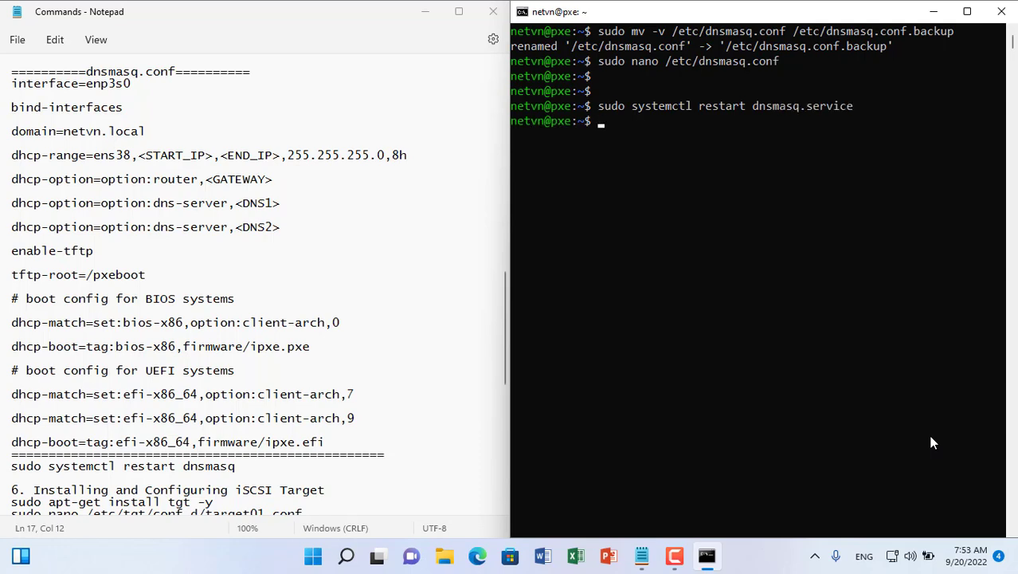
scroll(down, 3)
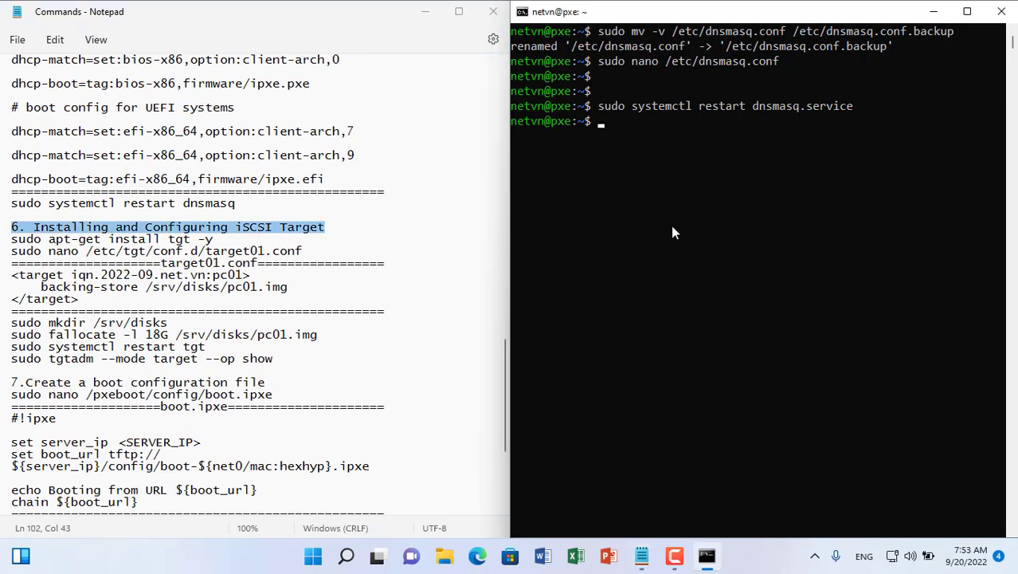
Step: Install tgt and save /etc/tgt/conf.d/target01.conf defining iqn.2022-09.net.vn:pc01 backed by /srv/disks/pc01.img
text(sudo apt-get install tgt)
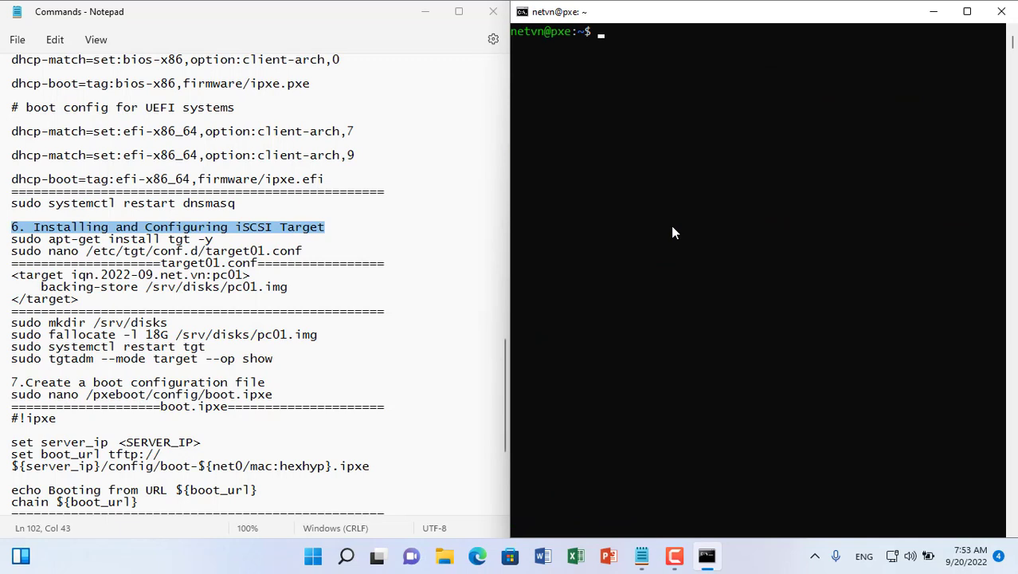
text(sudo nano /etc/tgt/conf.d/target01.)
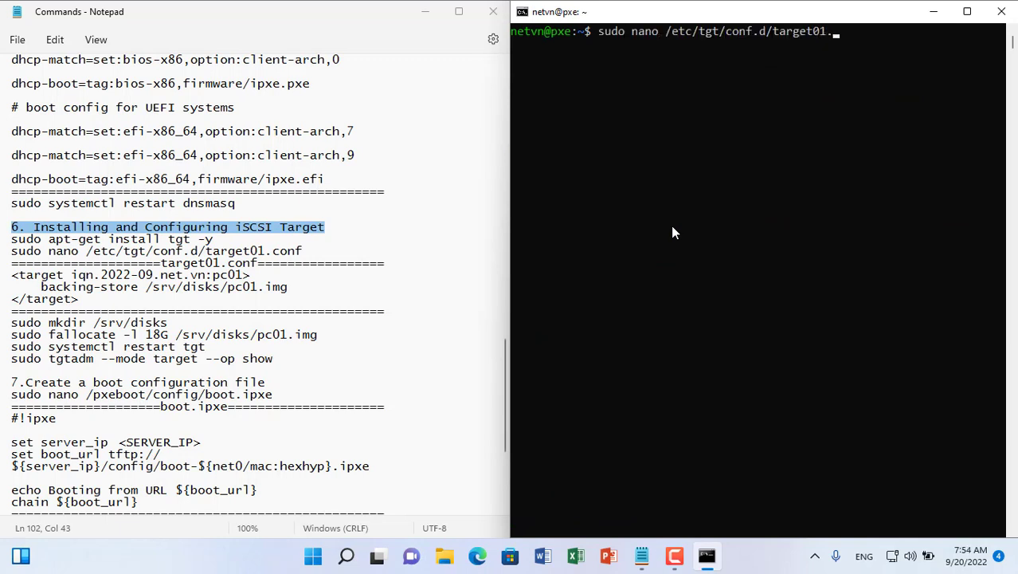
key(Return)
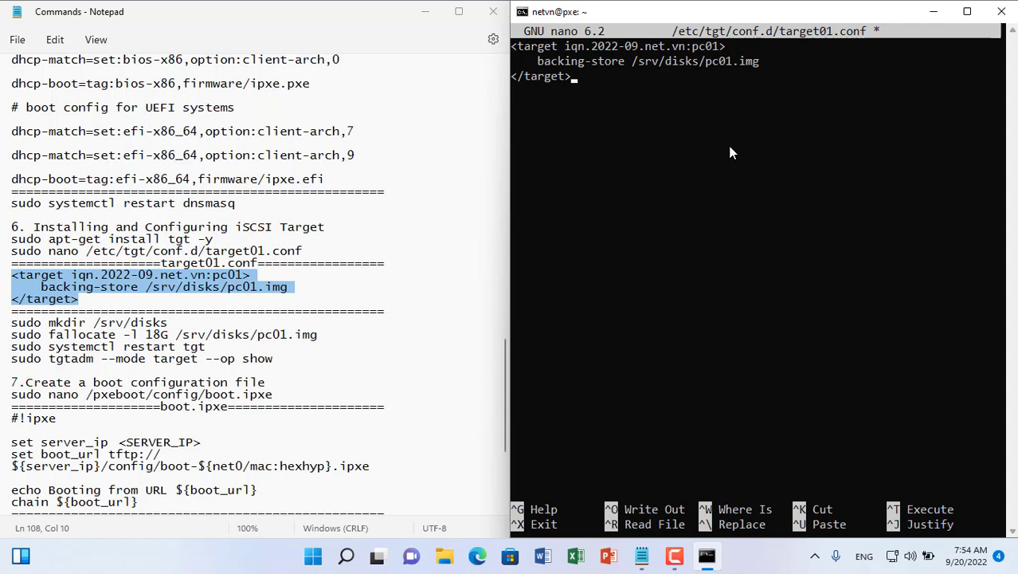
key(ctrl+x)
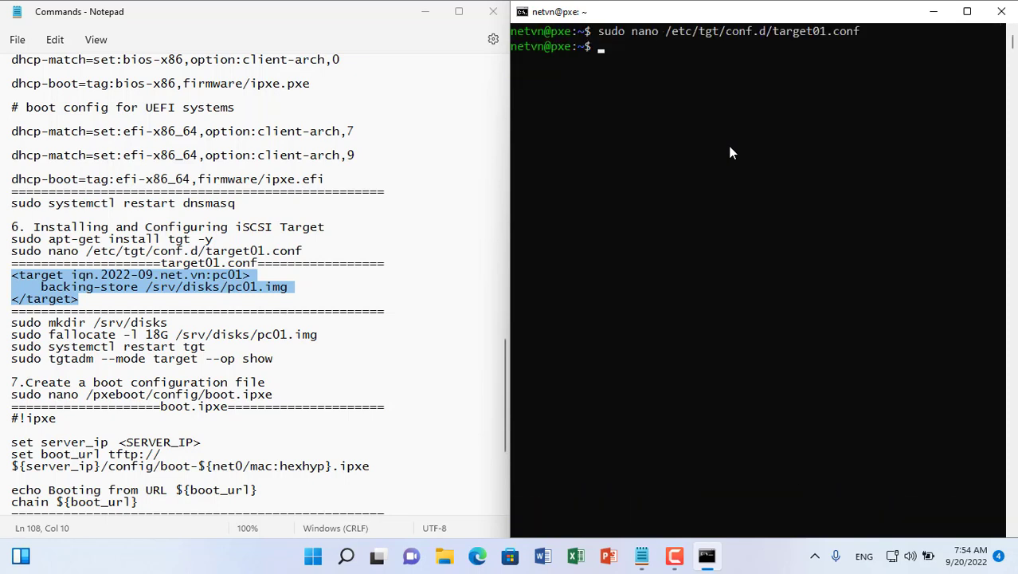
Step: Create /srv/disks and allocate an 18G /srv/disks/pc01.img disk file
text(sudo mkdir /srv/disk)
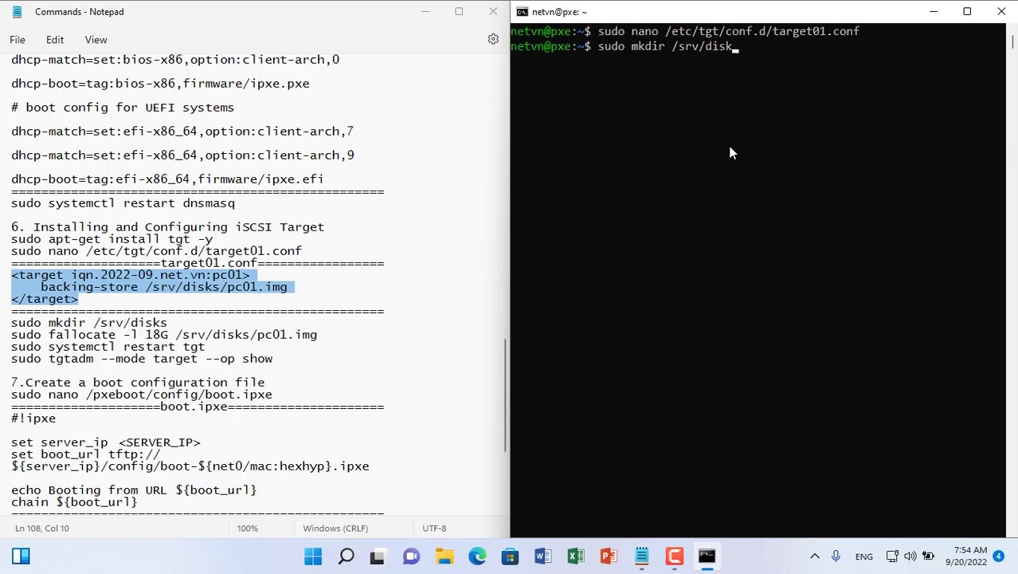
key(Return)
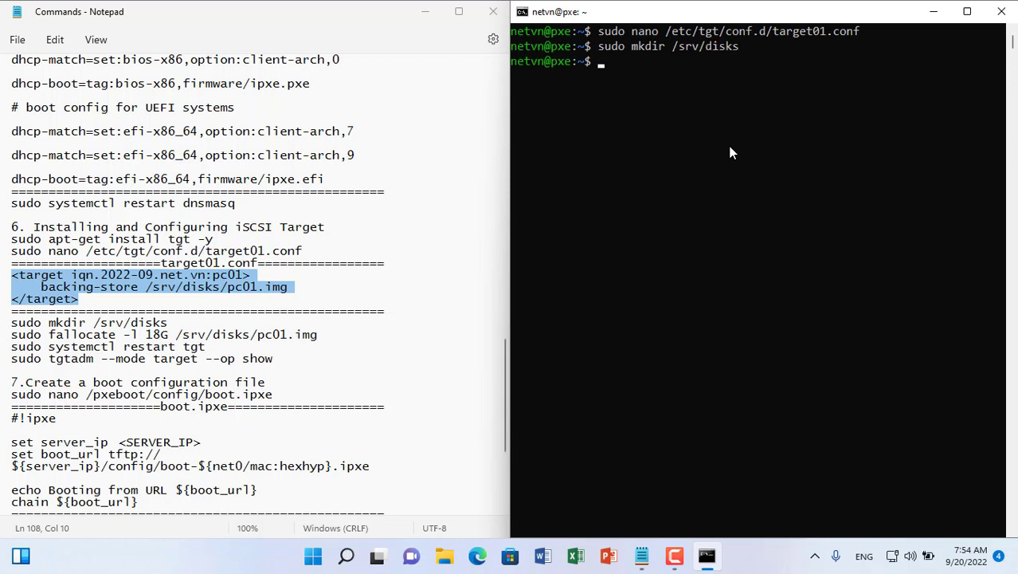
text(sudo)
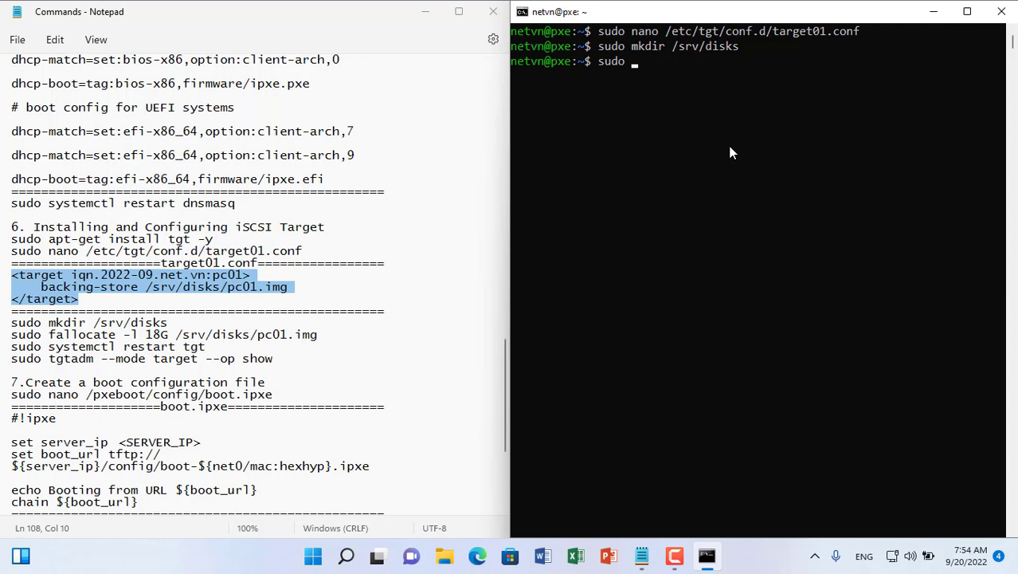
text(fallocate -l 18G /srv/disks/p)
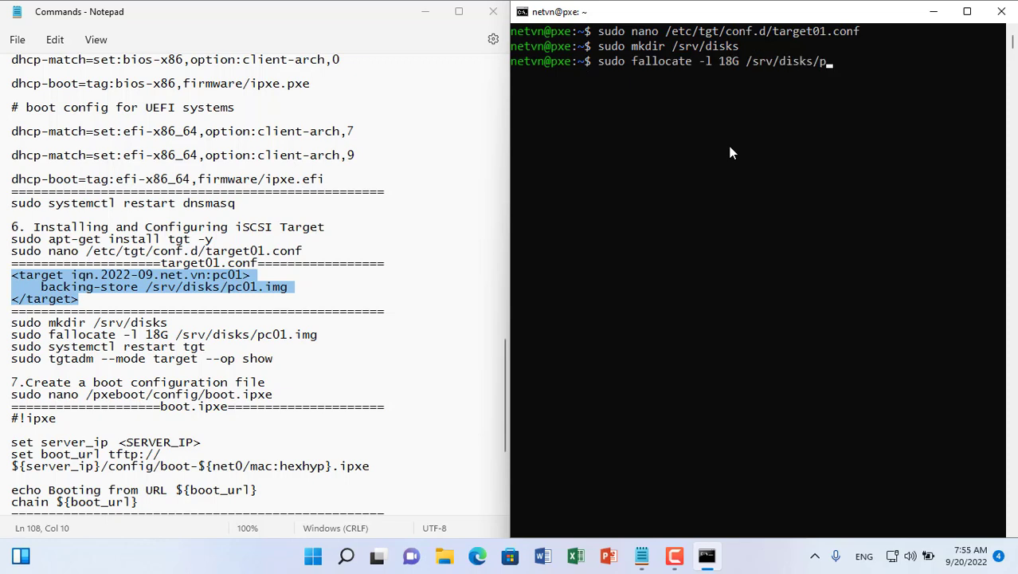
text(c01.i)
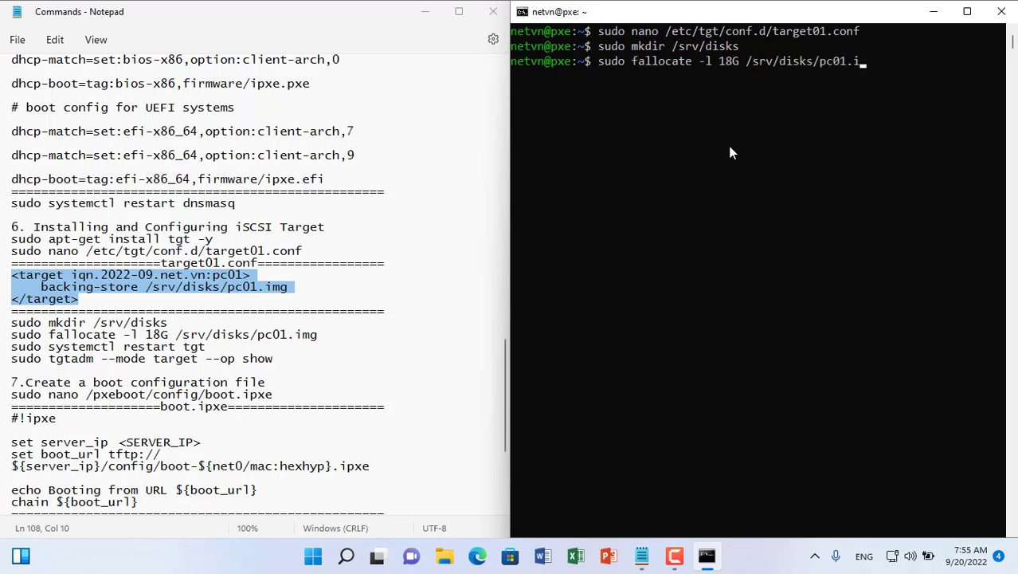
key(Return)
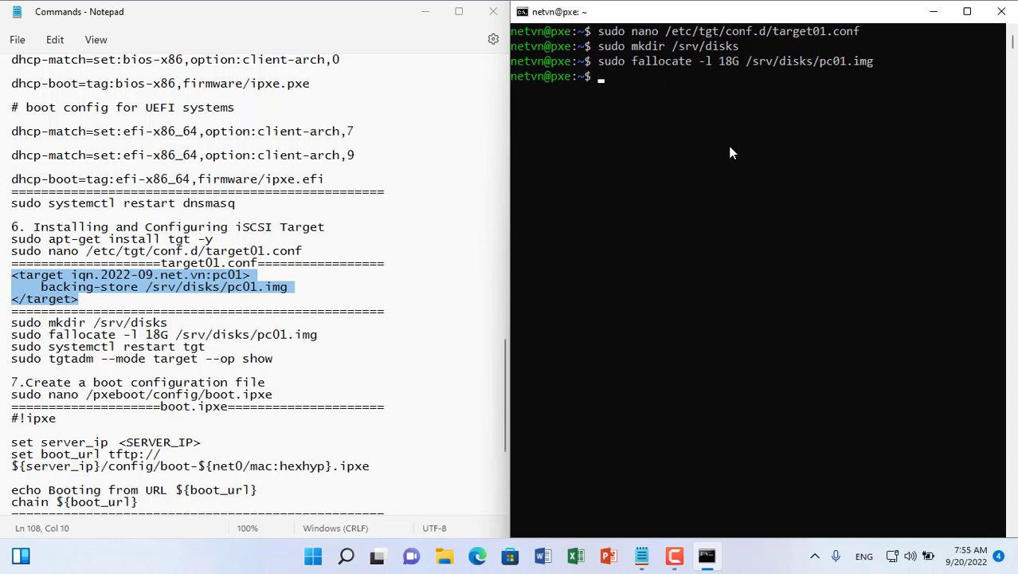
mouse_move(826, 72)
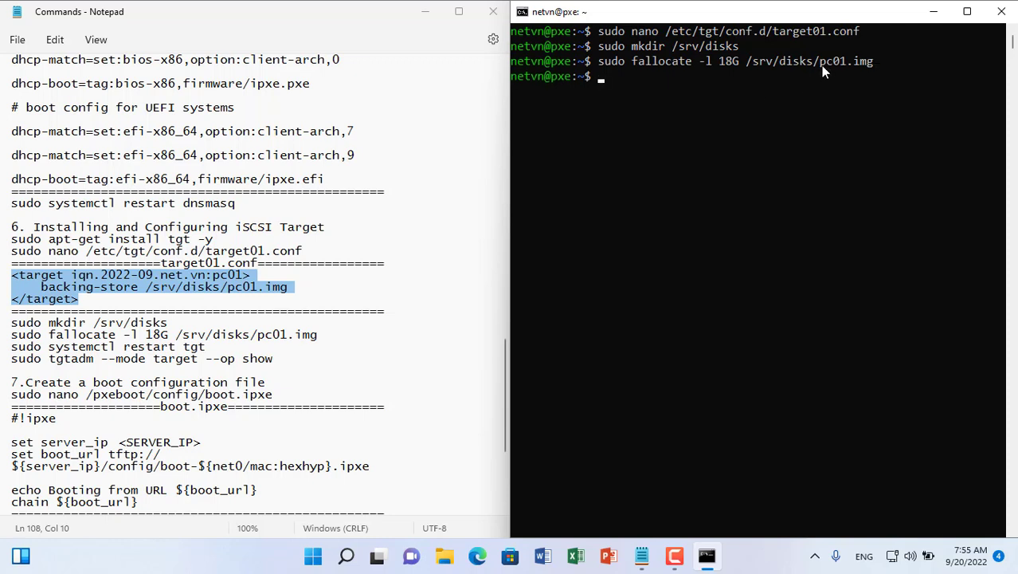
Step: Restart the tgt iSCSI service and begin a tgtadm target show command
double_click(844, 61)
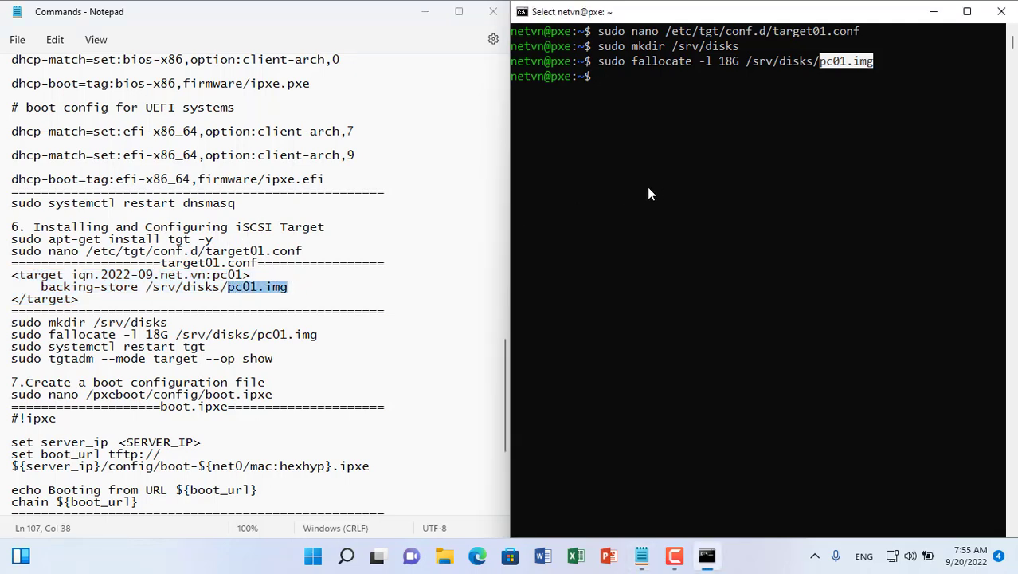
text(sudo systemctl restart t)
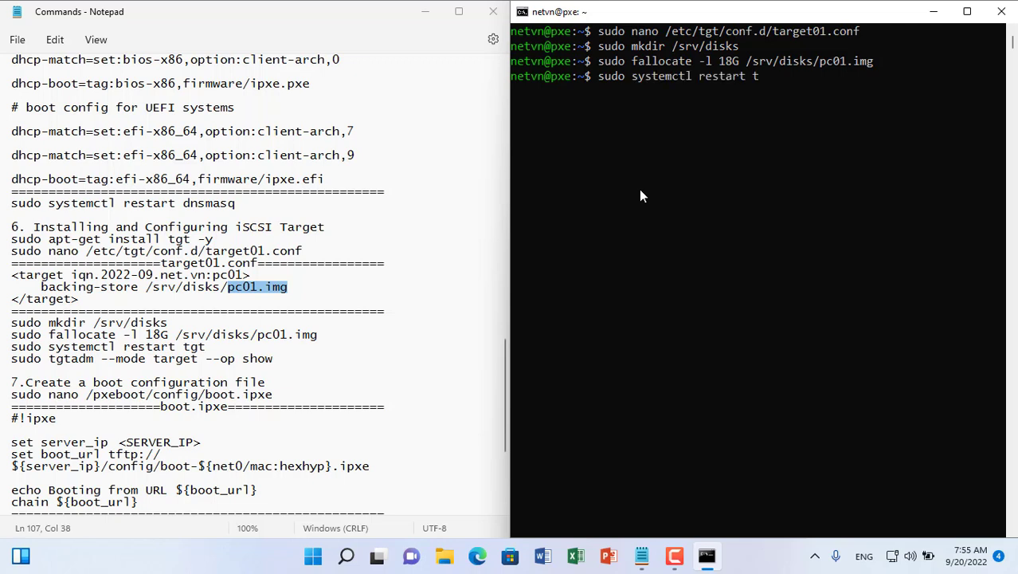
key(Return)
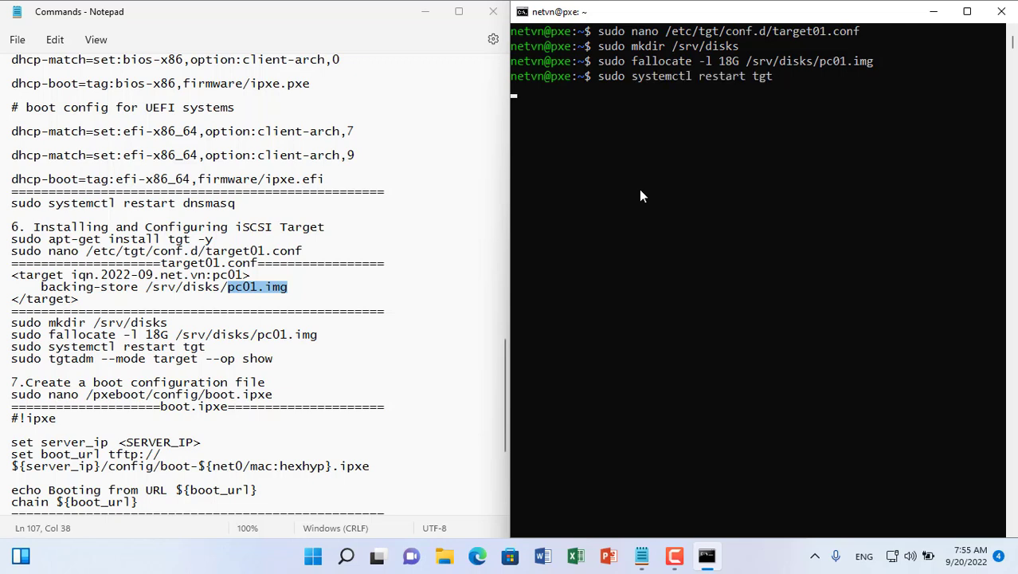
text(sudo tgtadm --mode target --op)
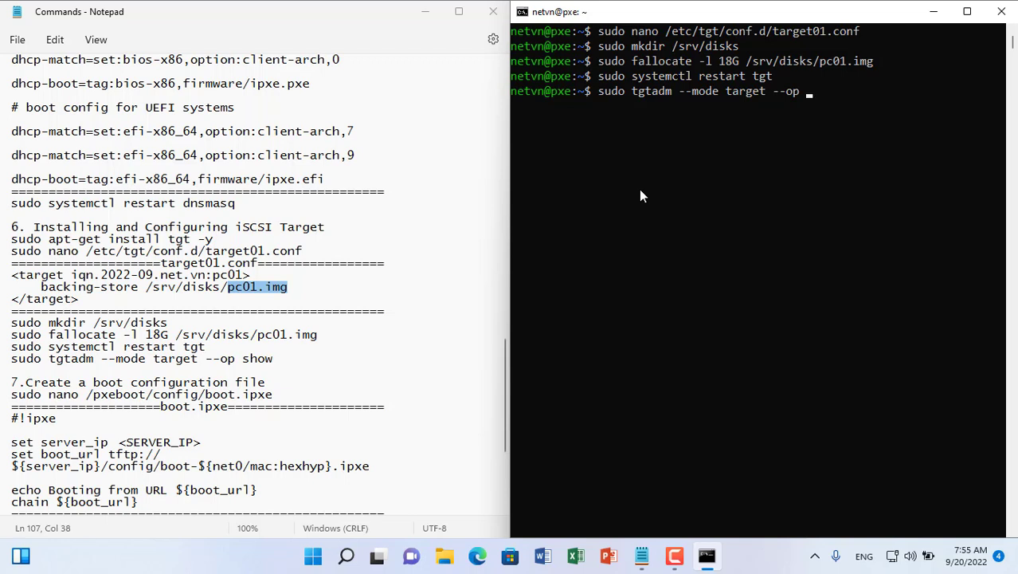
Step: List iSCSI targets with tgtadm, confirming iqn.2022-09.net.vn:pc01 is ready with LUN 1 on pc01.img
key(Return)
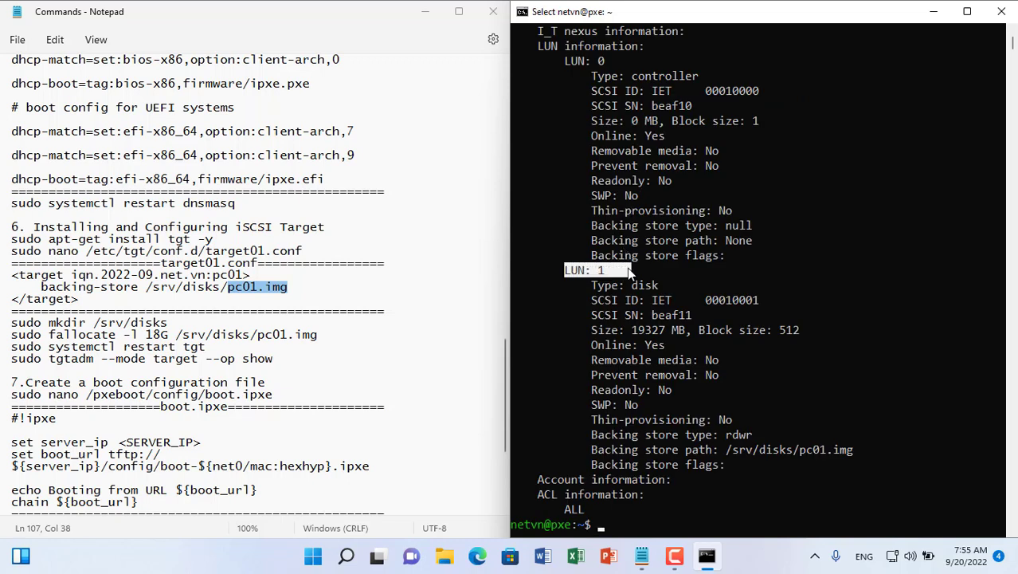
mouse_move(629, 382)
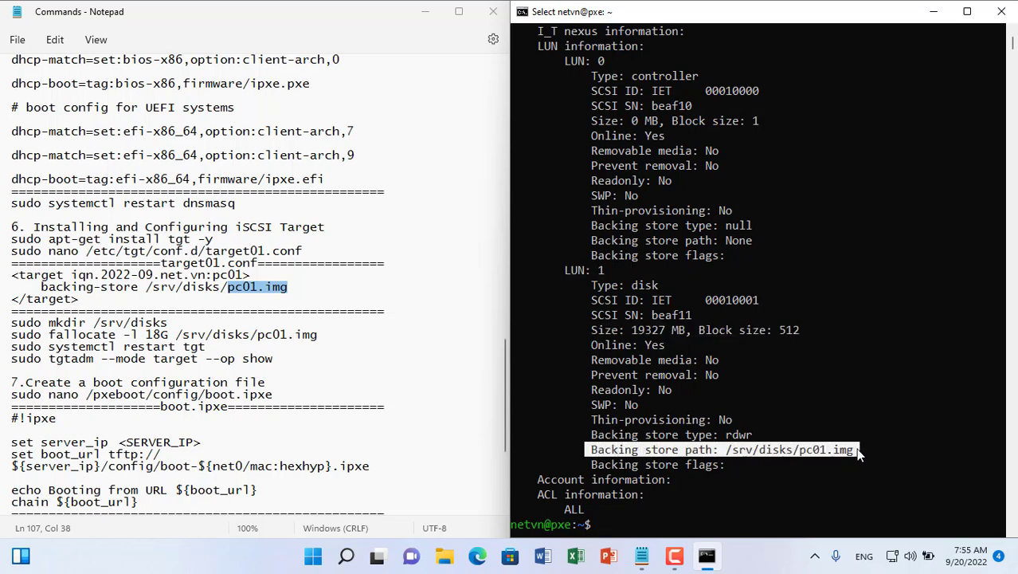
scroll(up, 3)
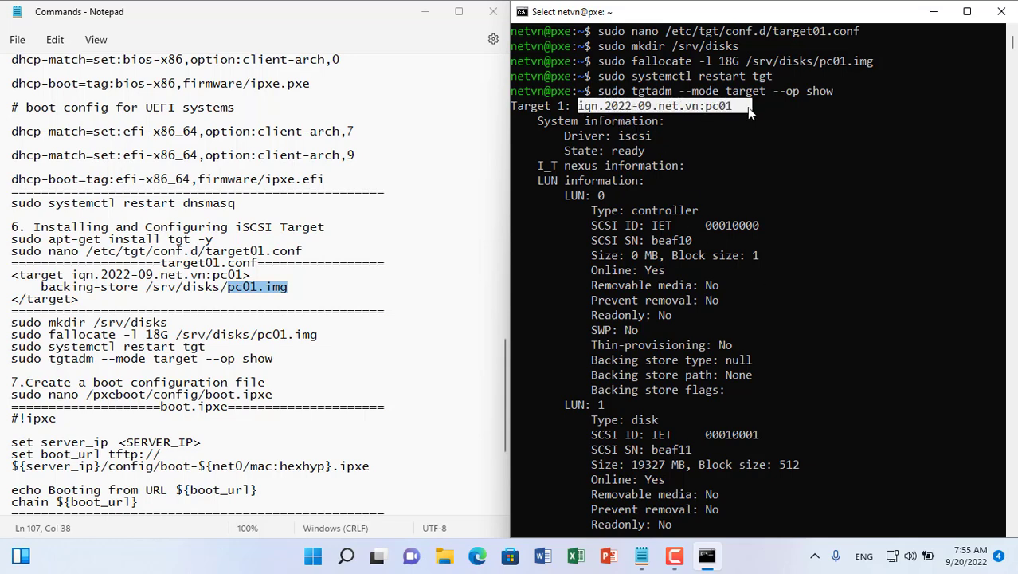
mouse_move(789, 232)
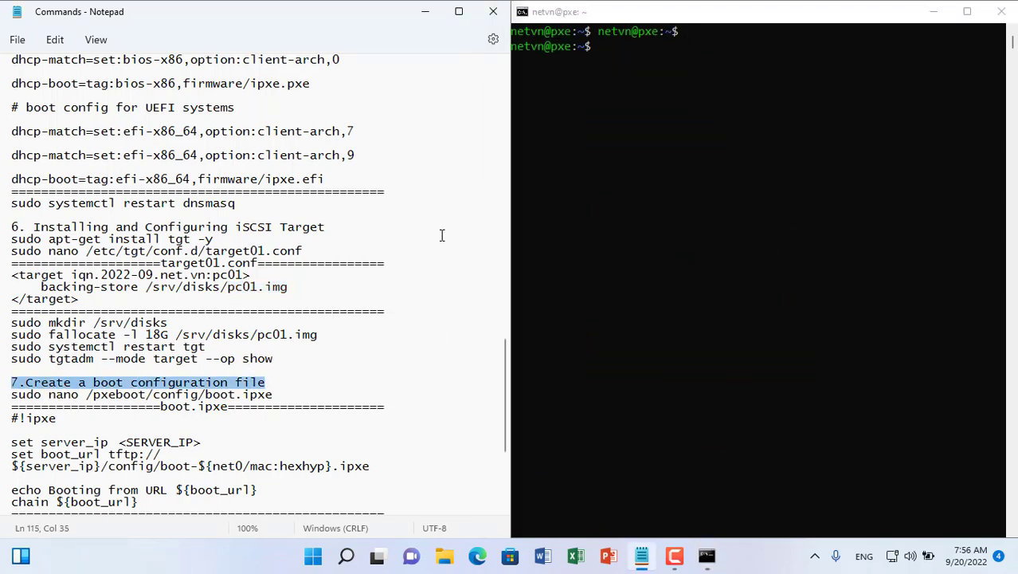
Step: Write /pxeboot/config/boot.ipxe with server_ip 192.168.1.2 and the per-MAC chain URL, then save it
text(sudo nano /pxeboot/config/bo)
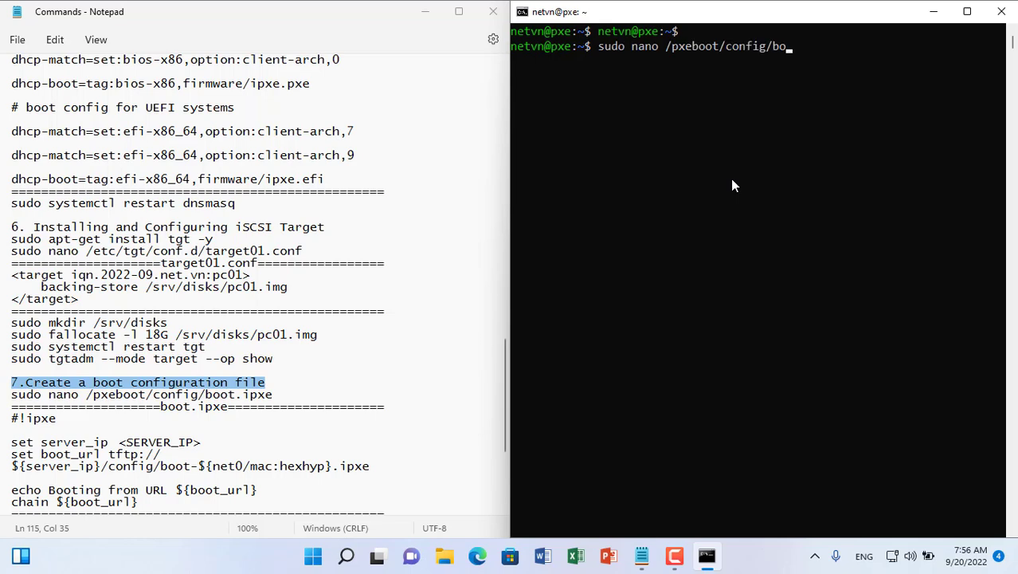
text(ot.i)
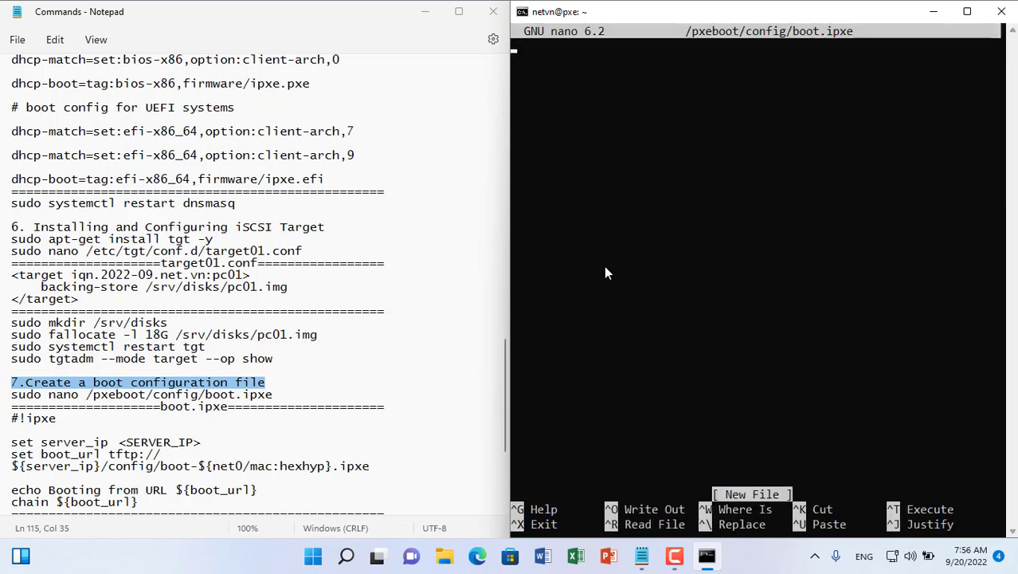
scroll(down, 3)
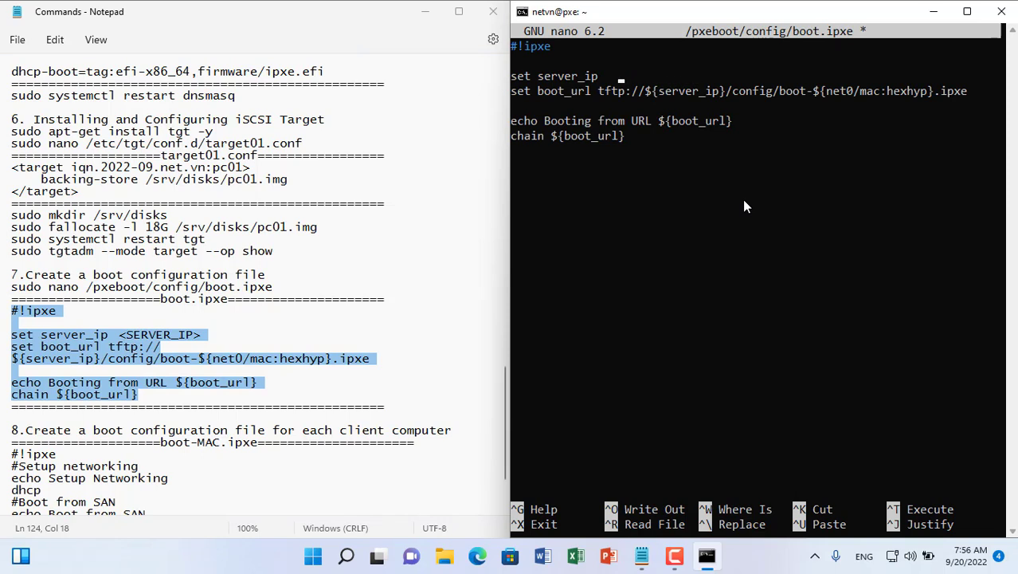
text(192.168.1.)
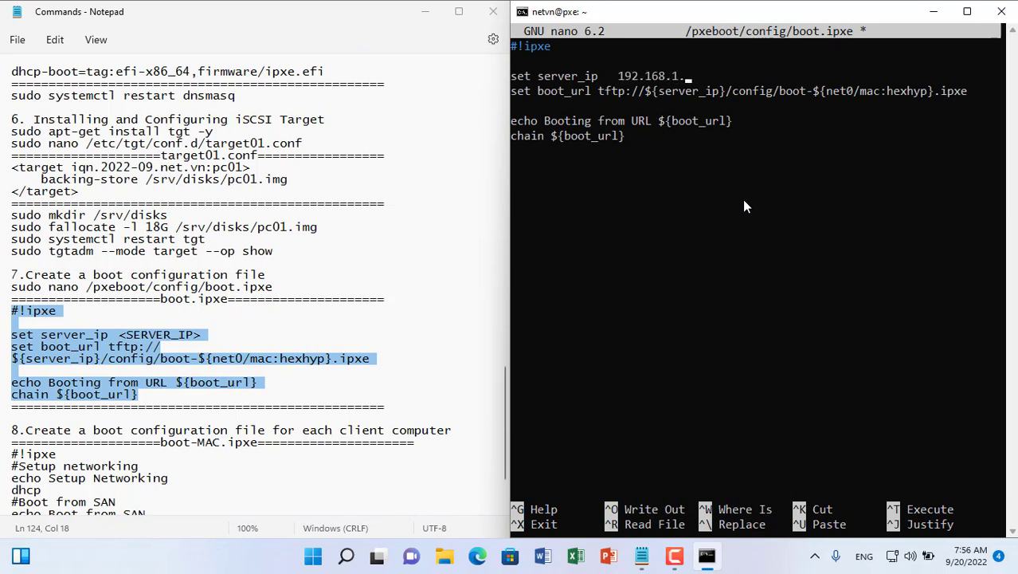
text(2)
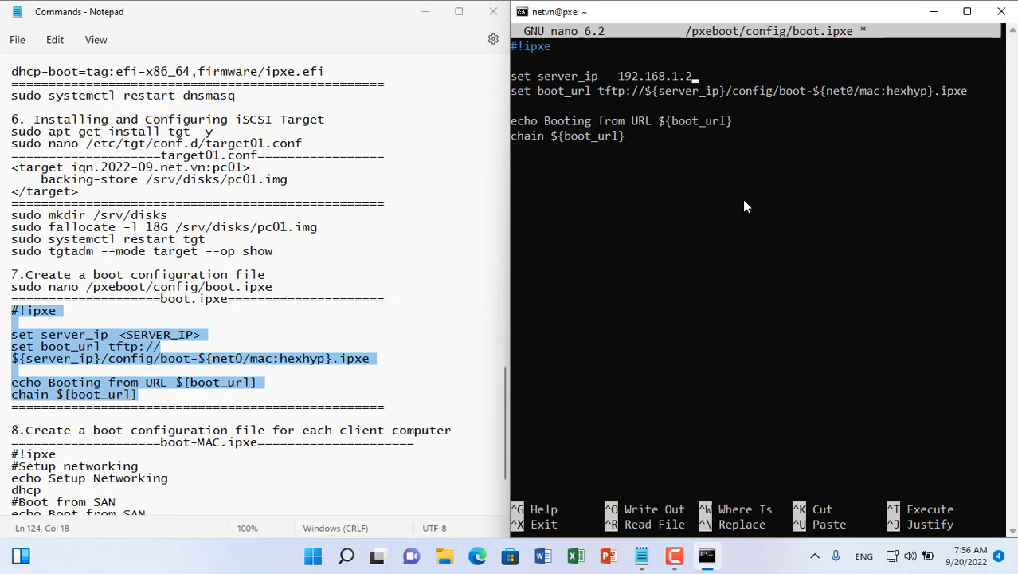
key(ctrl+o)
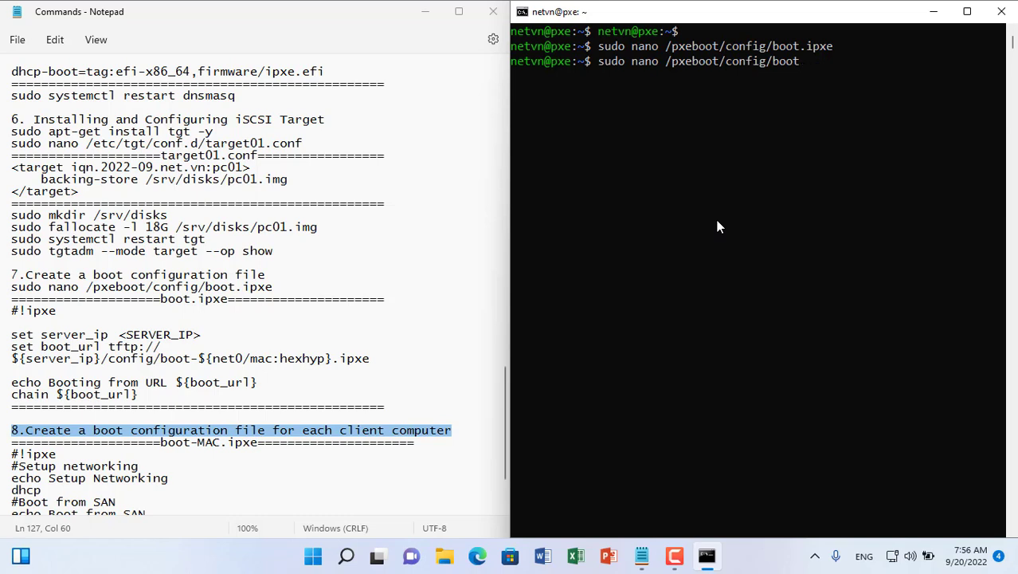
text(-)
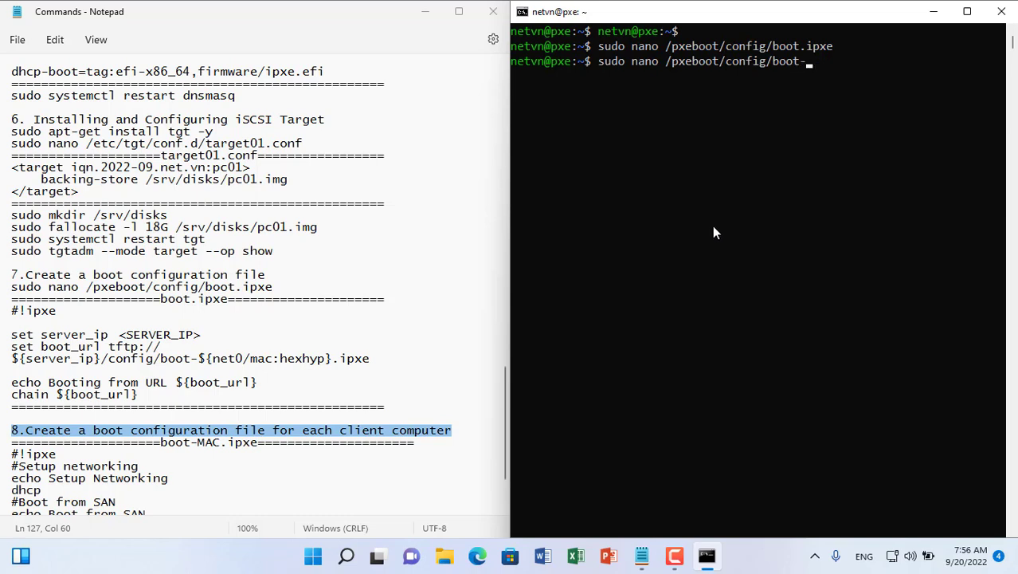
mouse_move(700, 243)
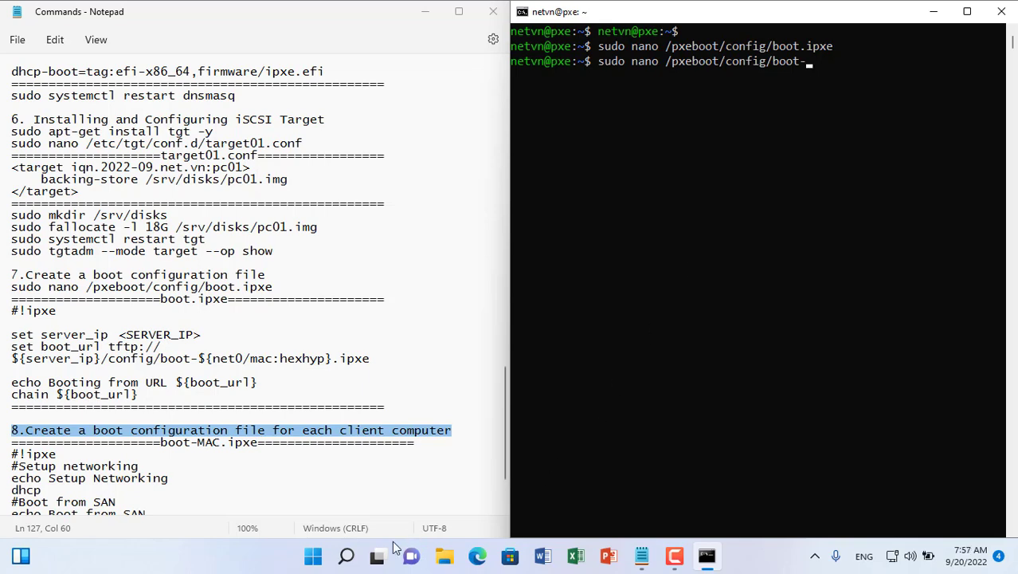
click(346, 555)
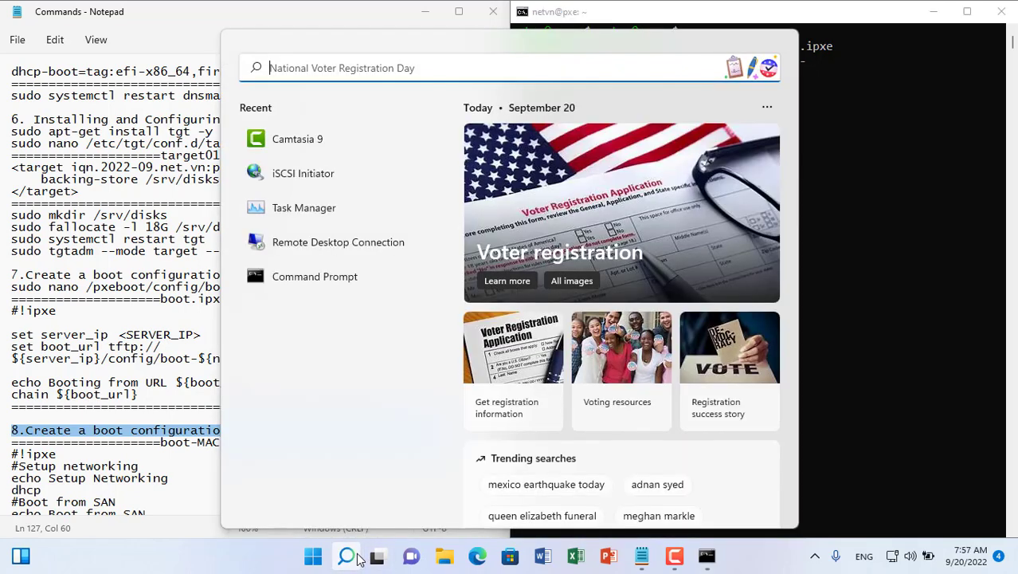
click(315, 277)
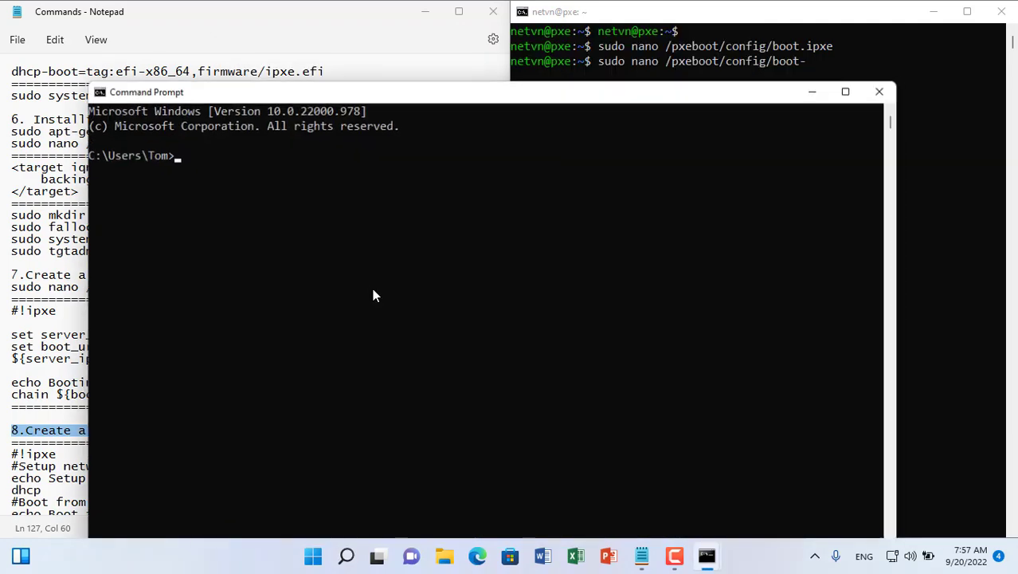
text(ipconfig)
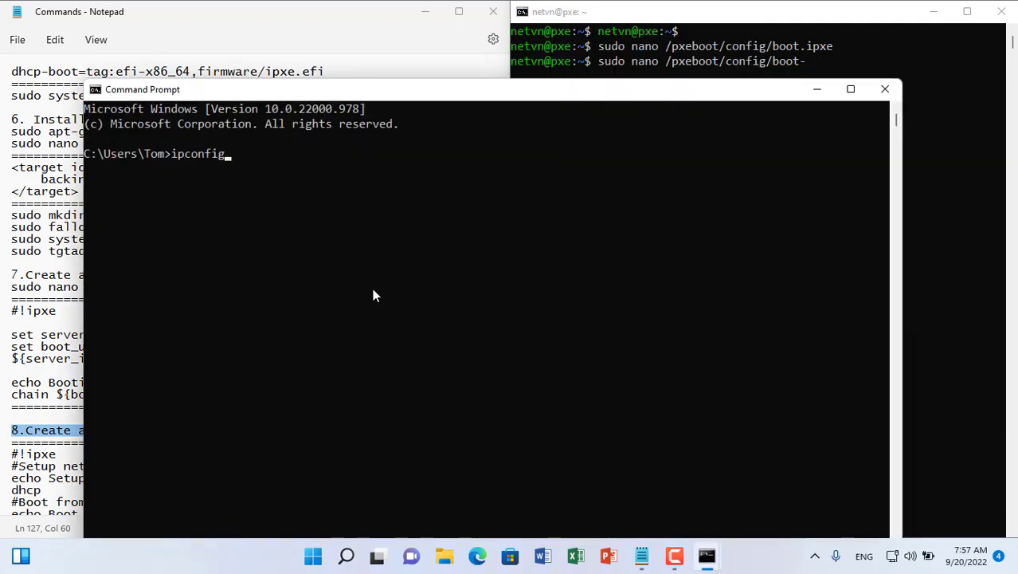
key(Return)
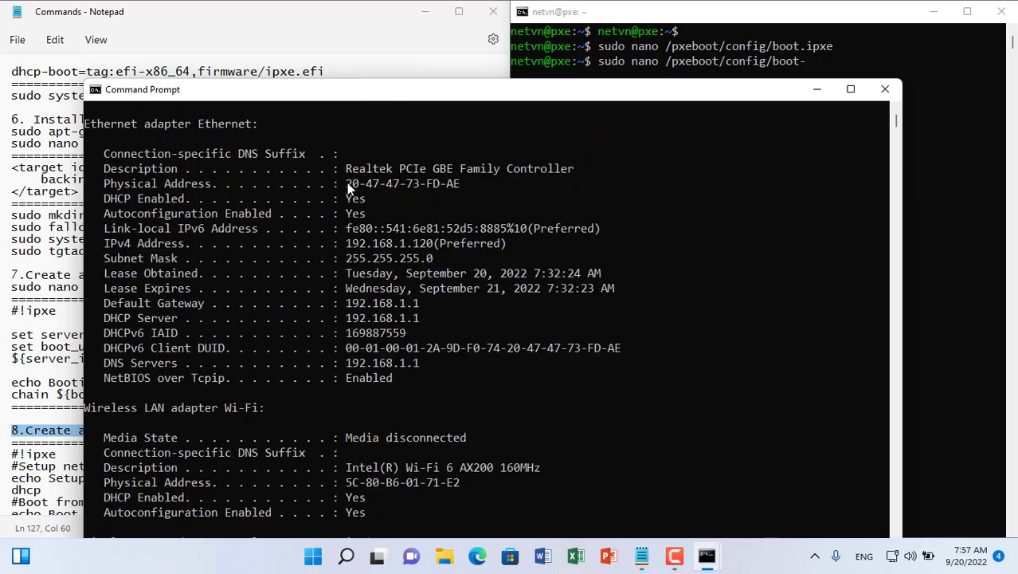
mouse_move(454, 192)
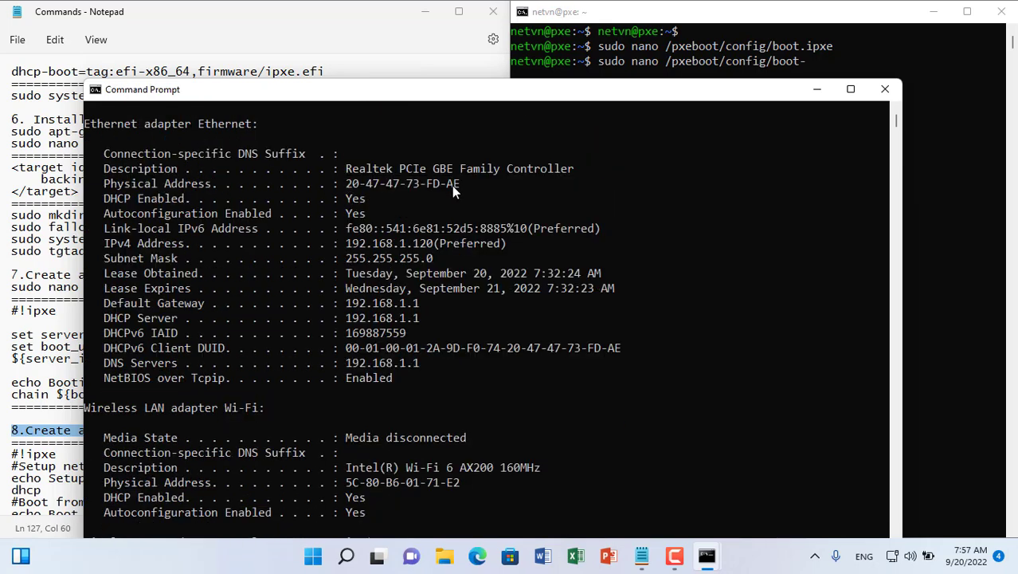
Step: Back in SSH, open boot-20-47-47-73-fd-ae.ipxe in nano and paste the sanboot script
click(884, 90)
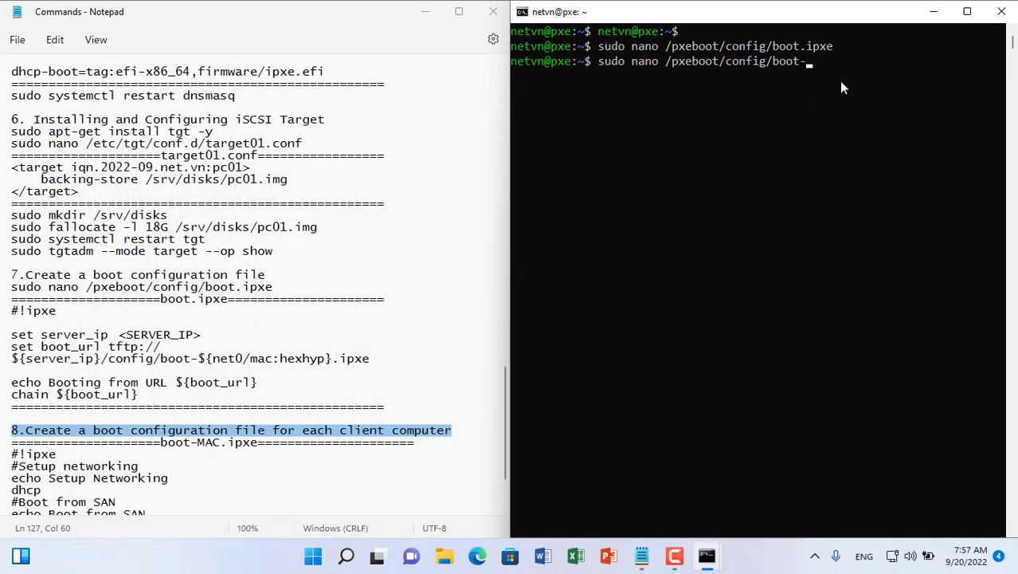
text(20-47-47-73-FD-a)
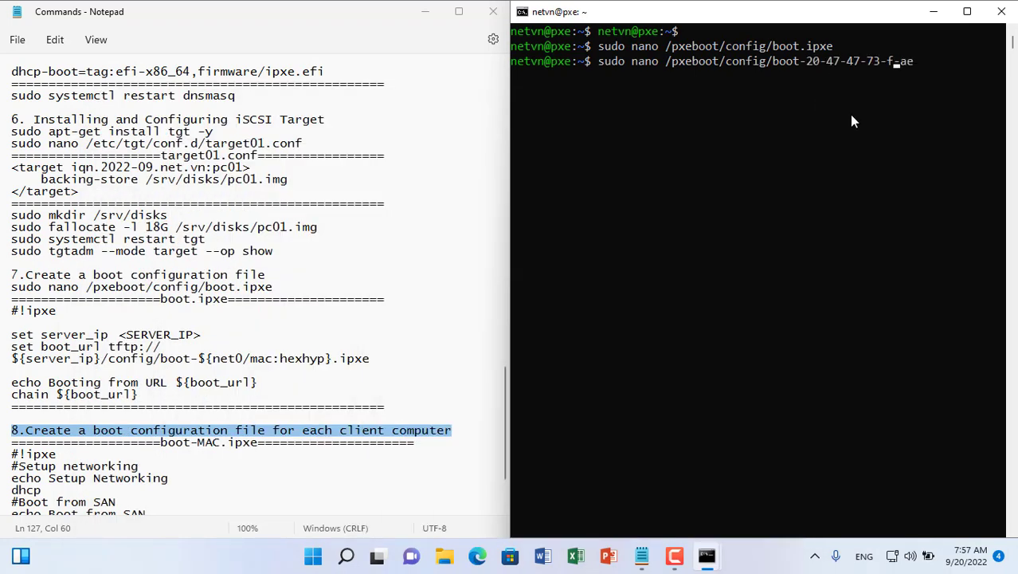
text(d-ae.)
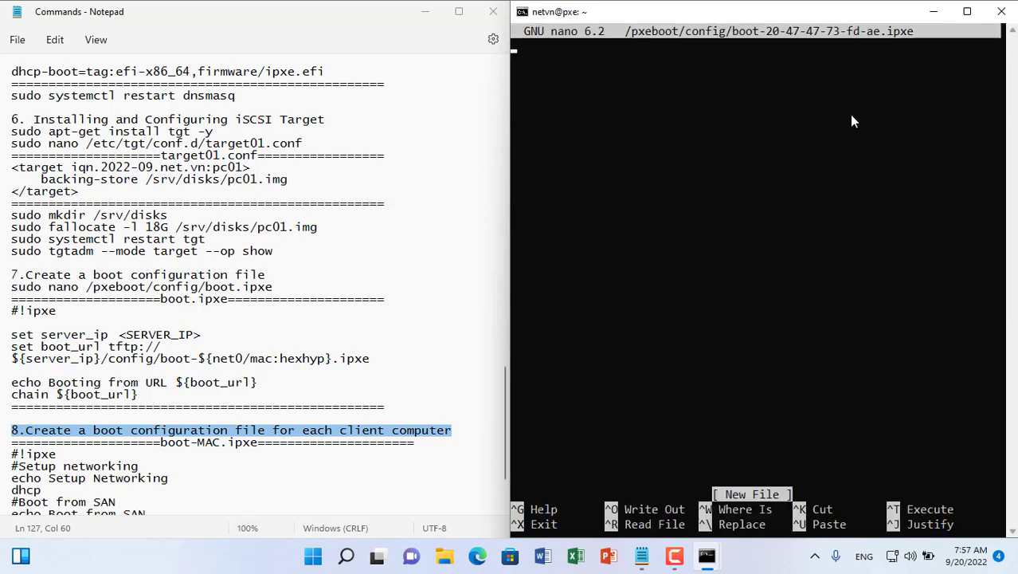
scroll(down, 3)
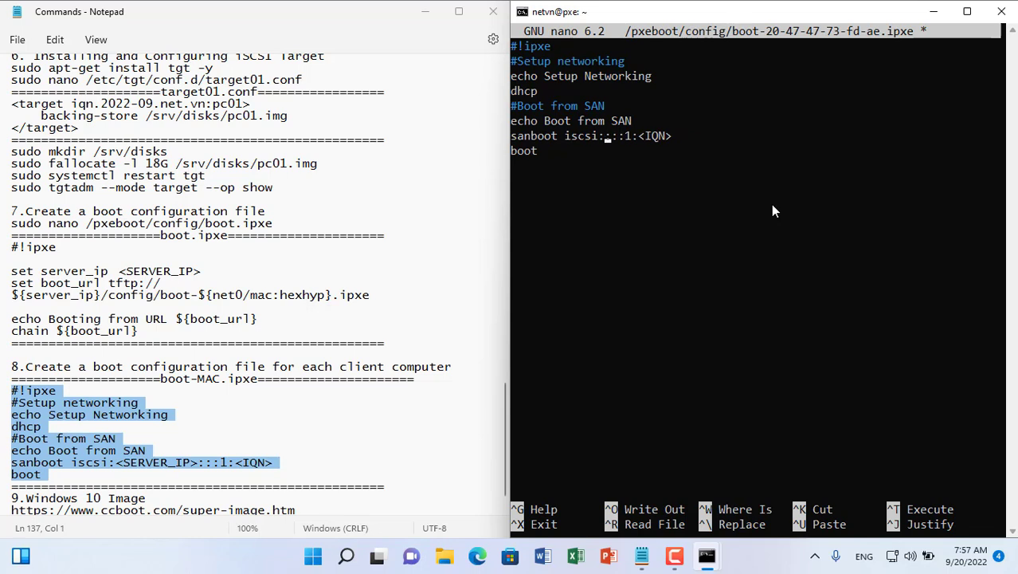
Step: Fill in server 192.168.1.2 and target iqn.2022-09.net.vn:pc01 in the per-MAC boot script
text(192.168.1.2)
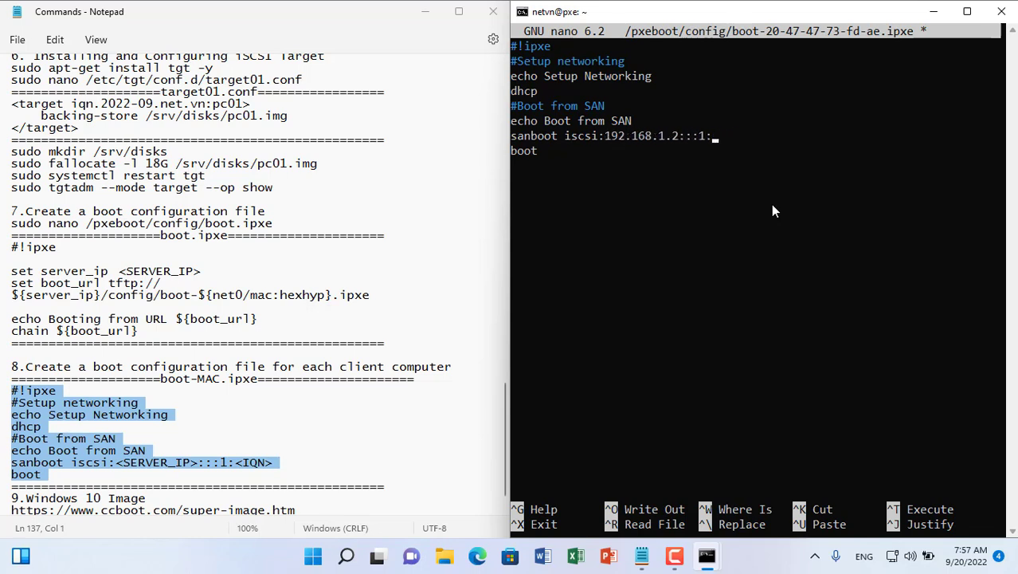
click(82, 104)
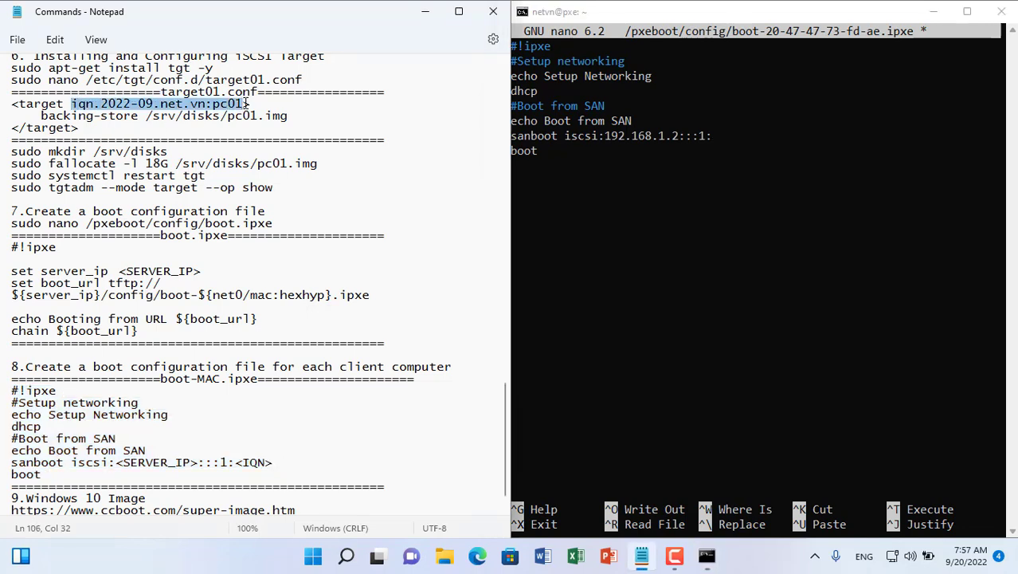
text(iqn.2022-09.net.vn:pc01)
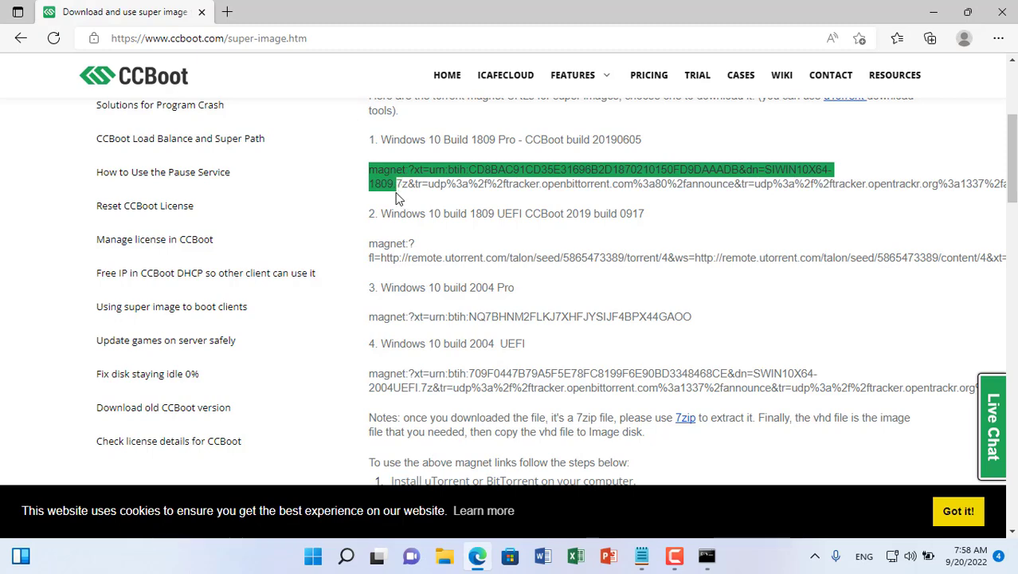
Step: Switch to the drive C: file browser showing the SIWIN10X64-1809 image folder
click(444, 554)
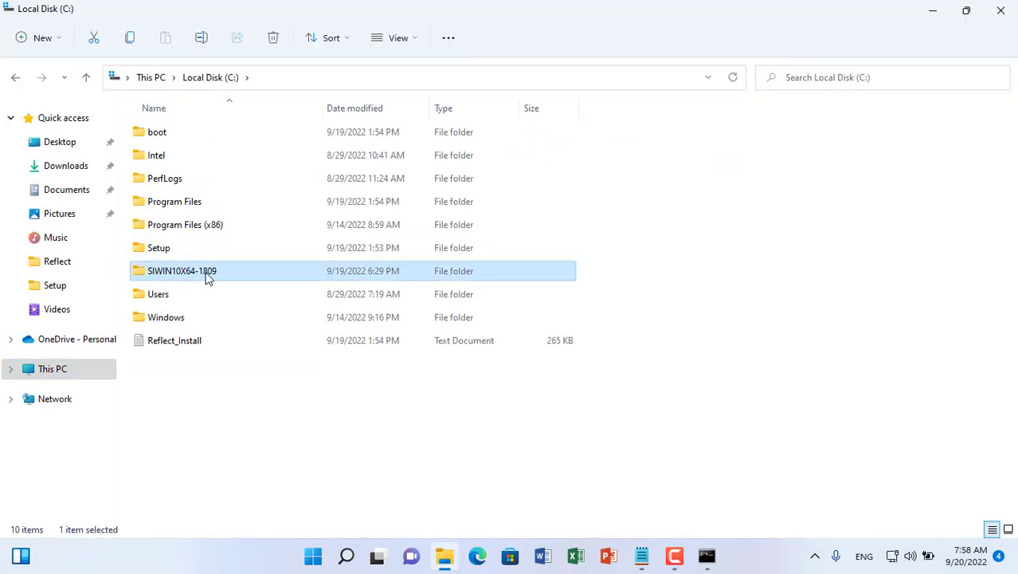
Step: Inspect the SIWIN10X64-1809 disk image file's properties and dismiss them
double_click(182, 271)
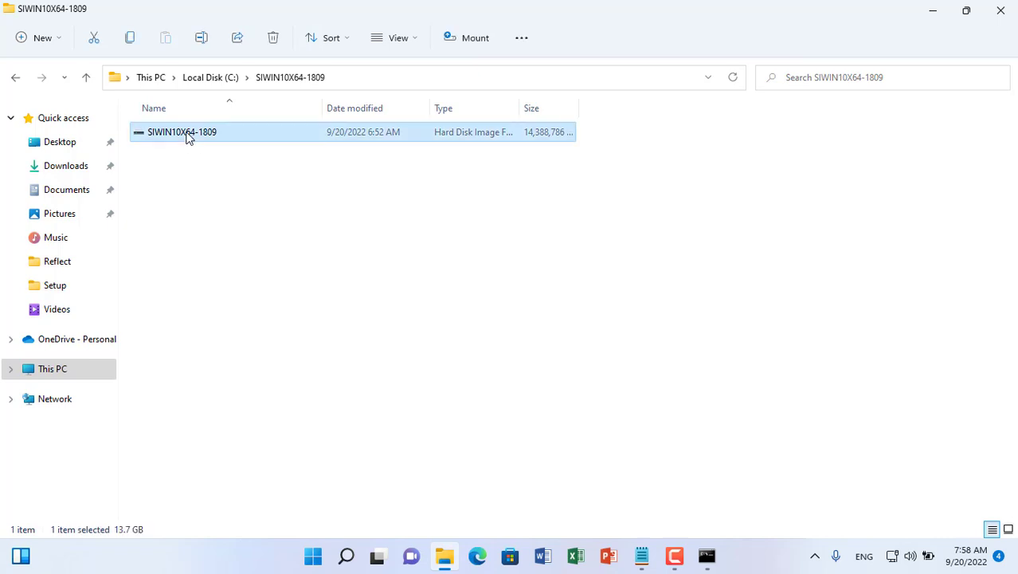
right_click(182, 130)
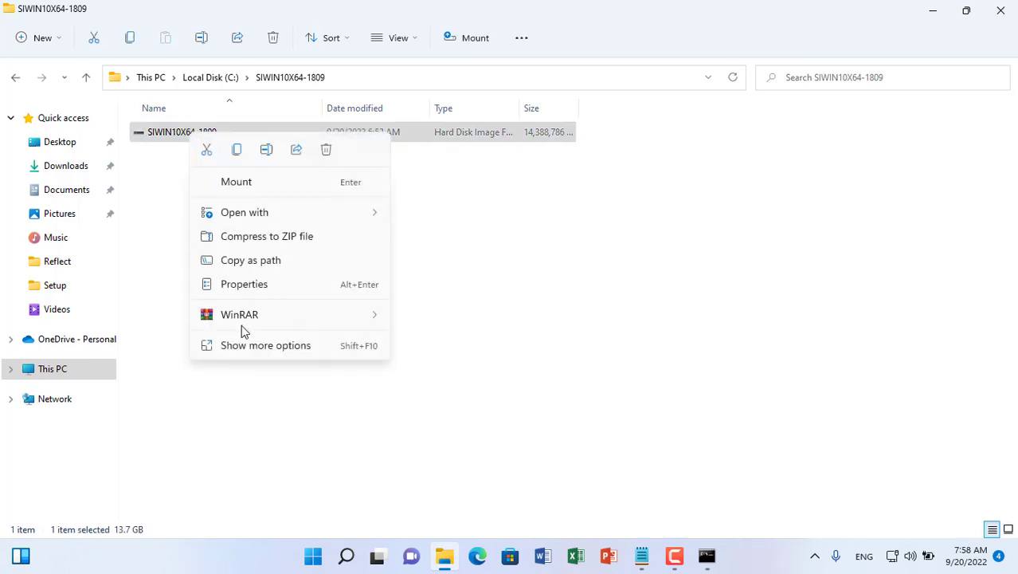
click(244, 283)
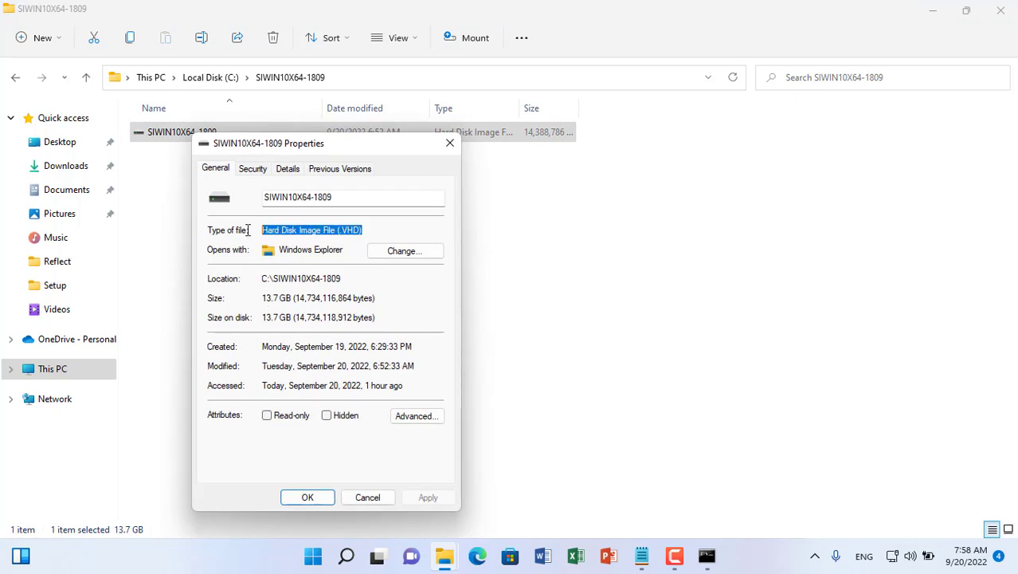
click(367, 498)
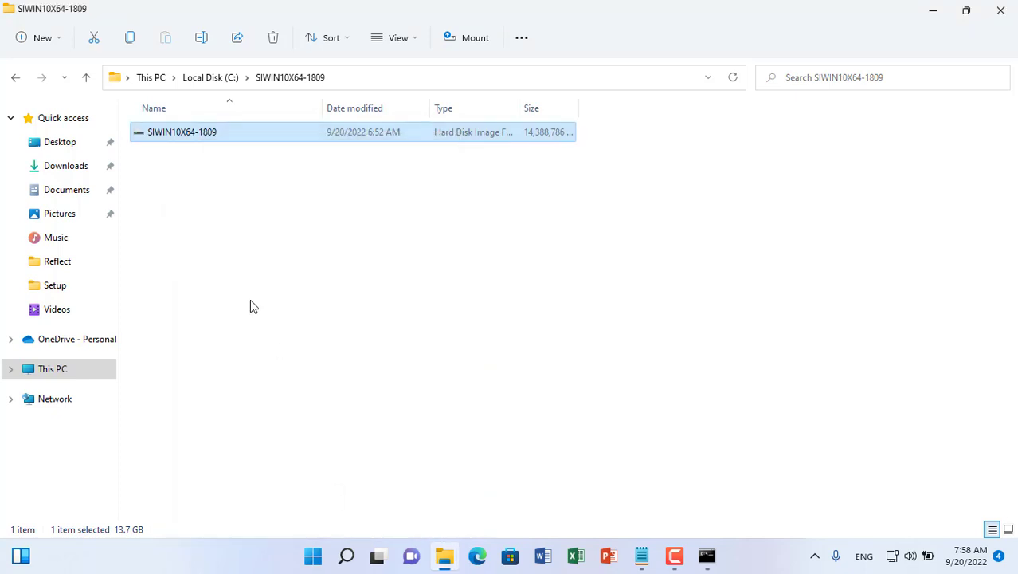
Step: Mount the disk image and open the newly appeared Local Disk (D:) under This PC
right_click(182, 130)
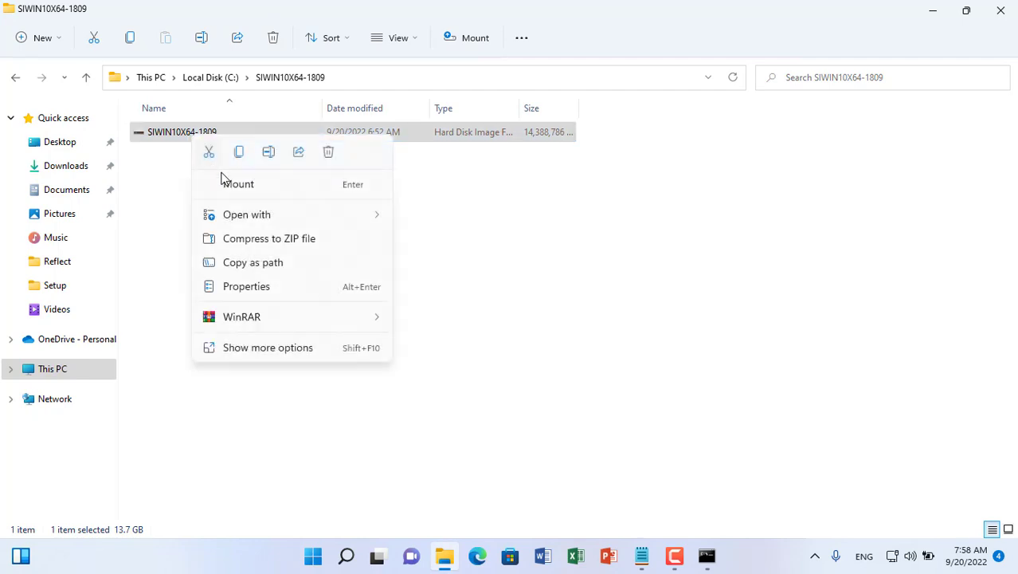
click(299, 191)
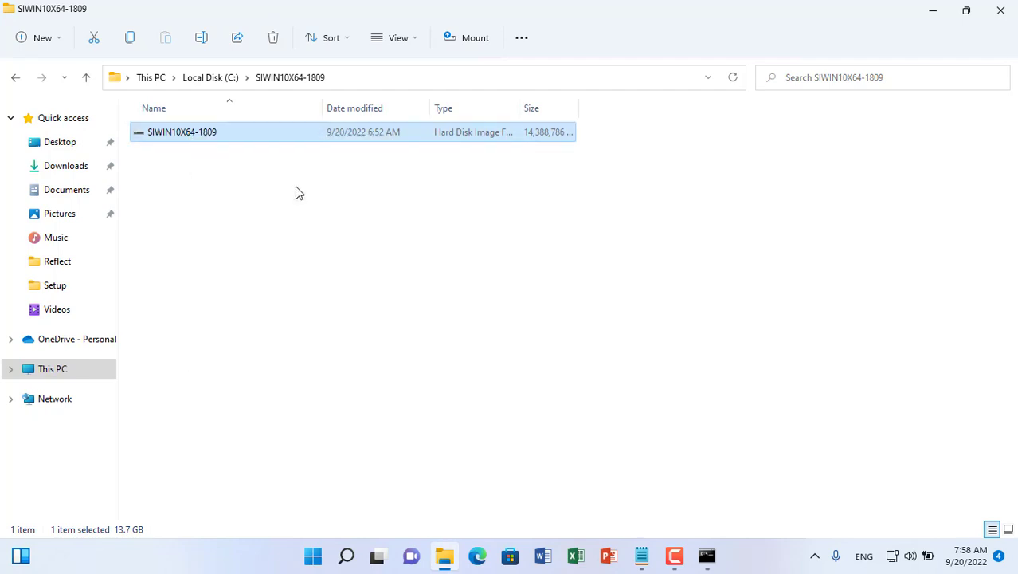
click(465, 38)
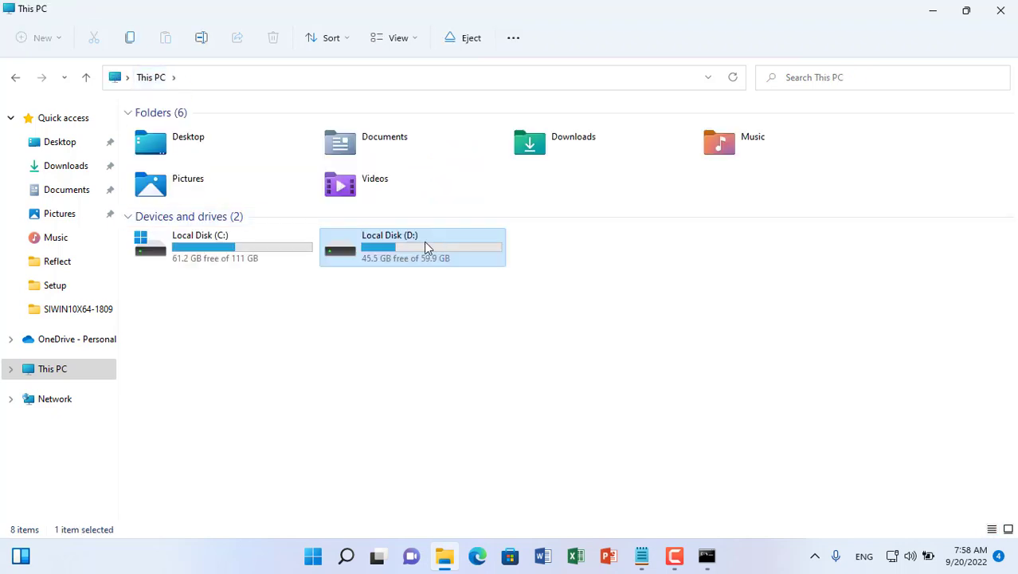
double_click(411, 246)
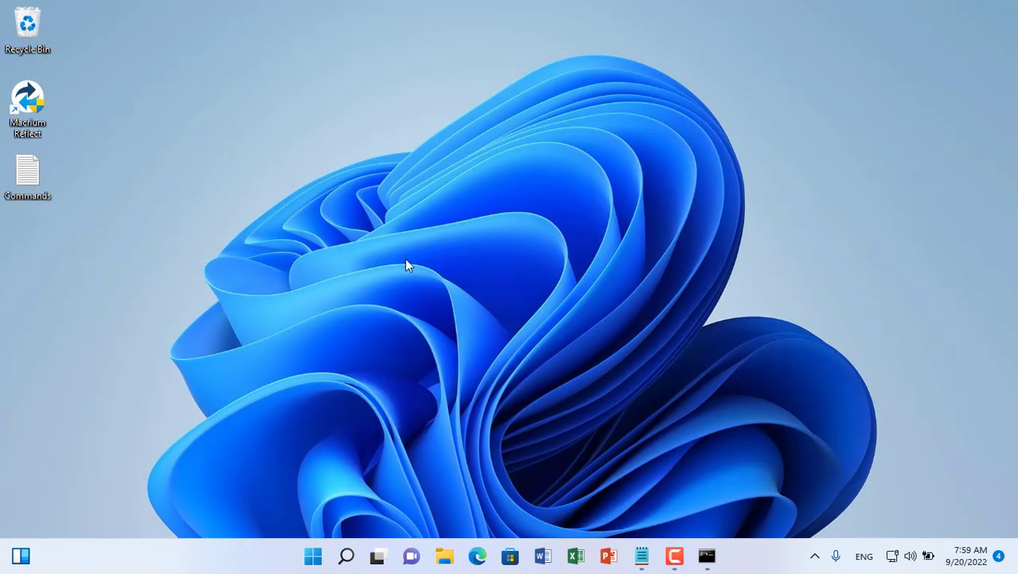
Step: Launch iSCSI Initiator and add the target portal 192.168.1.2 under Discovery
click(346, 555)
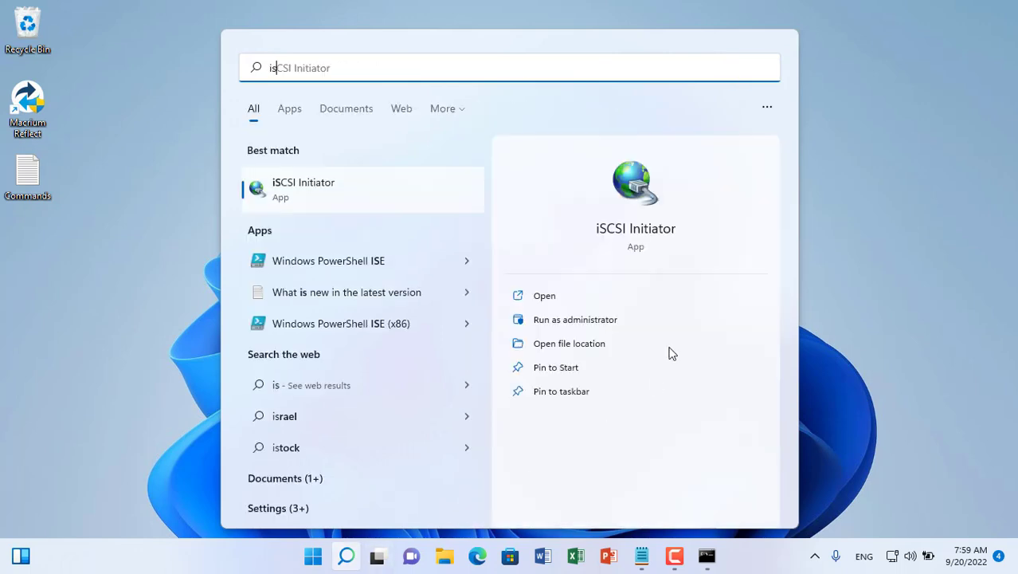
click(545, 295)
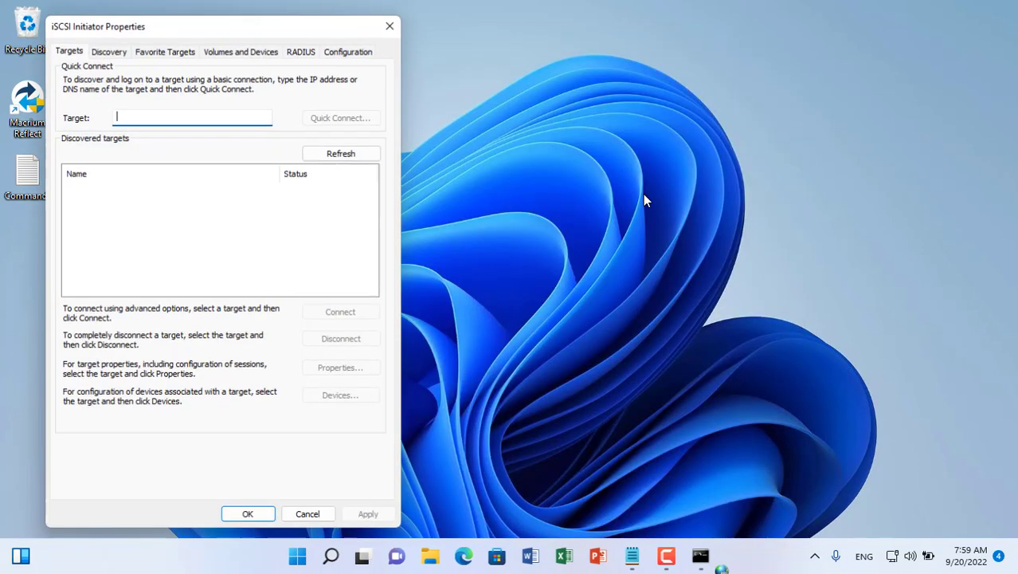
click(108, 49)
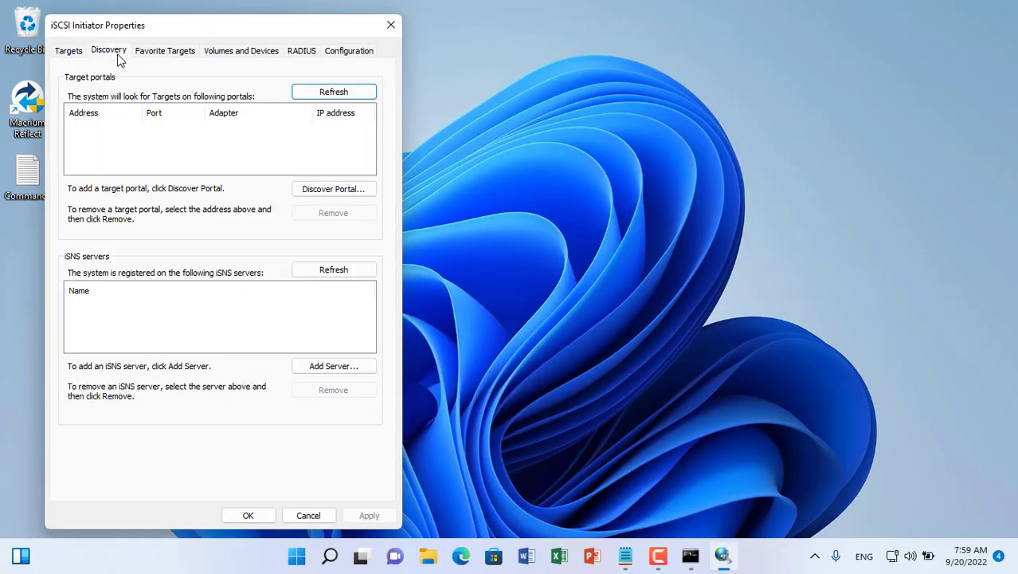
click(333, 188)
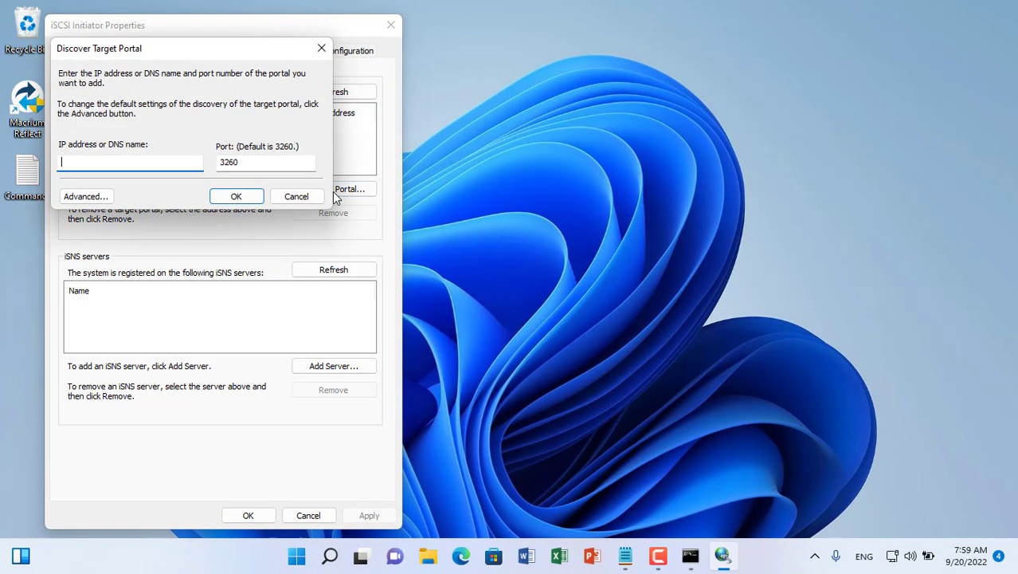
text(1)
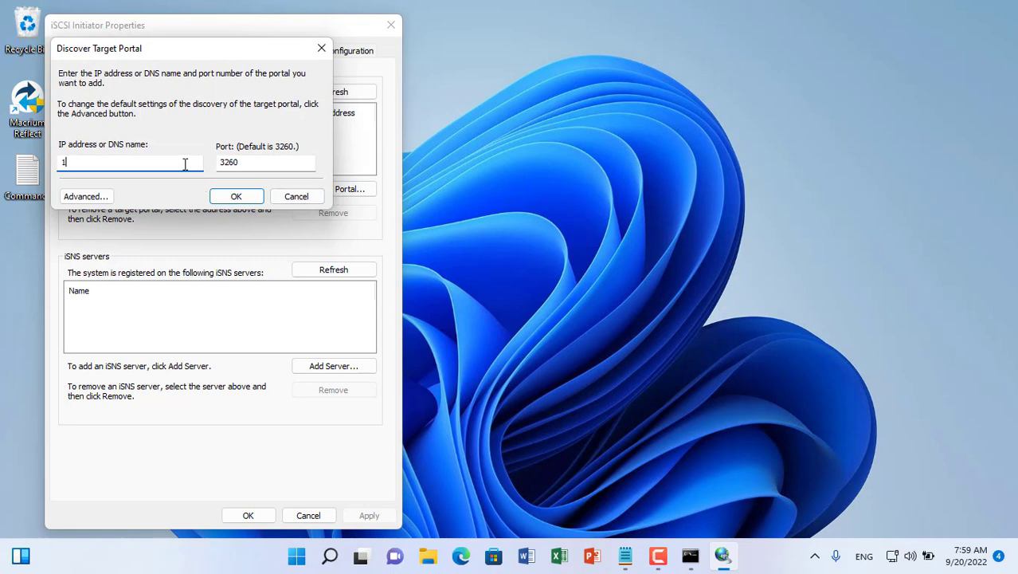
text(92.168.1.2)
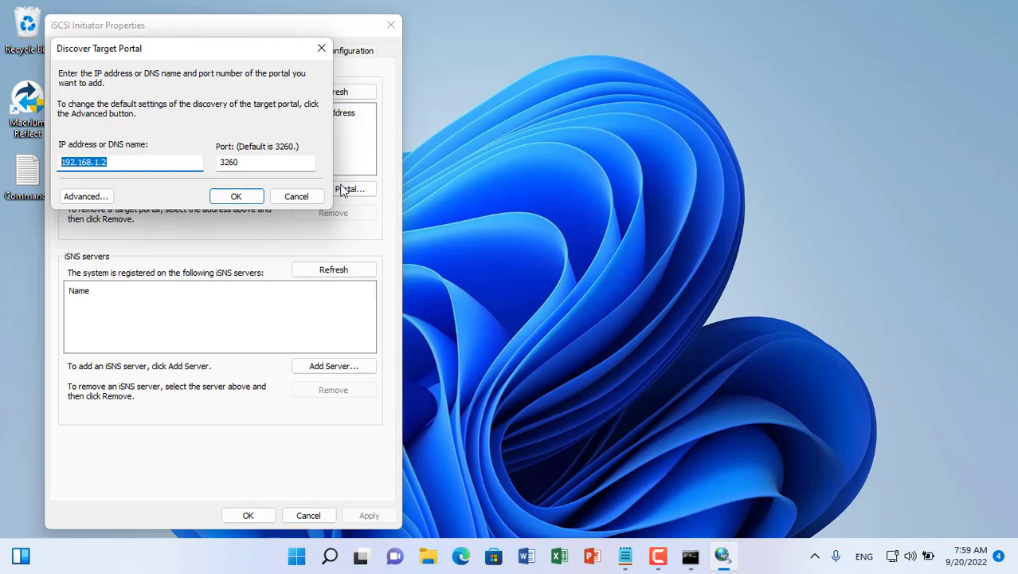
click(236, 196)
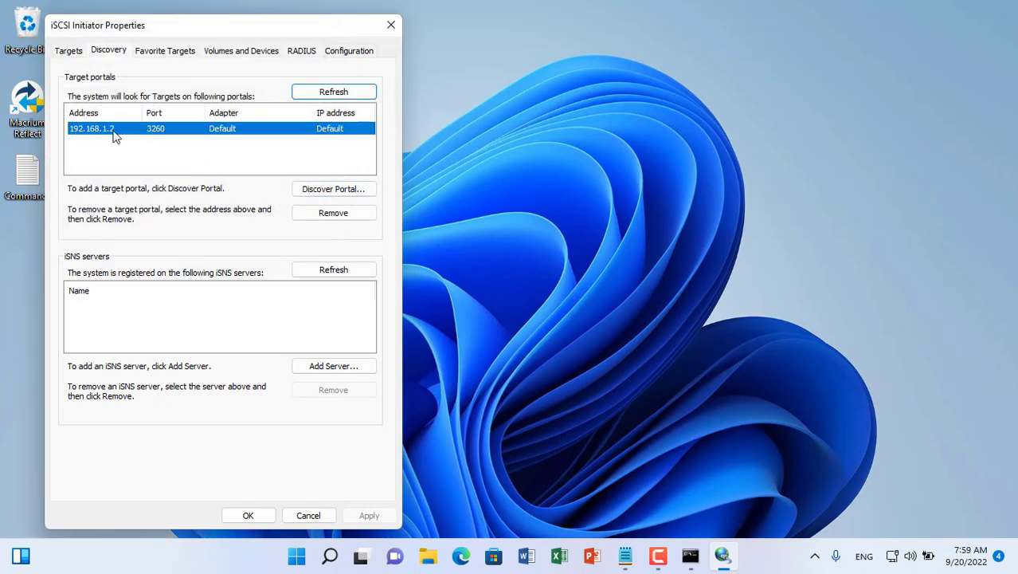
Step: Connect to the iqn.2022-09.net.vn:pc01 target without saving it as a favorite, then close
click(69, 49)
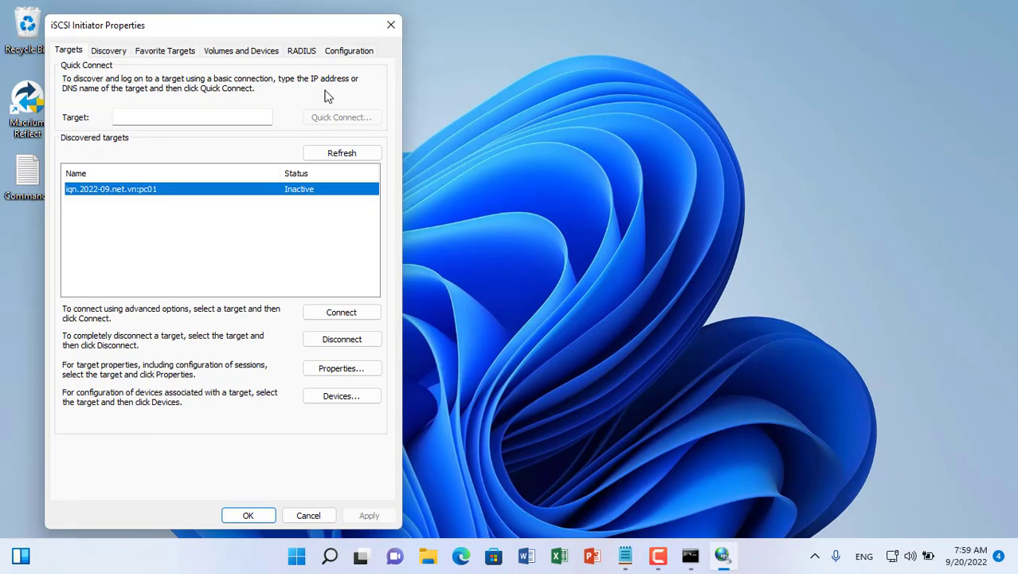
click(341, 311)
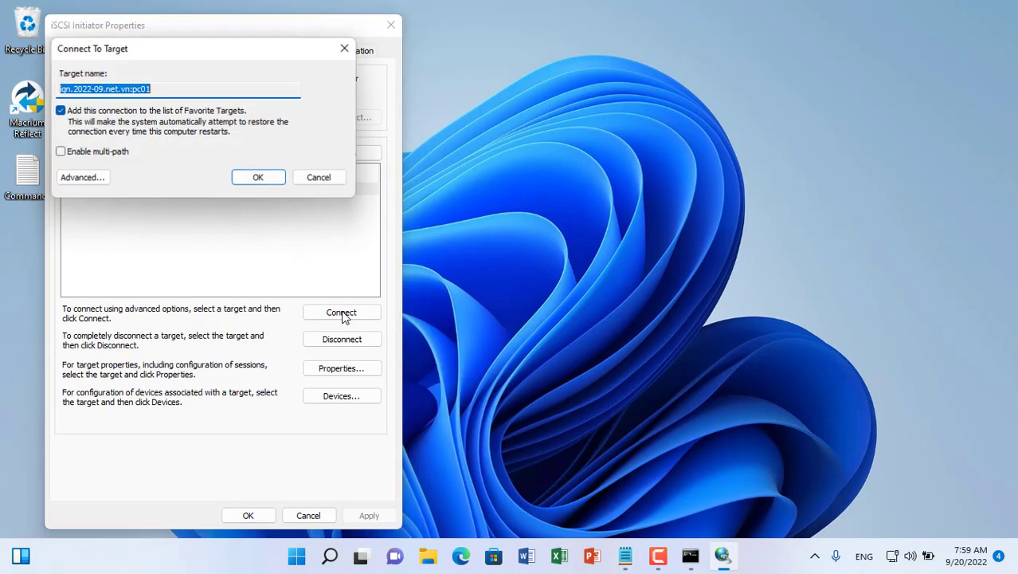
click(60, 110)
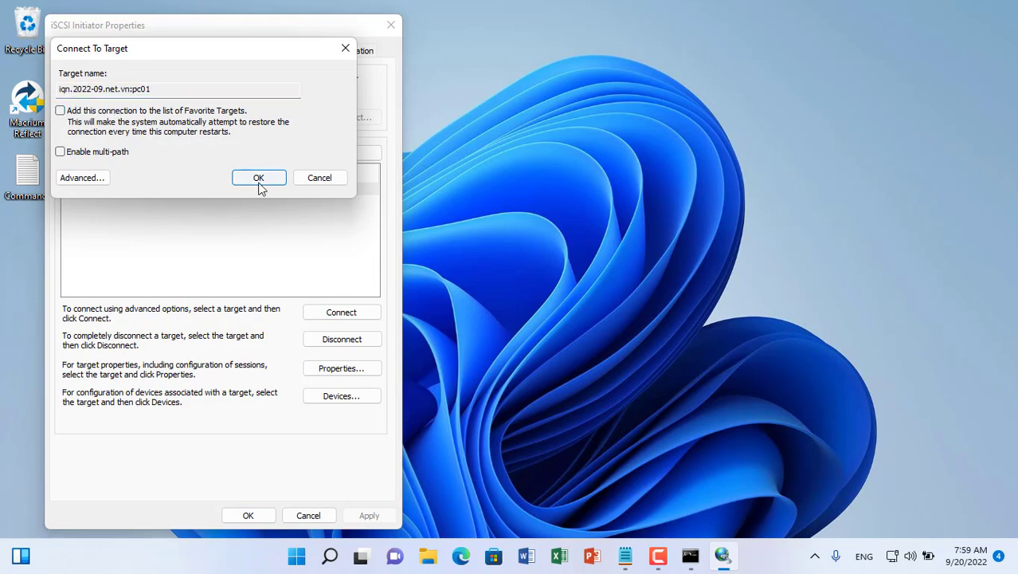
click(258, 177)
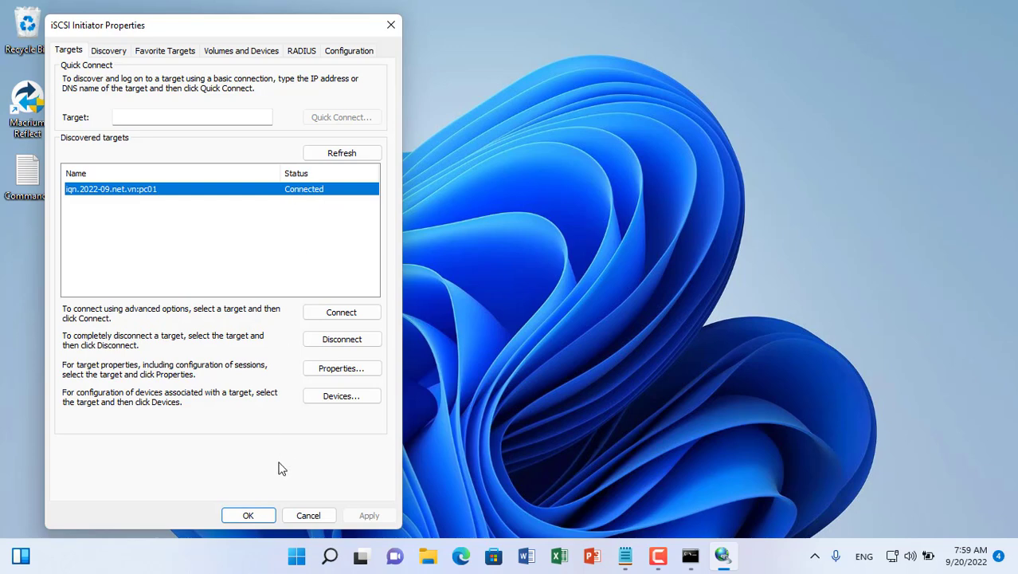
click(248, 515)
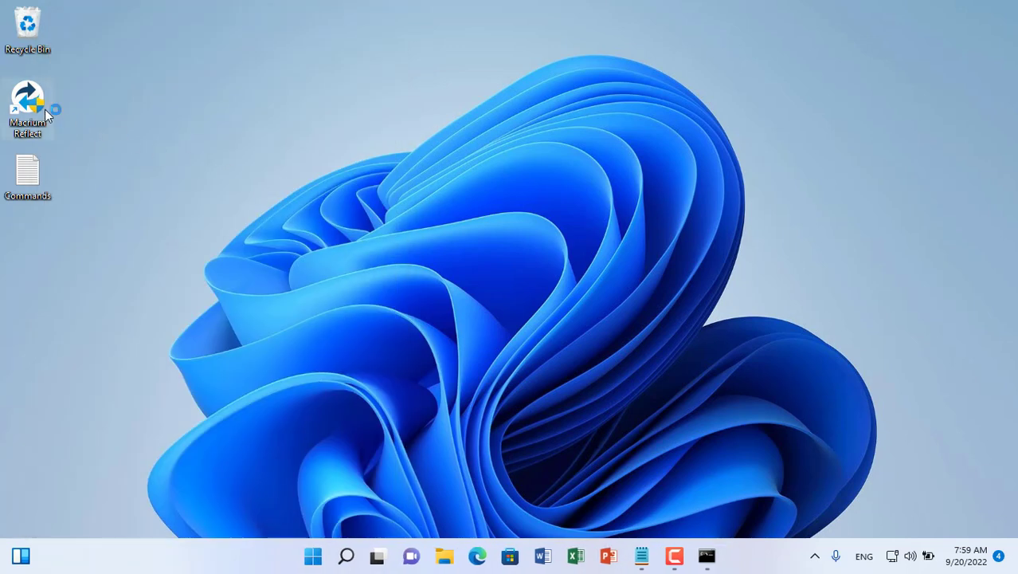
Step: Clone the mounted 60 GB Windows disk onto the 18 GB iSCSI disk and acknowledge completion
double_click(27, 99)
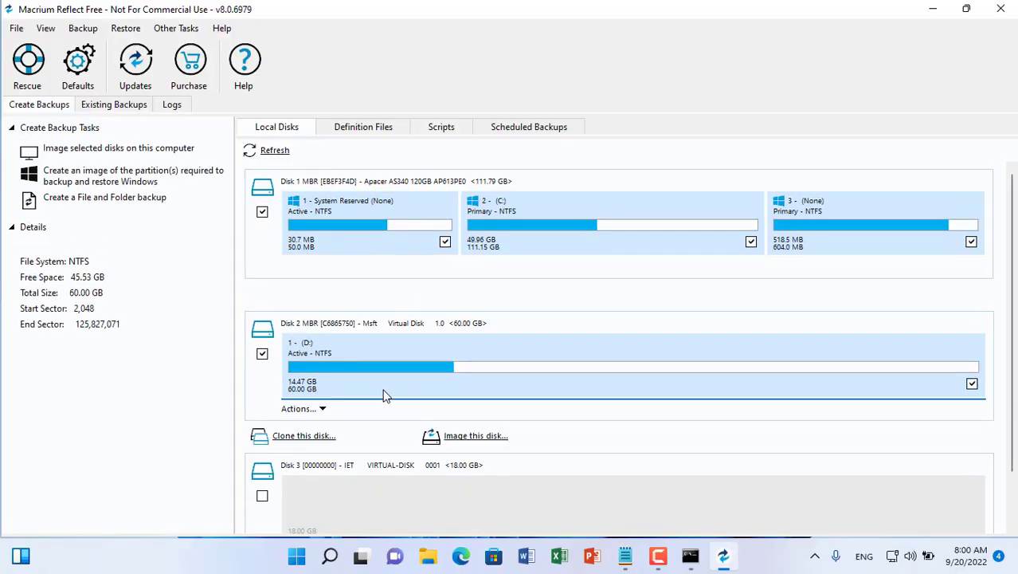
mouse_move(303, 435)
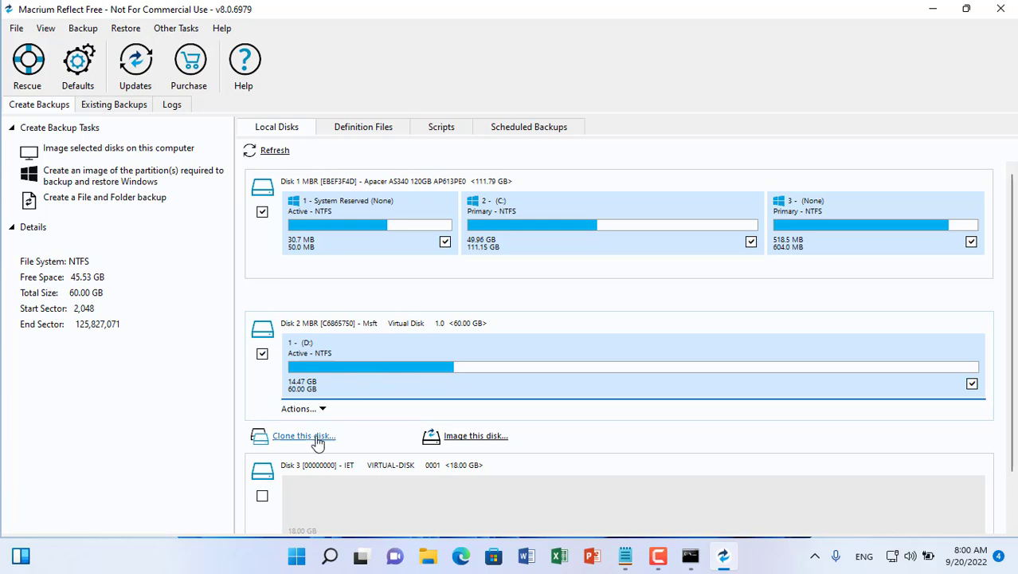
click(303, 435)
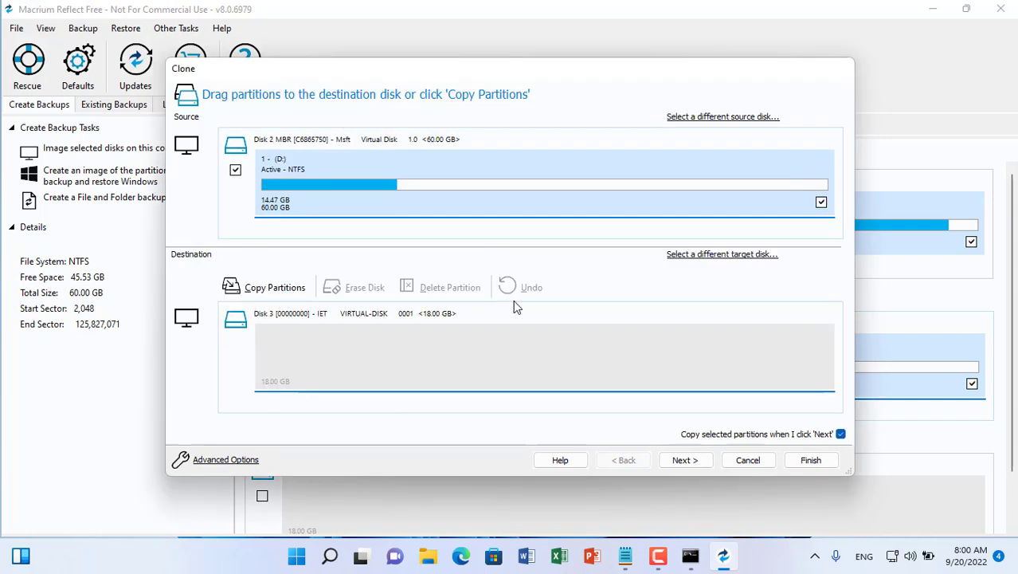
click(683, 459)
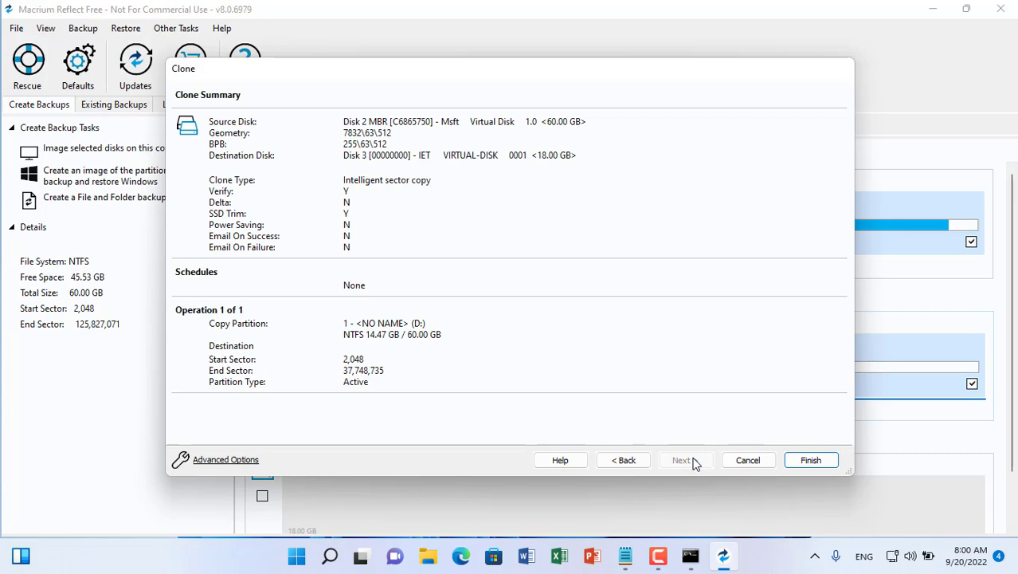
click(811, 459)
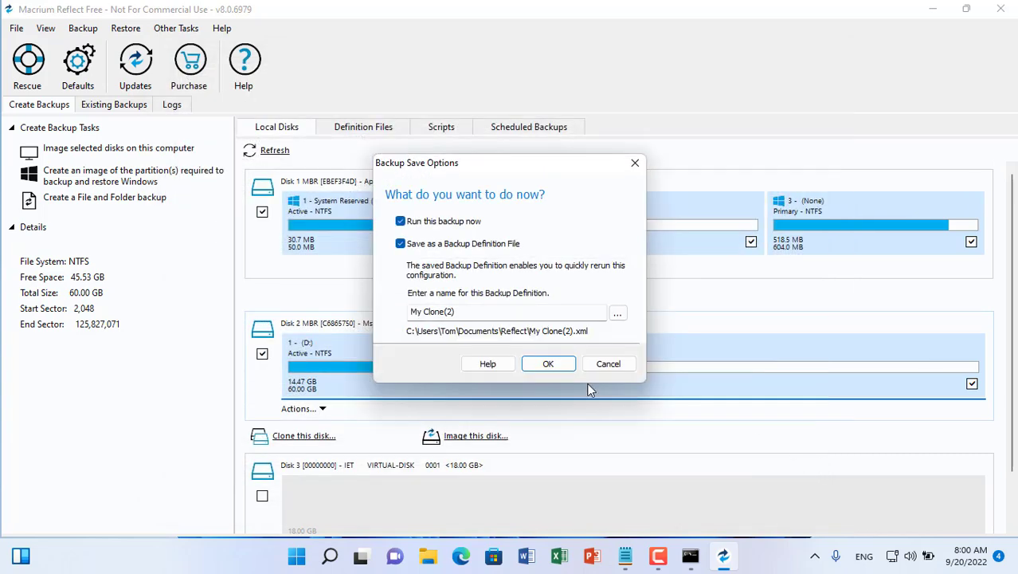
click(548, 364)
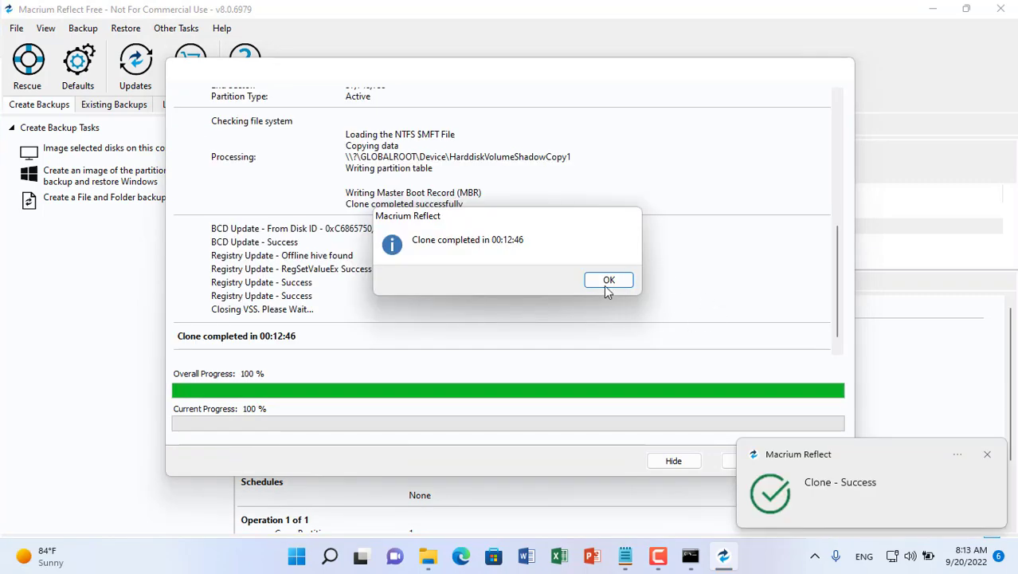
click(608, 281)
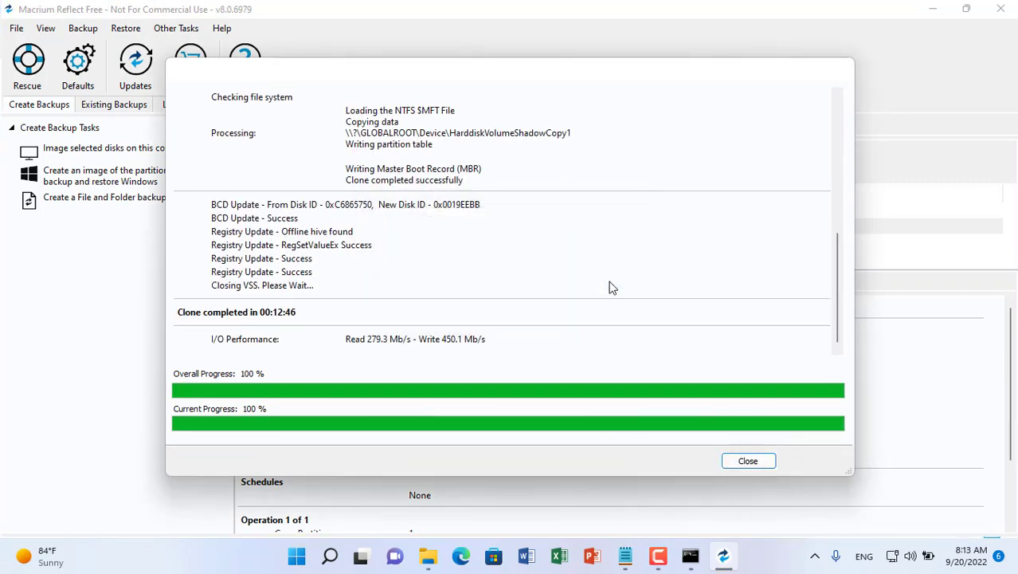
click(747, 461)
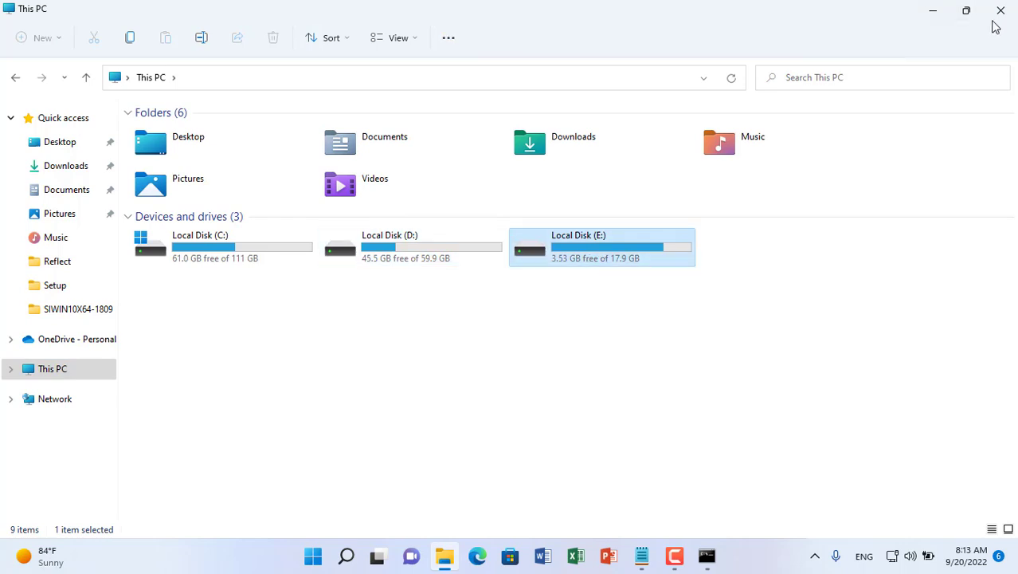
Step: Close File Explorer after seeing the cloned Local Disk (E:) listed in This PC
click(1001, 9)
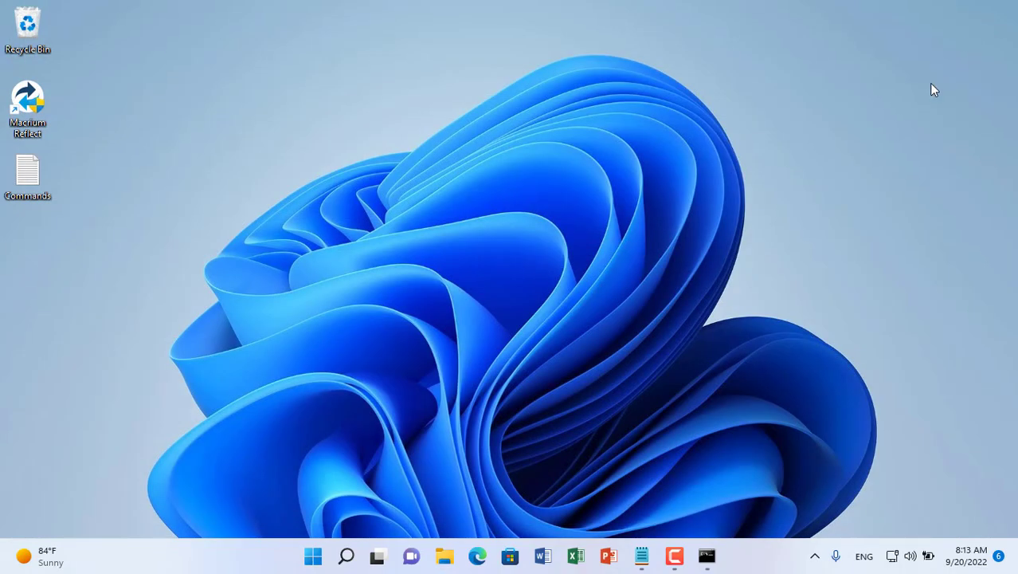